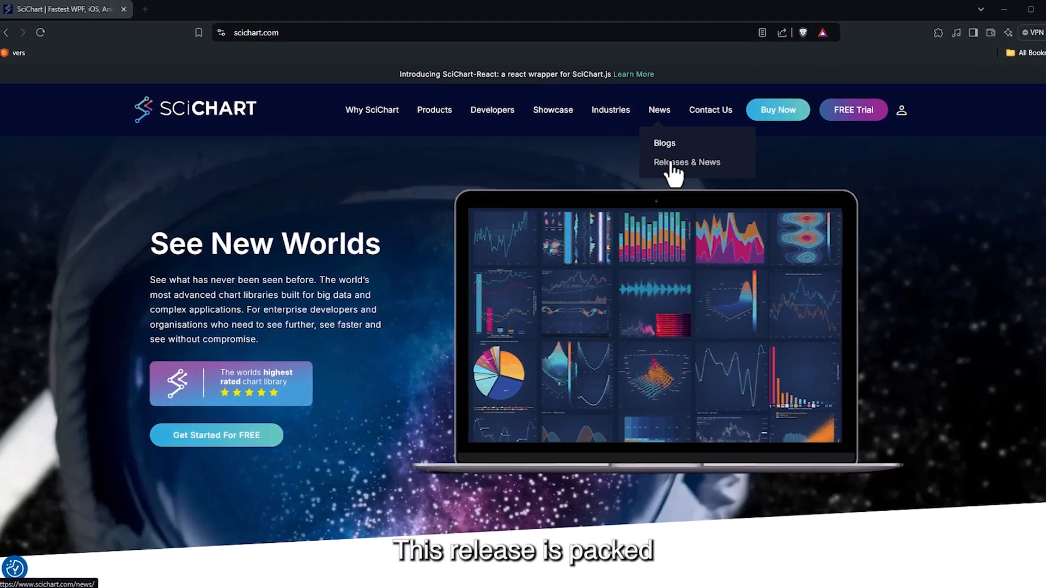
Step: Open the v3.4 release post and scroll to its Hoverable Annotations section with the buy/sell markers demo
left_click(686, 162)
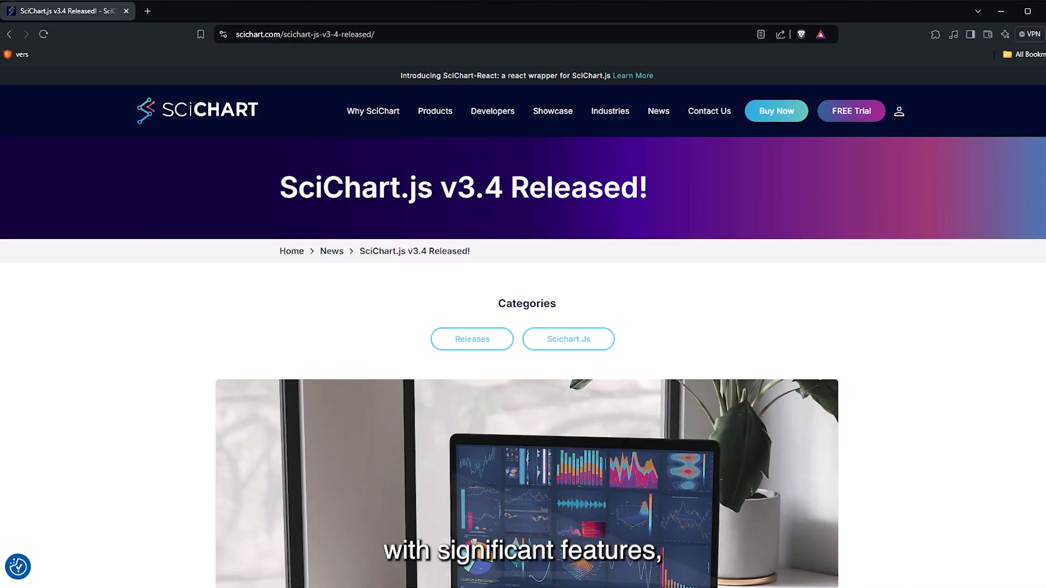
scroll("down", 3)
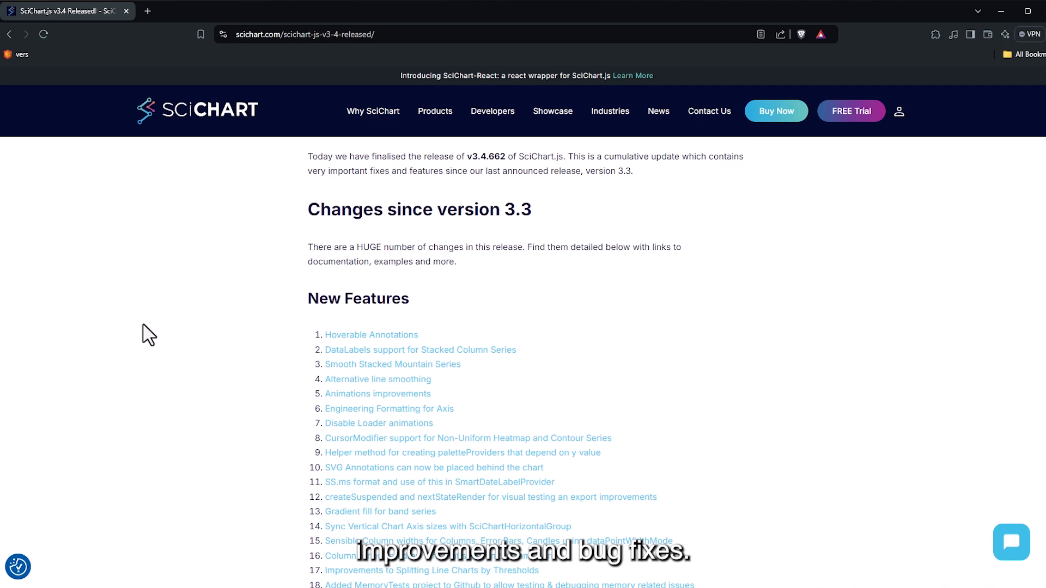
scroll("down", 3)
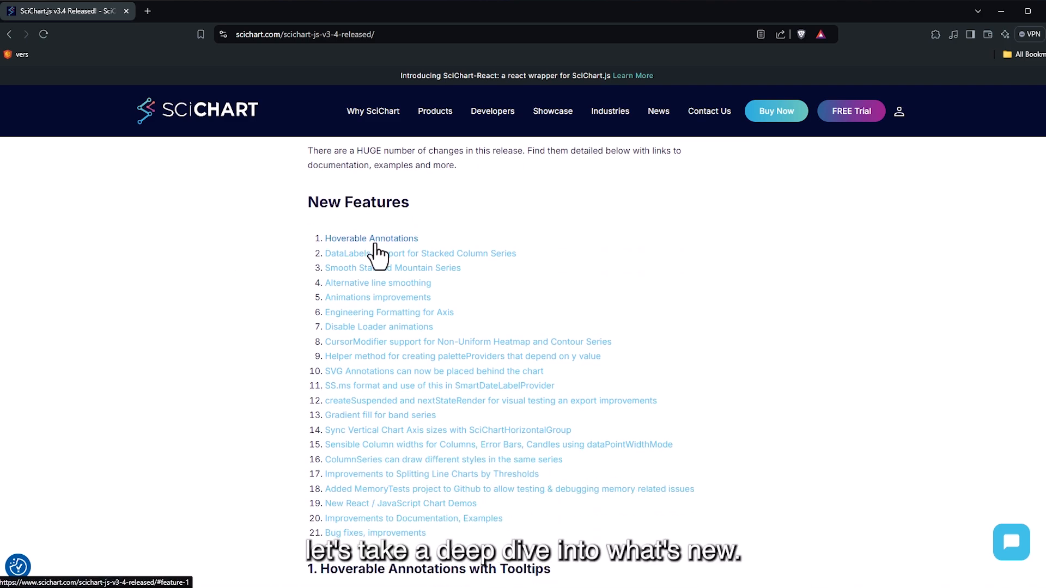
scroll("down", 3)
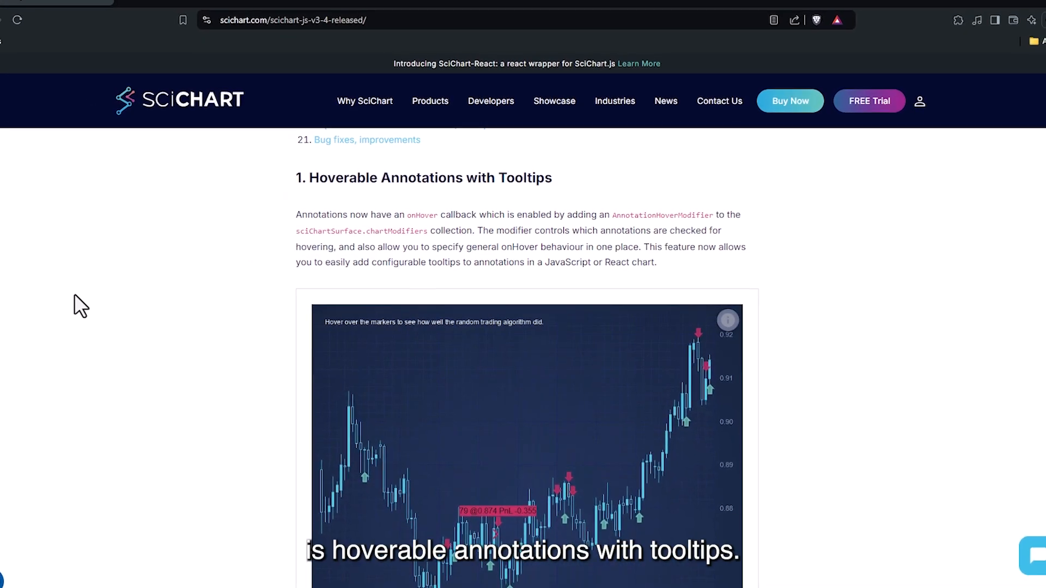
scroll("down", 3)
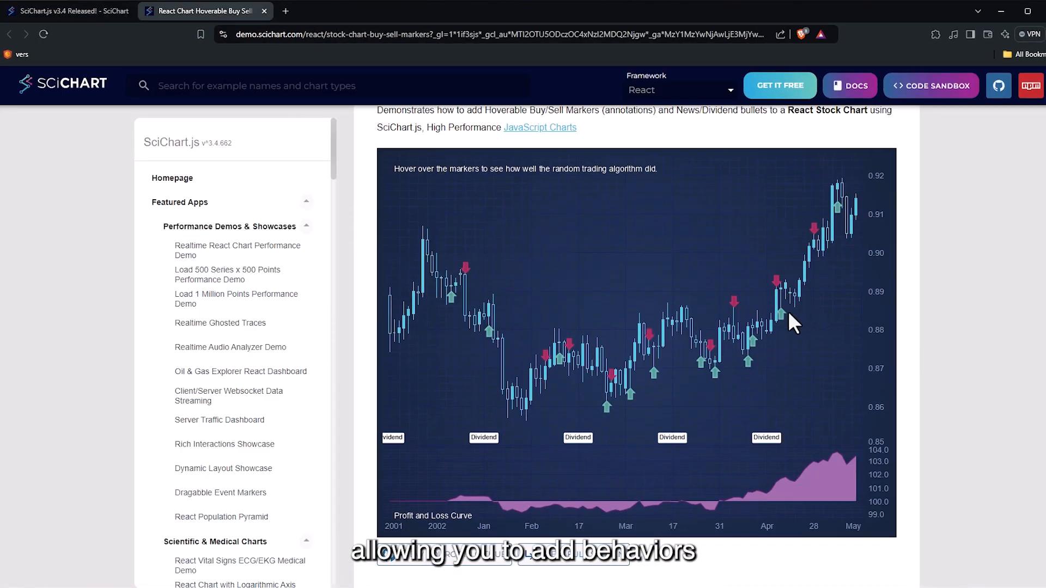
mouse_move(760, 380)
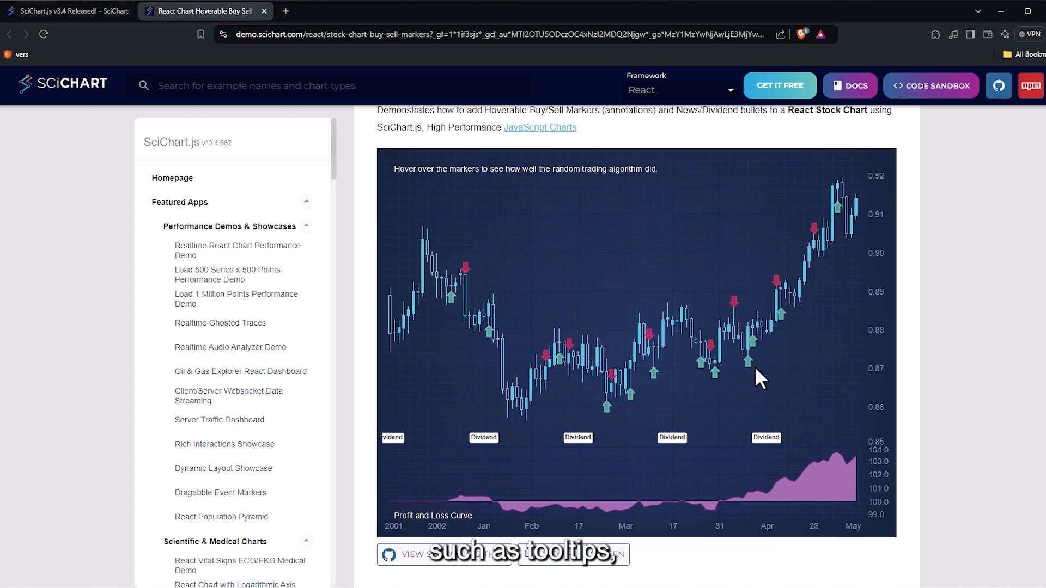
mouse_move(713, 357)
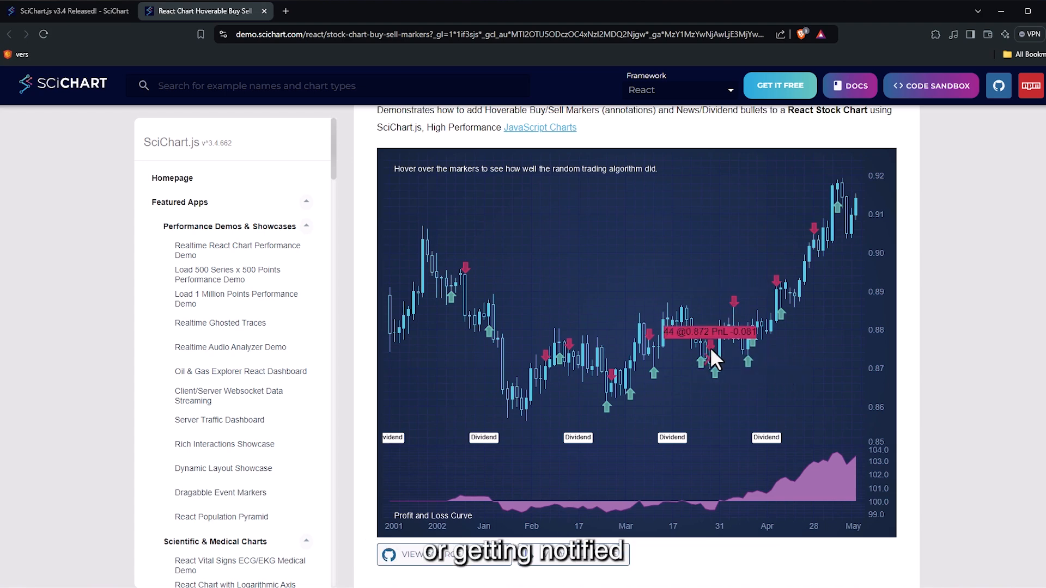
Step: Review the hover code samples in the post and read the AnnotationHoverModifier documentation with its CodePen example
left_click(66, 11)
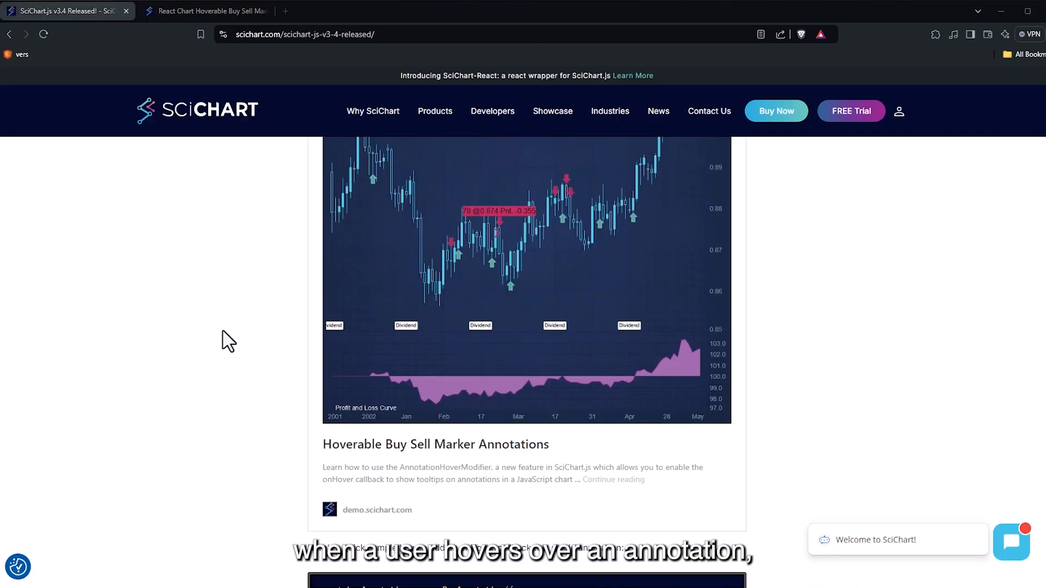
scroll("down", 3)
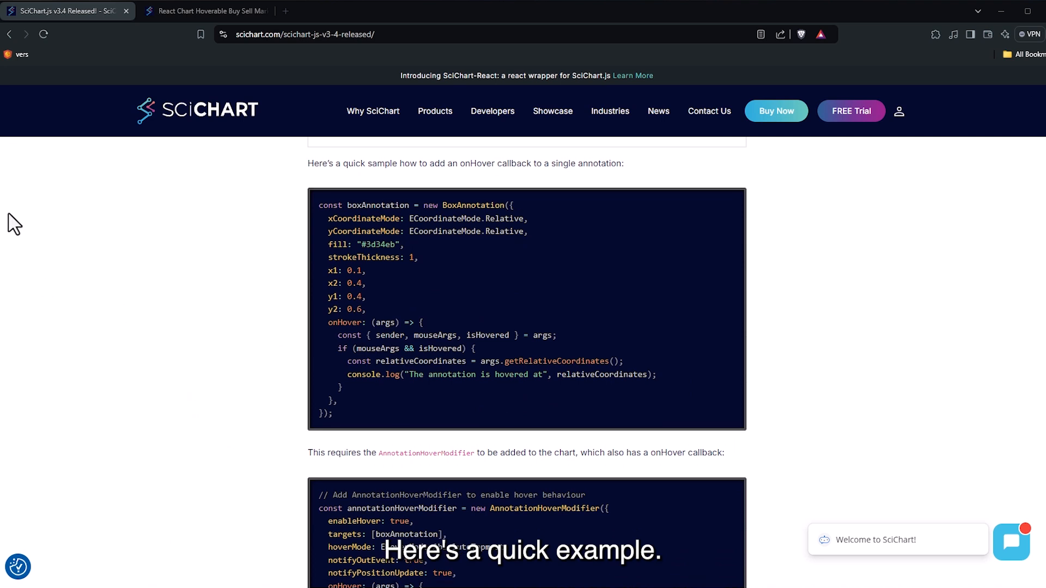
mouse_move(222, 459)
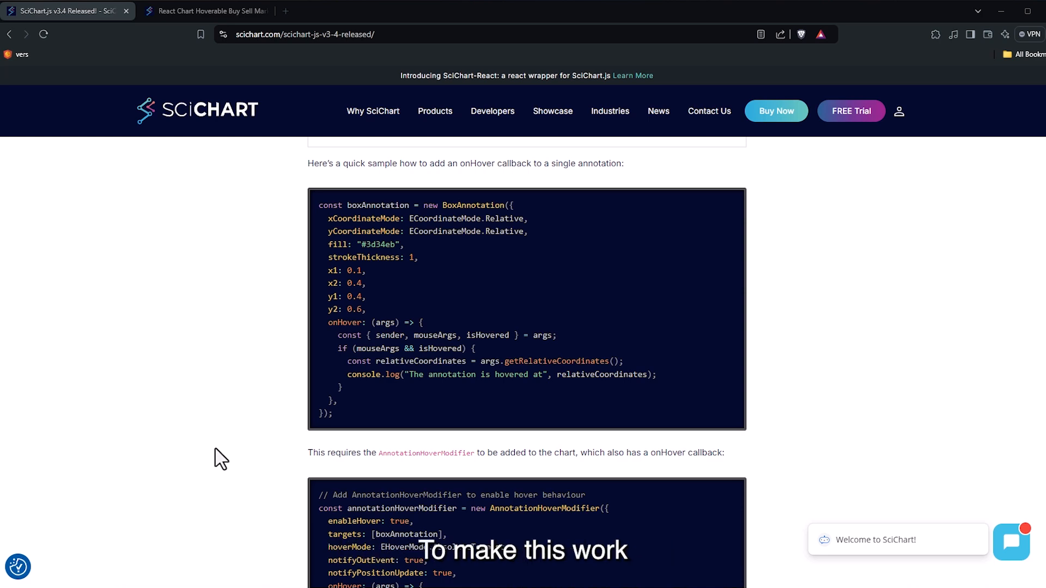
scroll("down", 3)
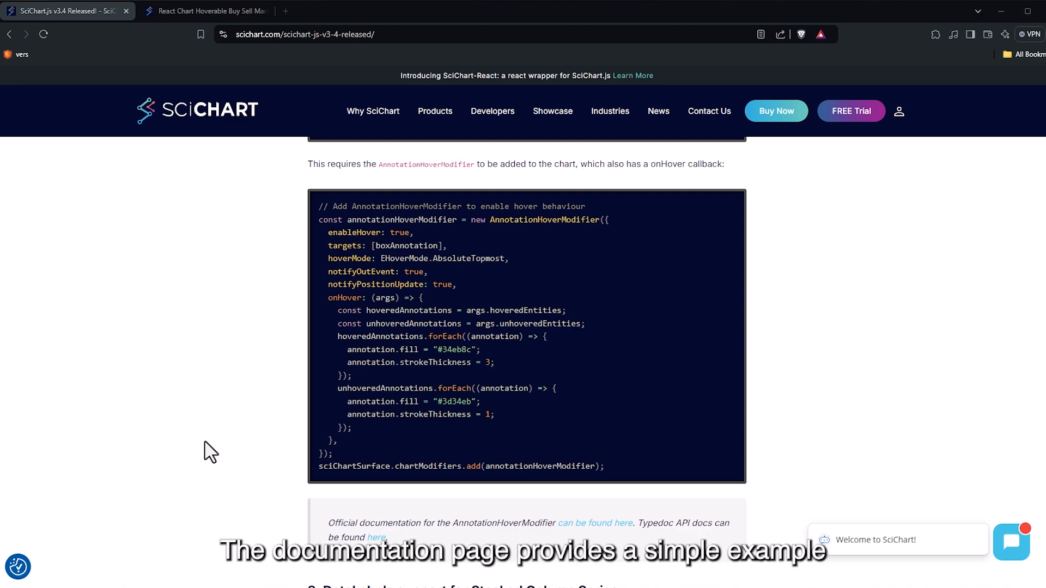
left_click(621, 523)
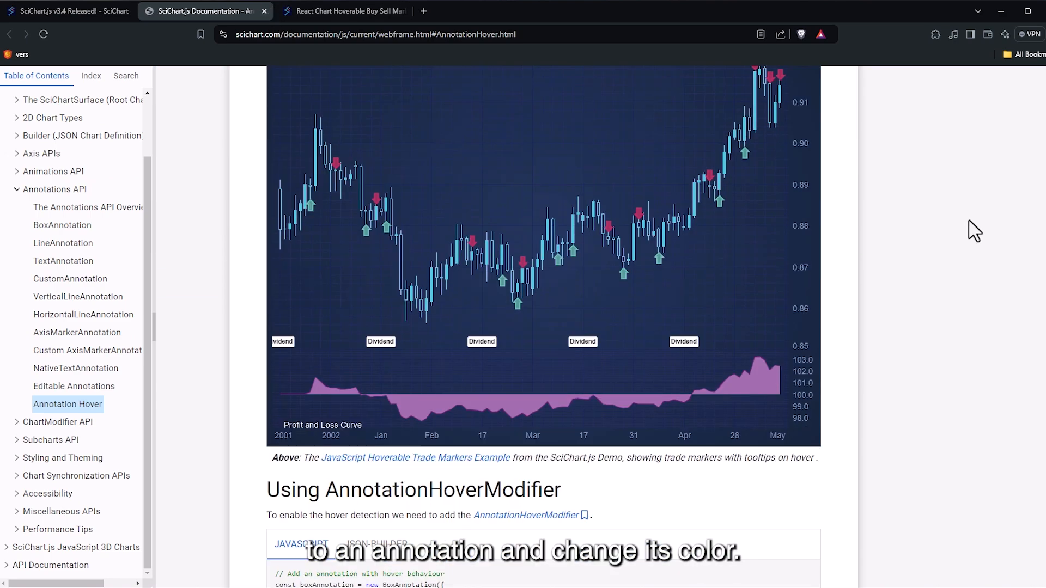
scroll("down", 3)
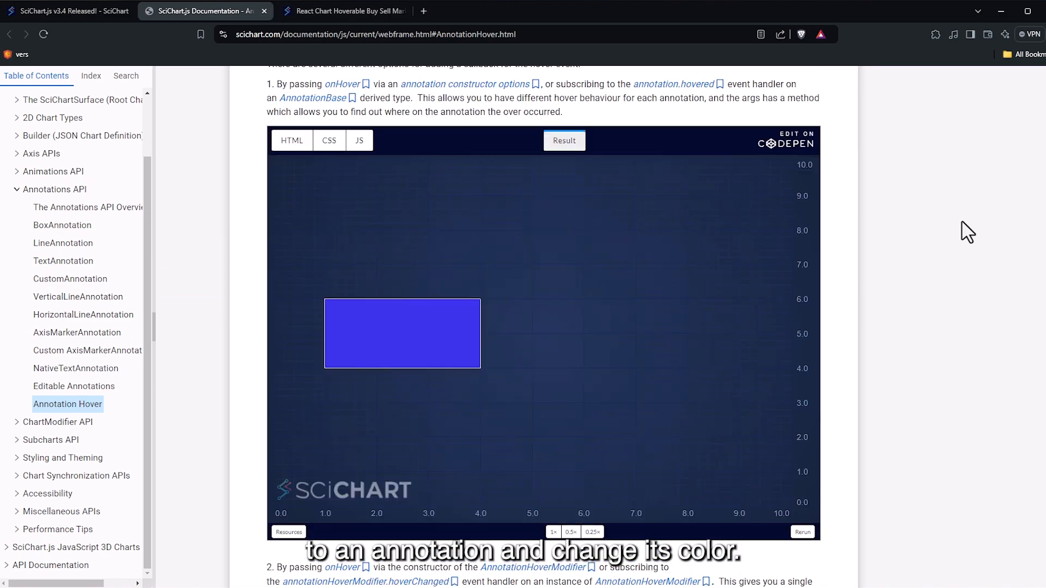
mouse_move(377, 320)
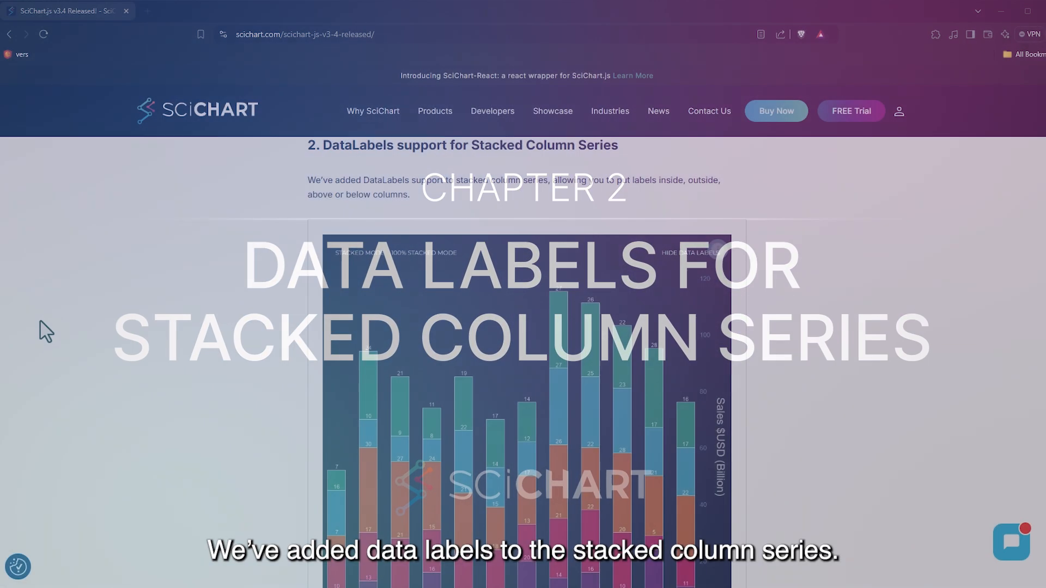
Step: Toggle the stacked column demo between 100% Stacked Mode and normal Stacked Mode to compare data labels
scroll("down", 3)
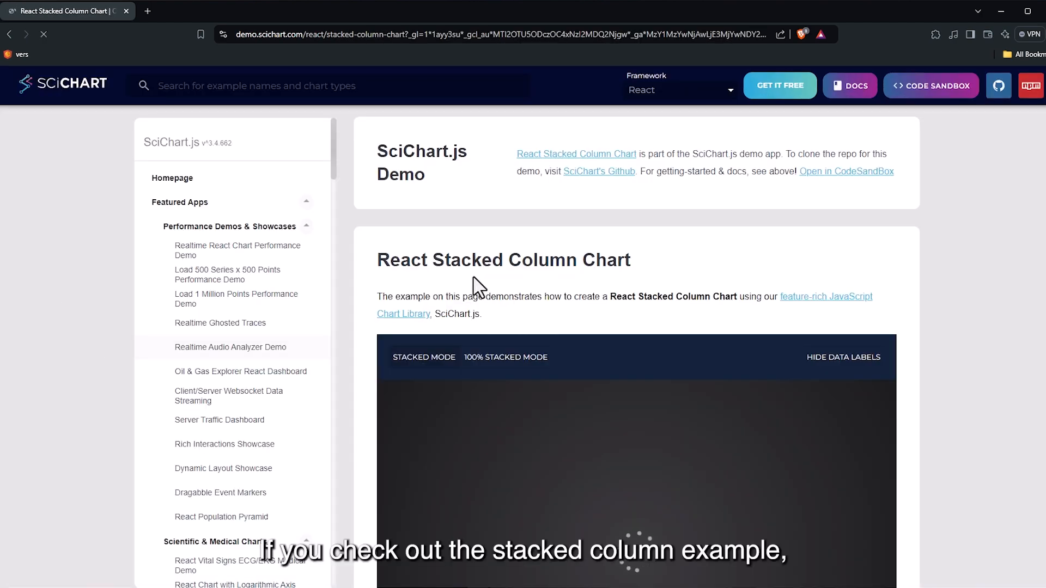
scroll("down", 3)
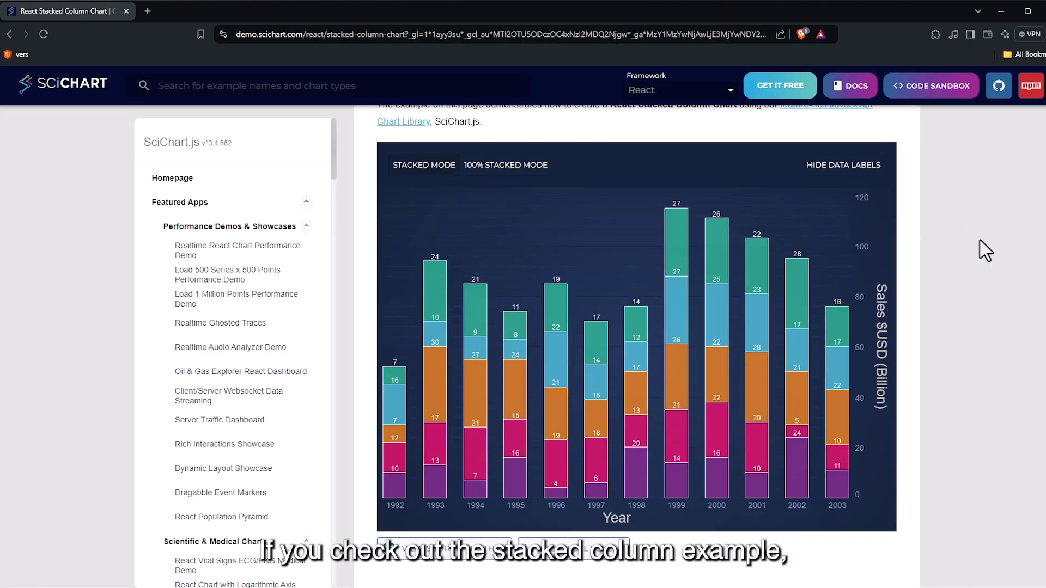
mouse_move(672, 304)
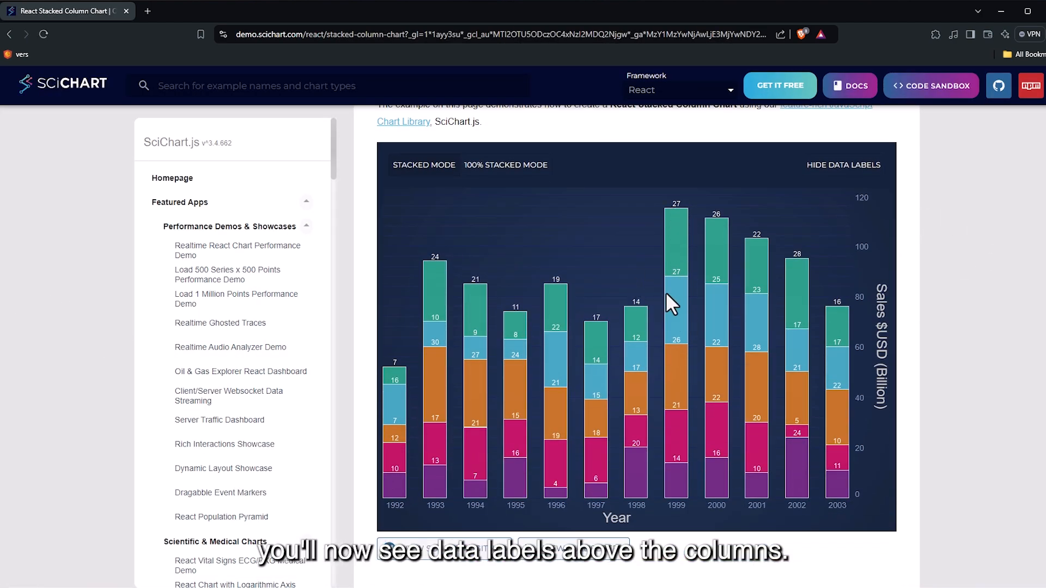
left_click(424, 165)
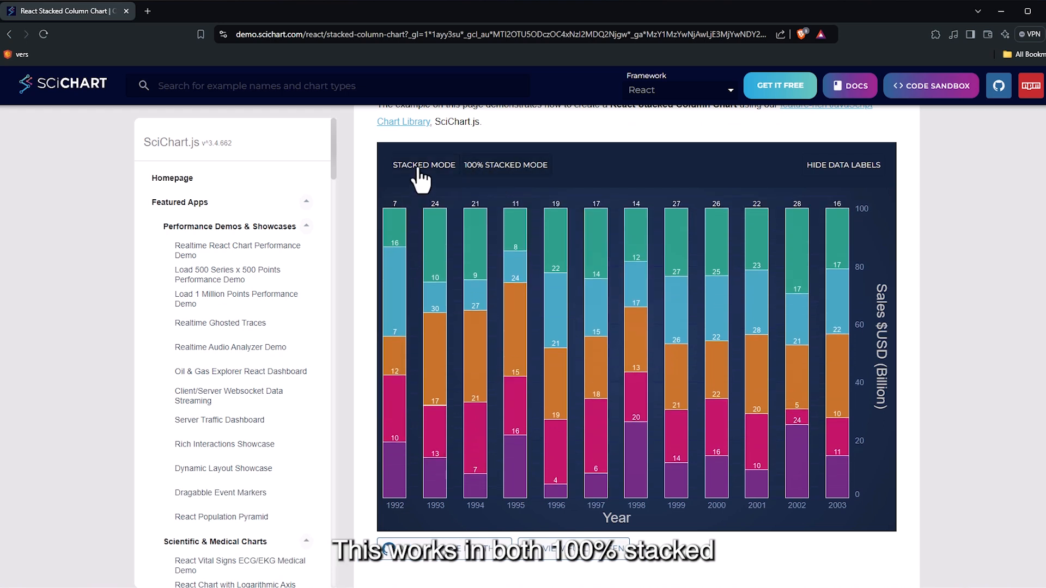
left_click(424, 165)
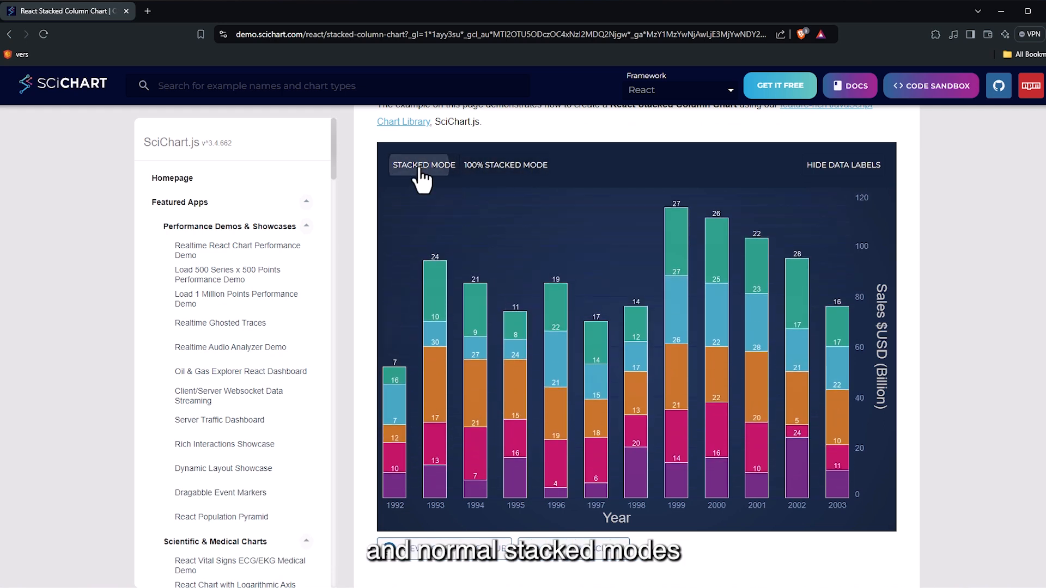
mouse_move(842, 164)
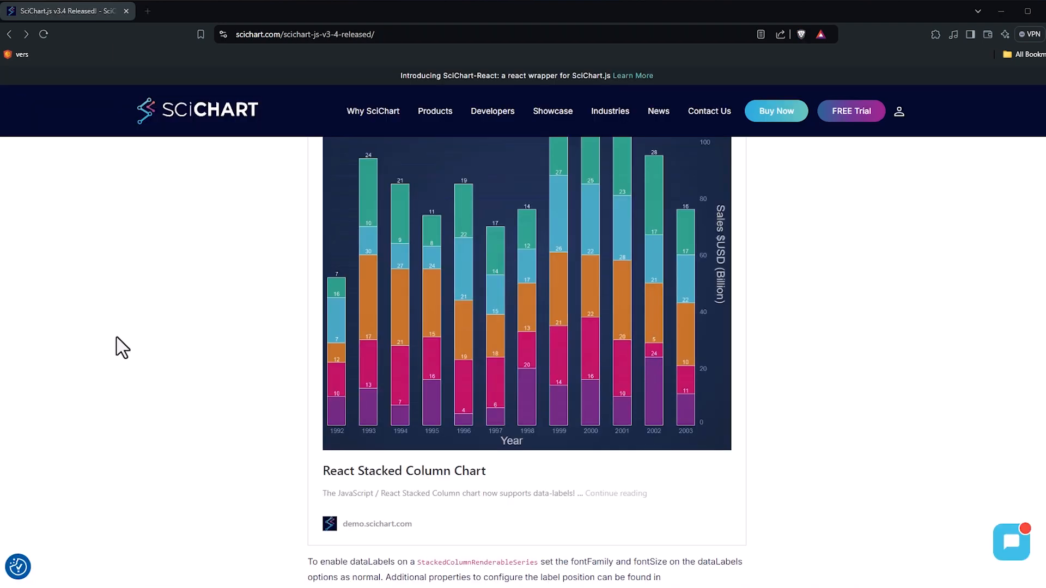
Step: Read through the Adding Data Labels documentation and return to the release notes
scroll("down", 3)
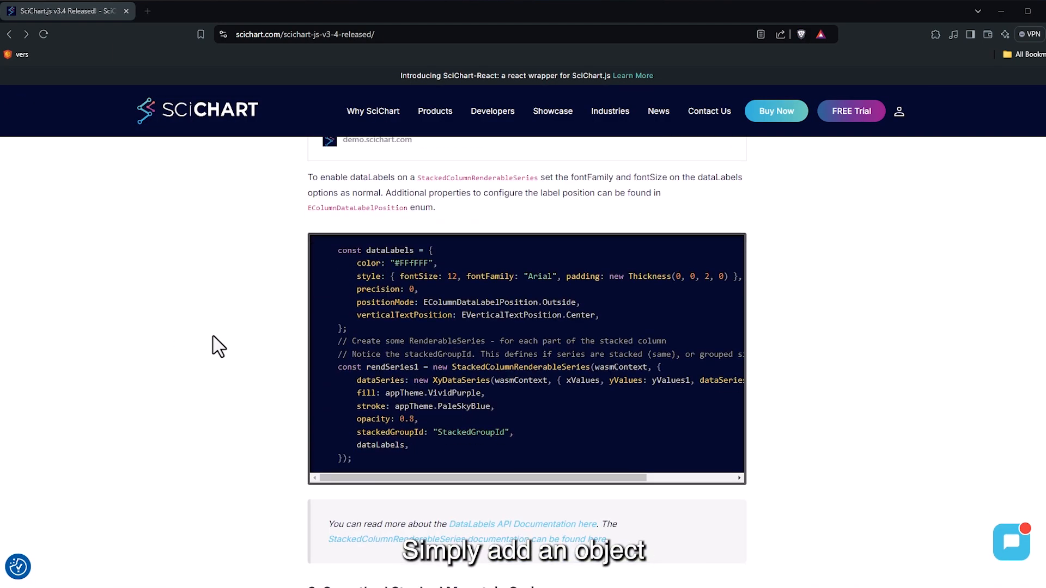
mouse_move(114, 336)
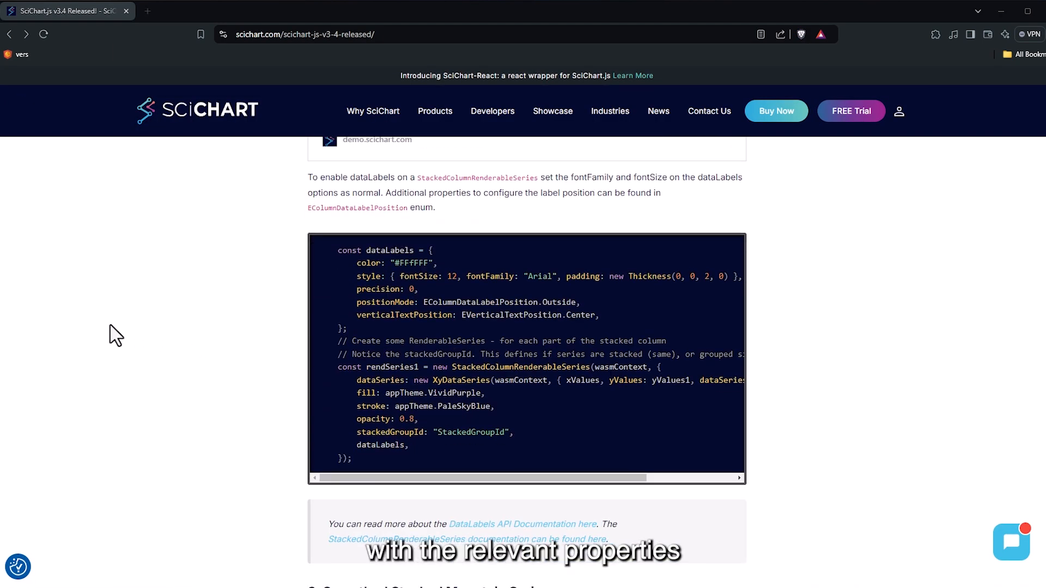
mouse_move(183, 338)
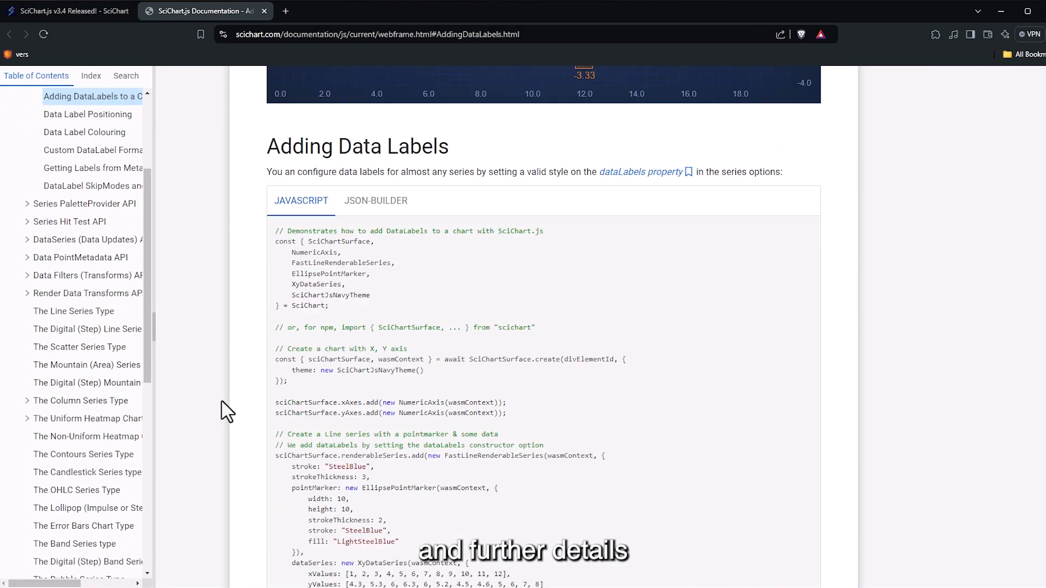
scroll("down", 3)
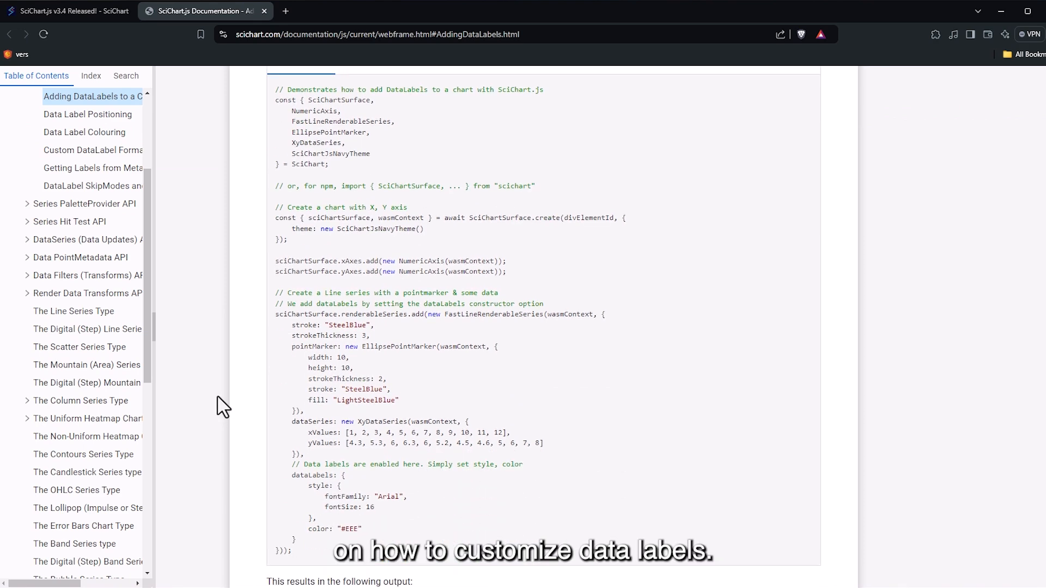
scroll("down", 3)
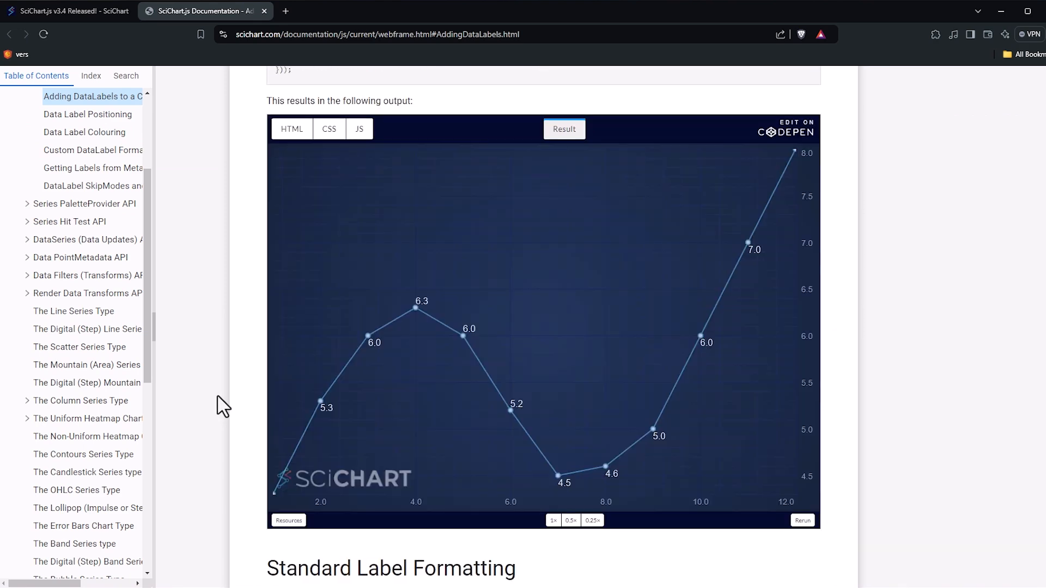
left_click(66, 11)
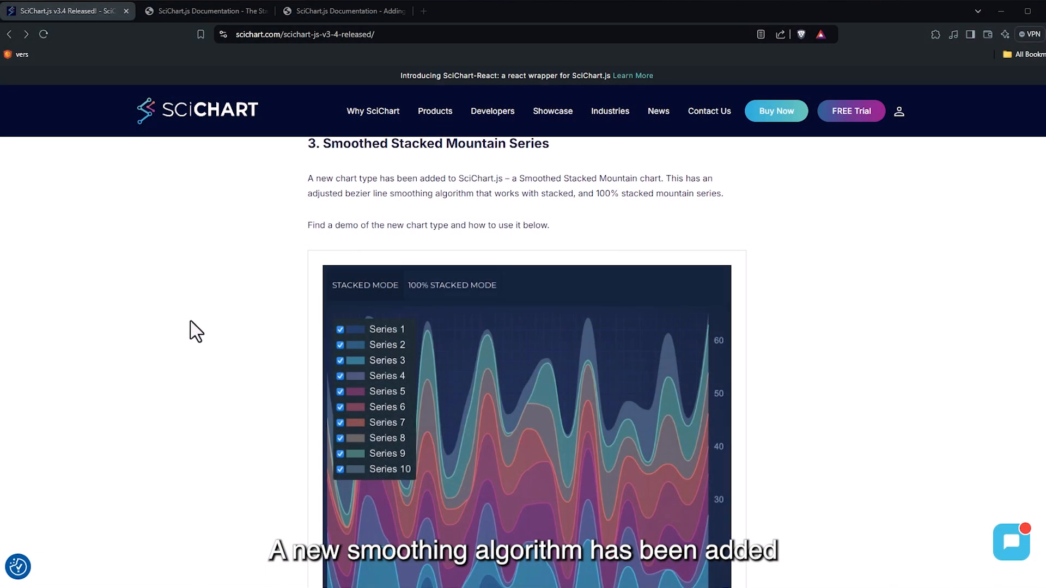
Step: Launch the Smooth Stacked Mountain demo, switch it to normal stacked mode, and view its source on GitHub
scroll("down", 3)
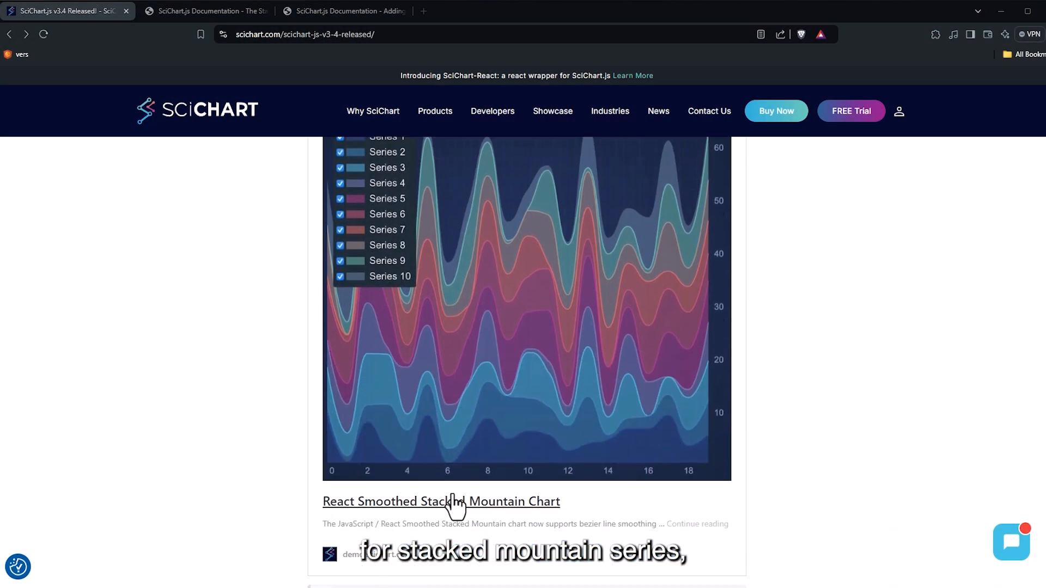
left_click(441, 501)
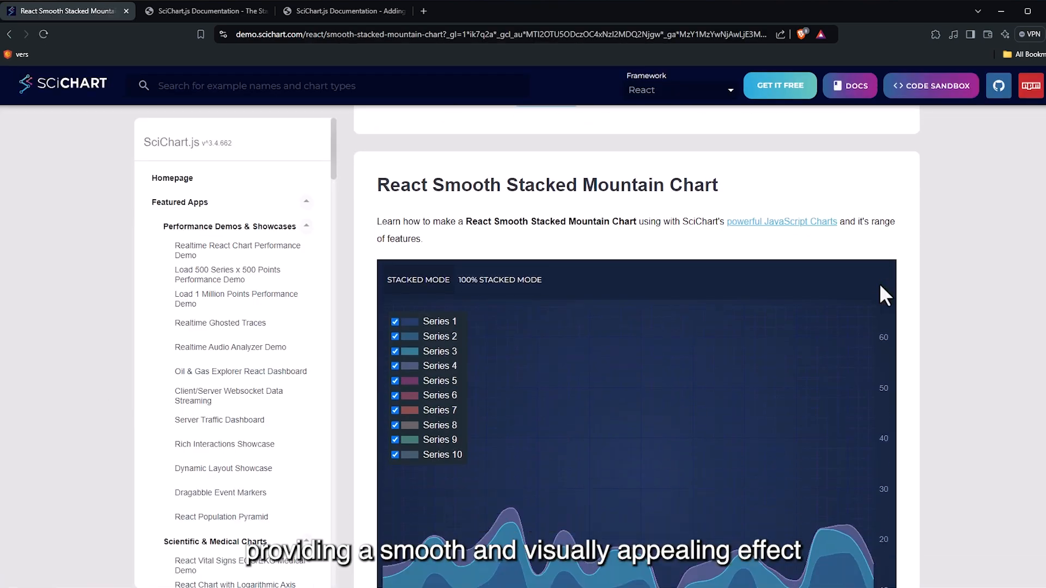
scroll("down", 3)
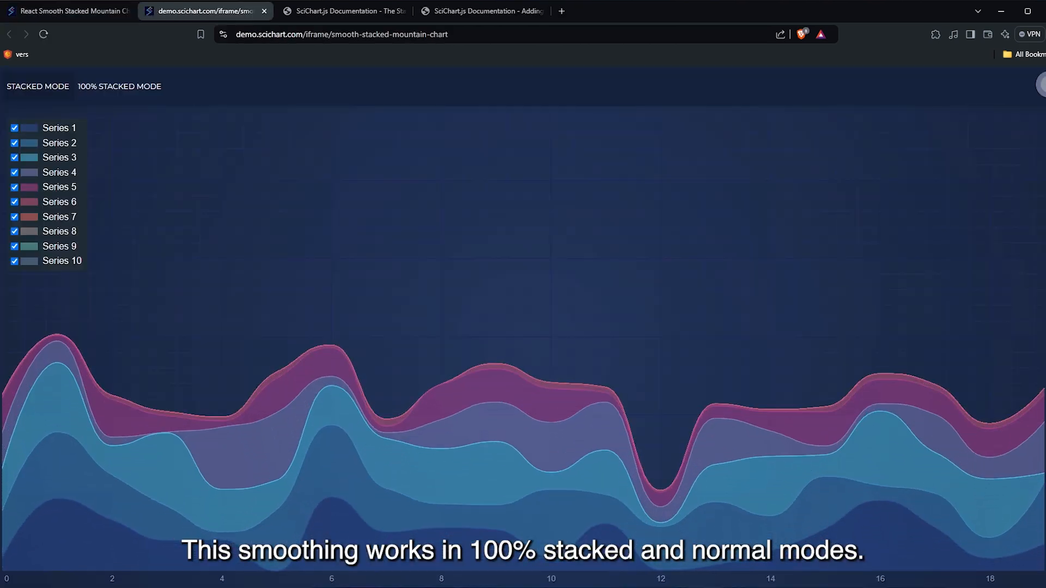
left_click(120, 86)
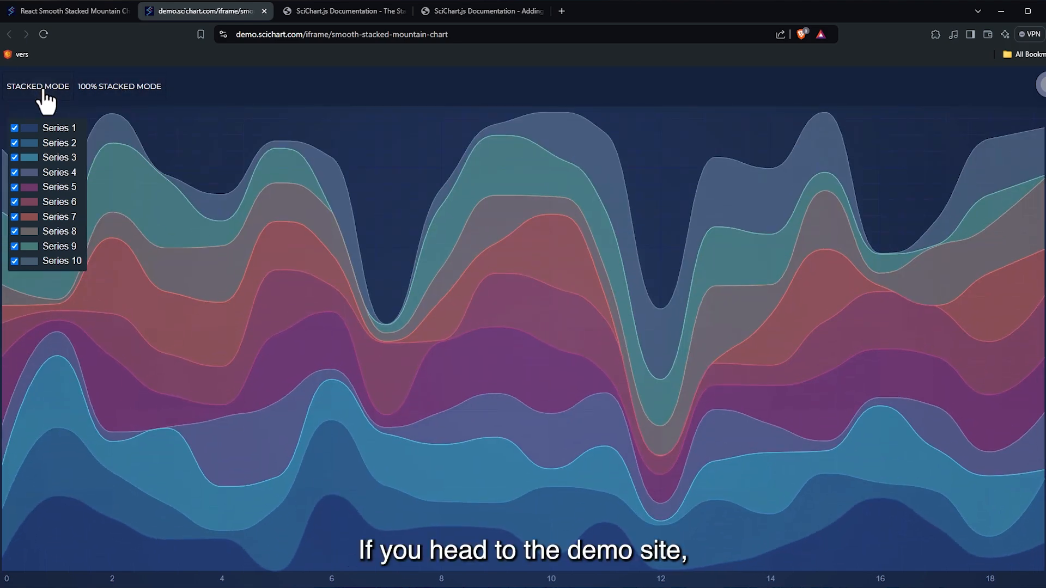
left_click(66, 11)
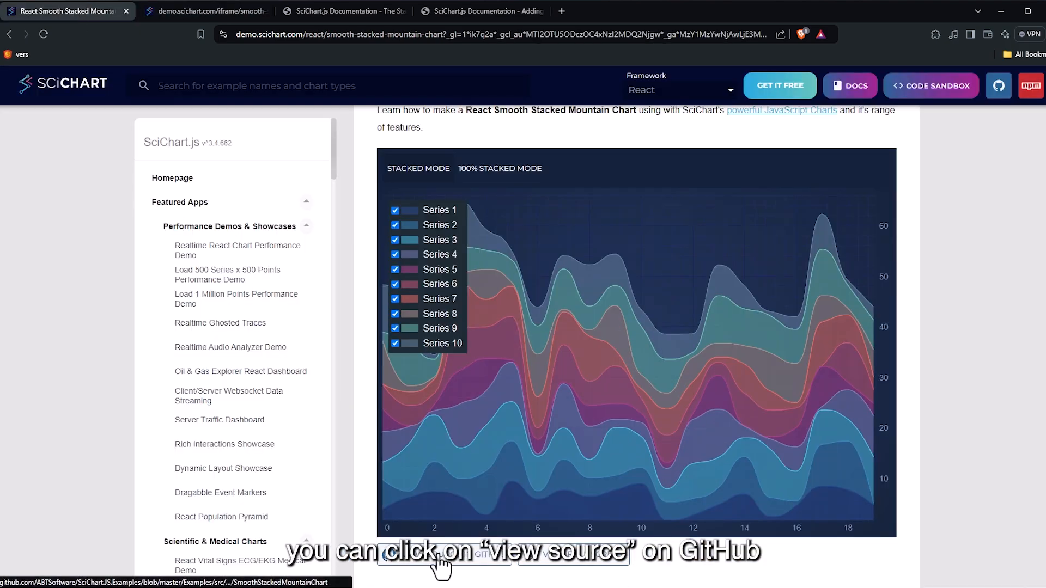
left_click(442, 557)
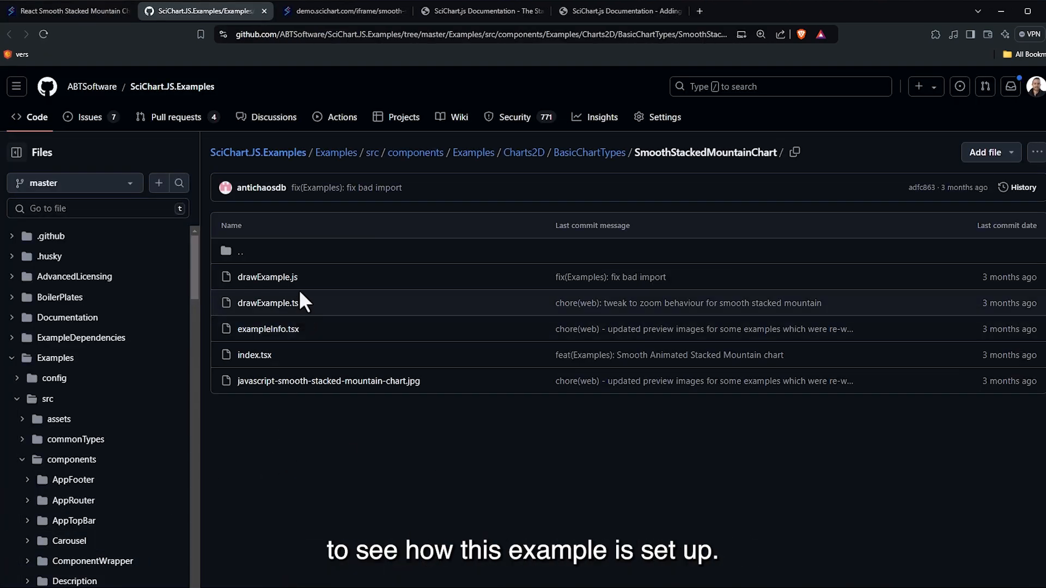
Step: Read drawExample.ts in the SmoothStackedMountainChart folder down to its legend and series-visibility code
left_click(268, 303)
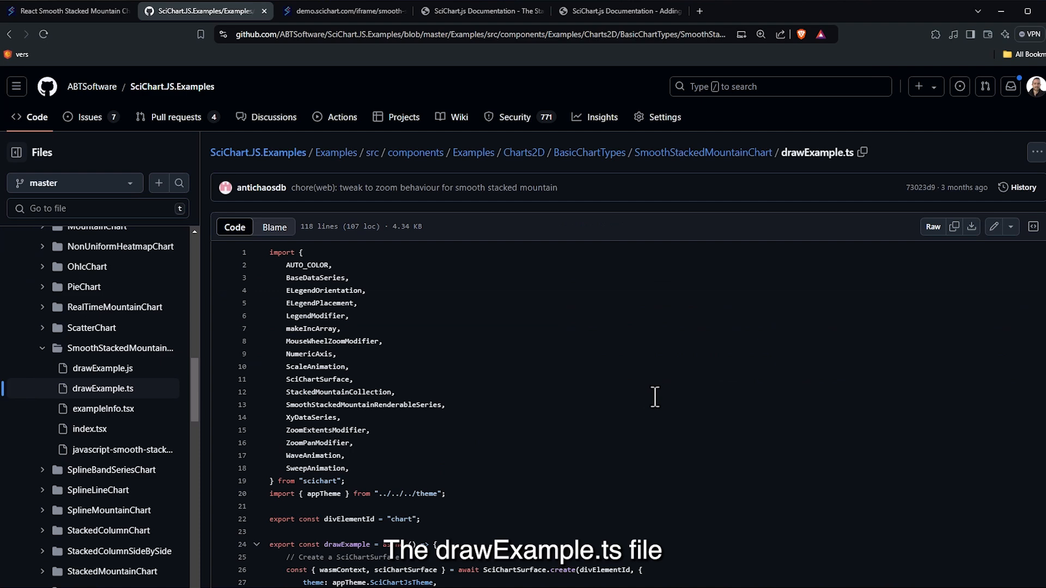
scroll("down", 3)
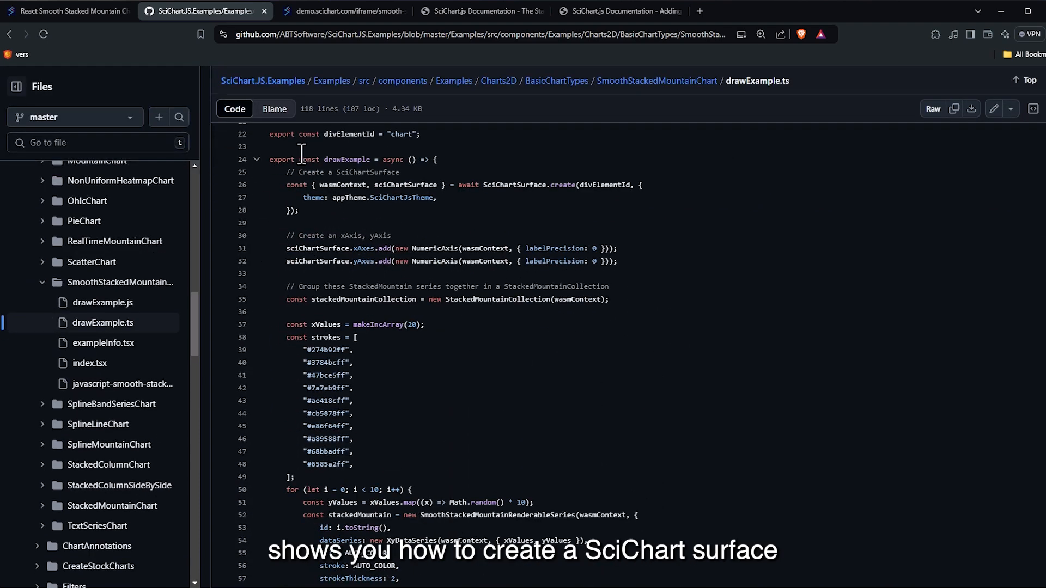
scroll("down", 3)
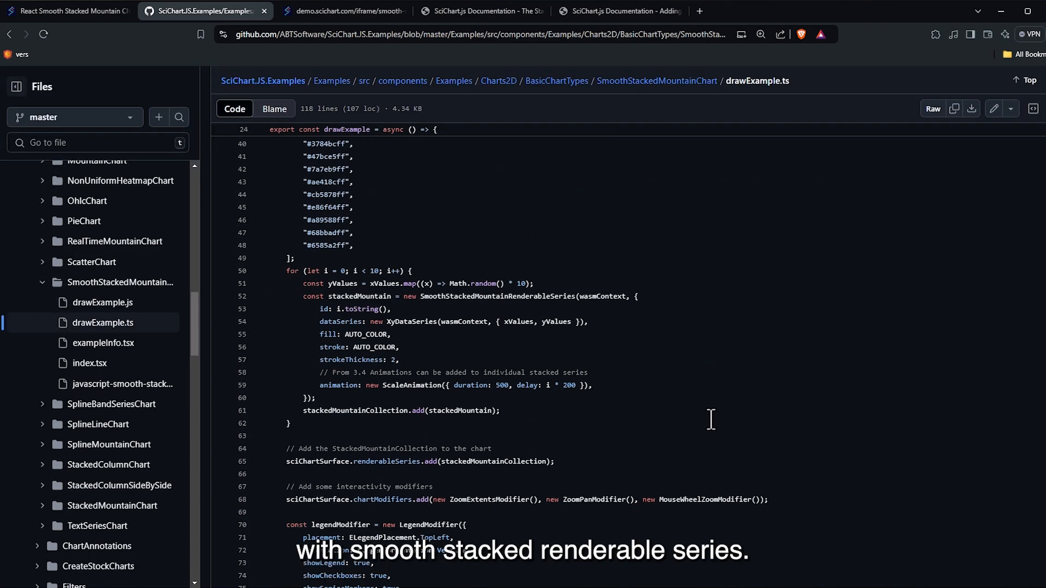
scroll("down", 3)
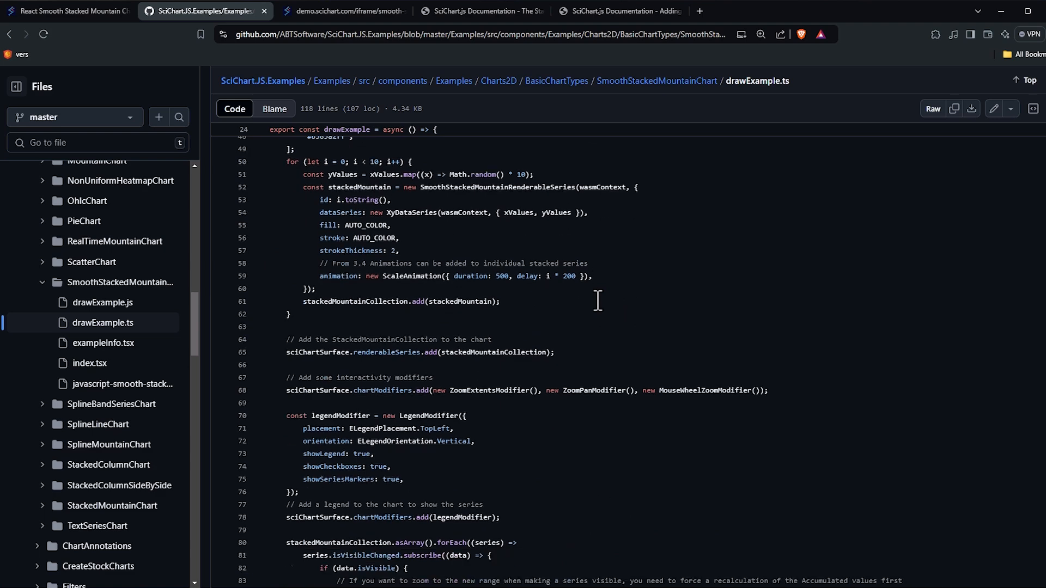
scroll("down", 3)
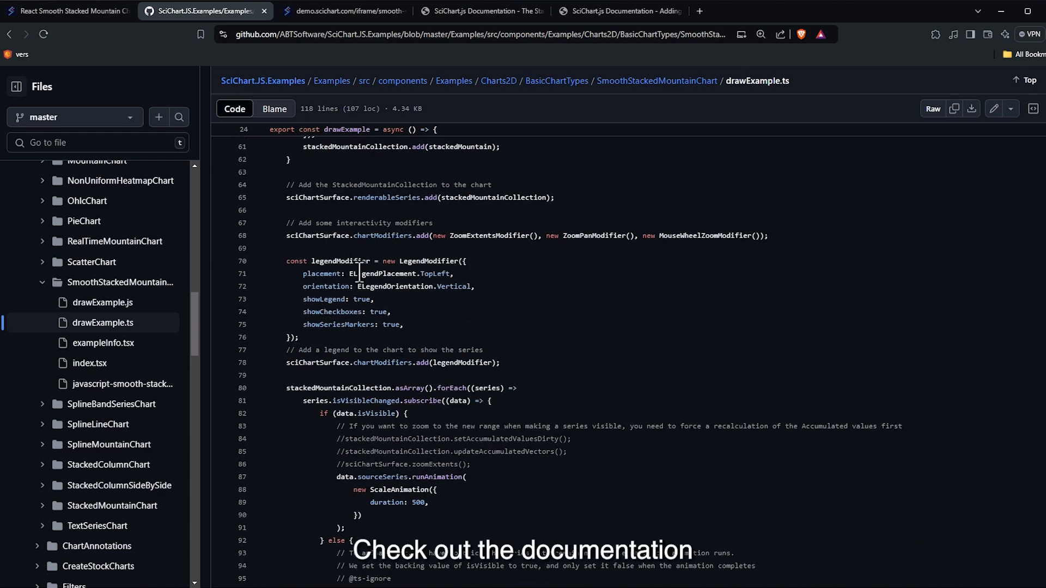
Step: View the Bezier Smoothed Stacked Mountain docs' CodePen example and return to the release notes
left_click(63, 11)
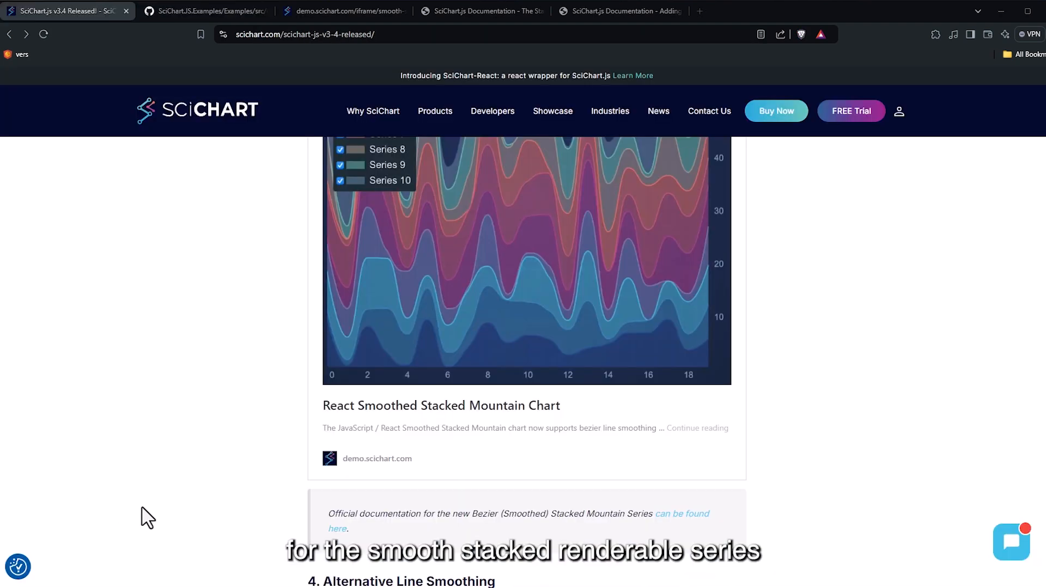
mouse_move(694, 528)
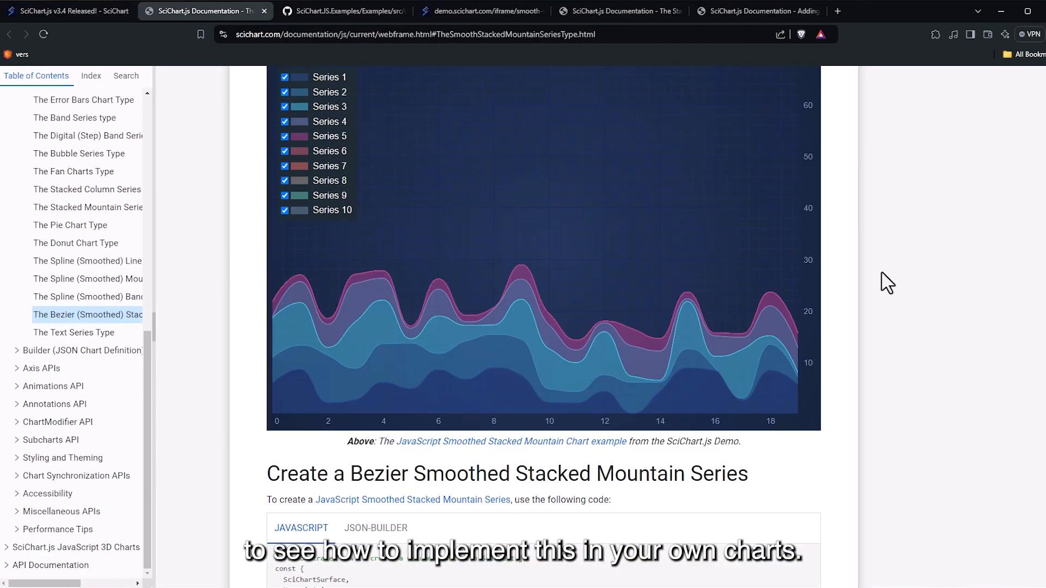
scroll("down", 3)
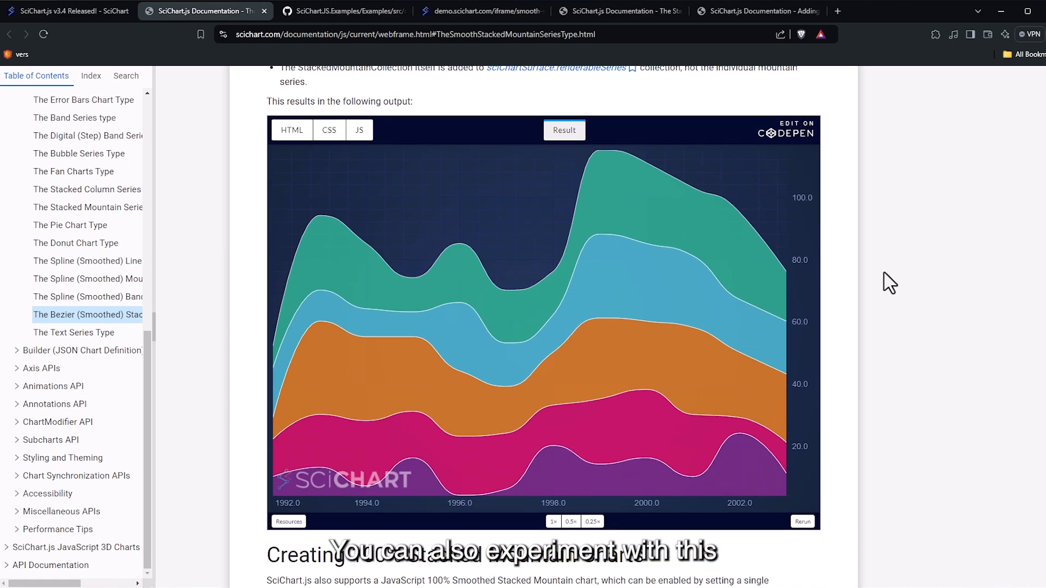
mouse_move(444, 408)
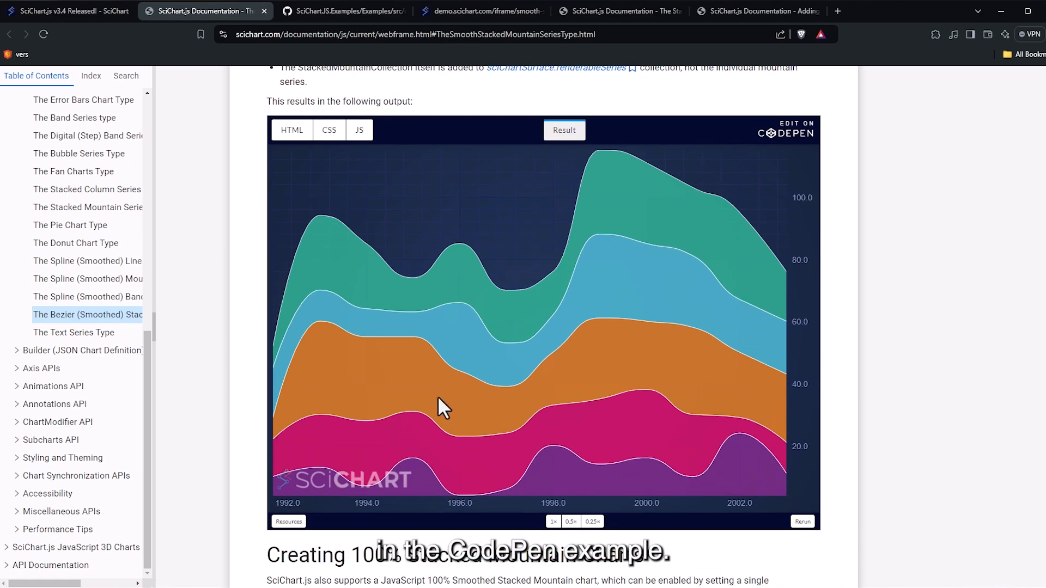
left_click(67, 11)
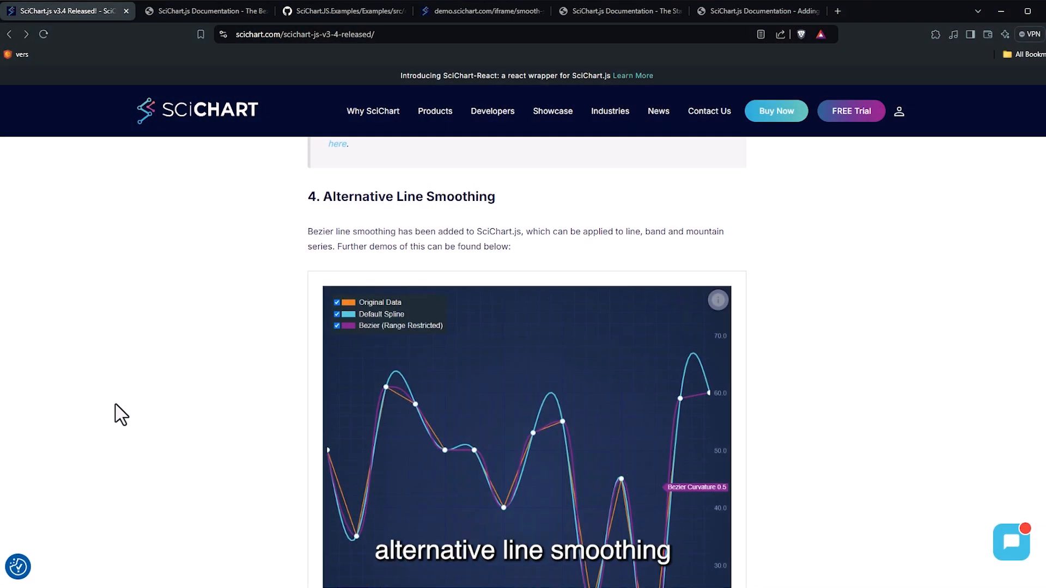
Step: Reach the React Spline Line Chart card in the release notes and view the demo's SplineLineChart source on GitHub
scroll("down", 3)
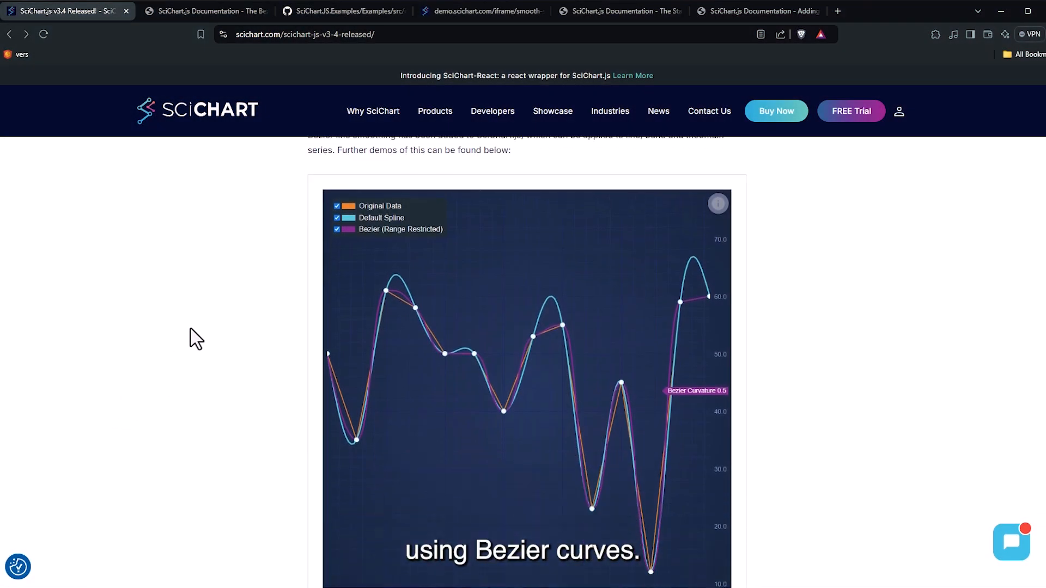
scroll("down", 3)
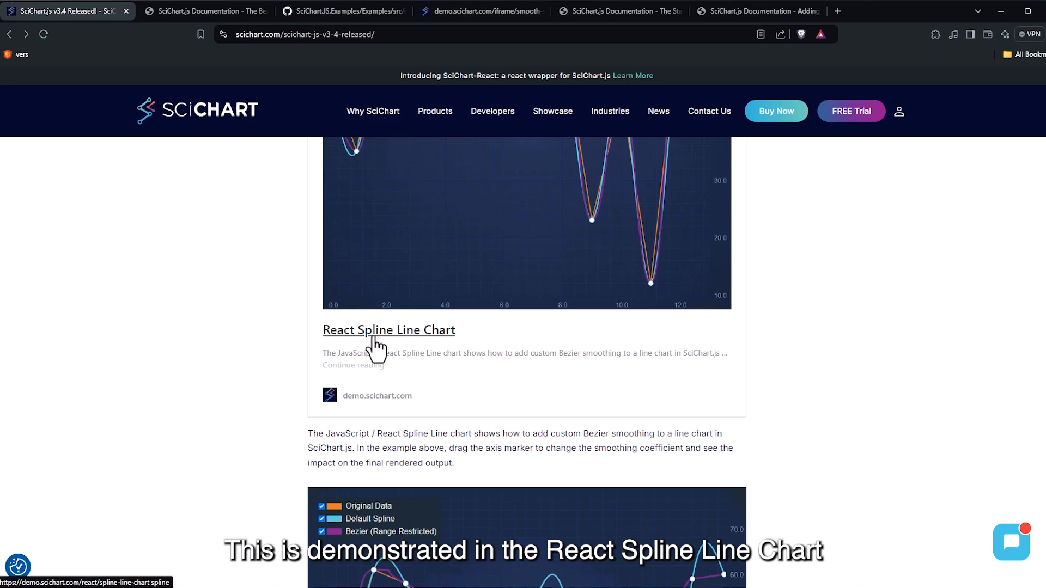
scroll("down", 3)
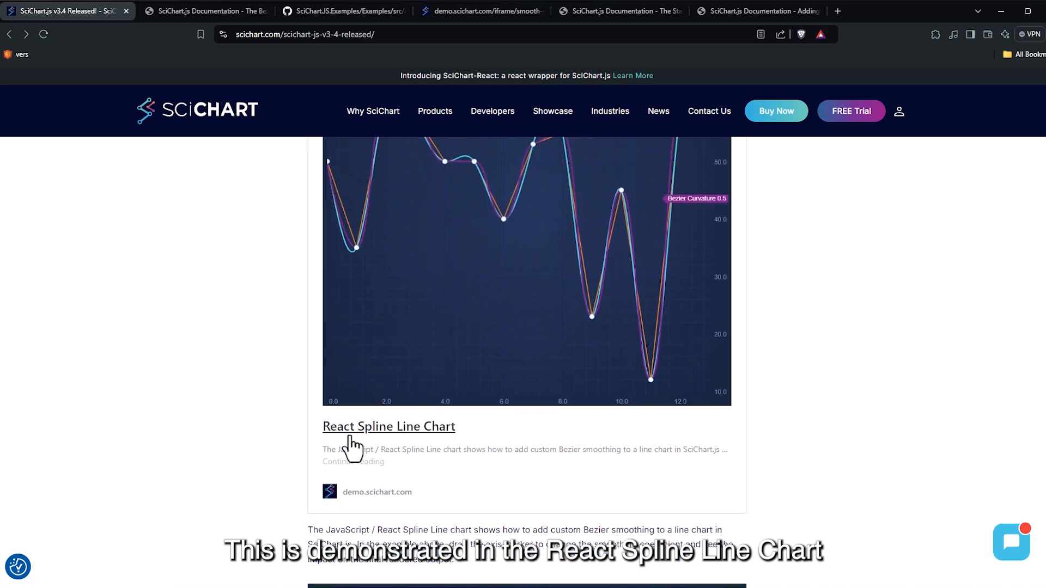
scroll("down", 3)
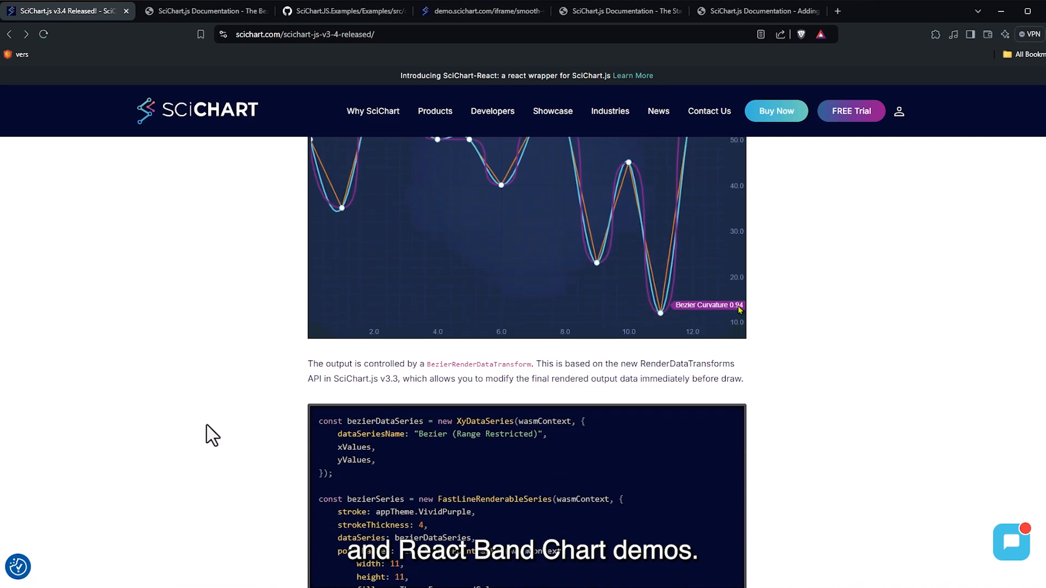
scroll("down", 3)
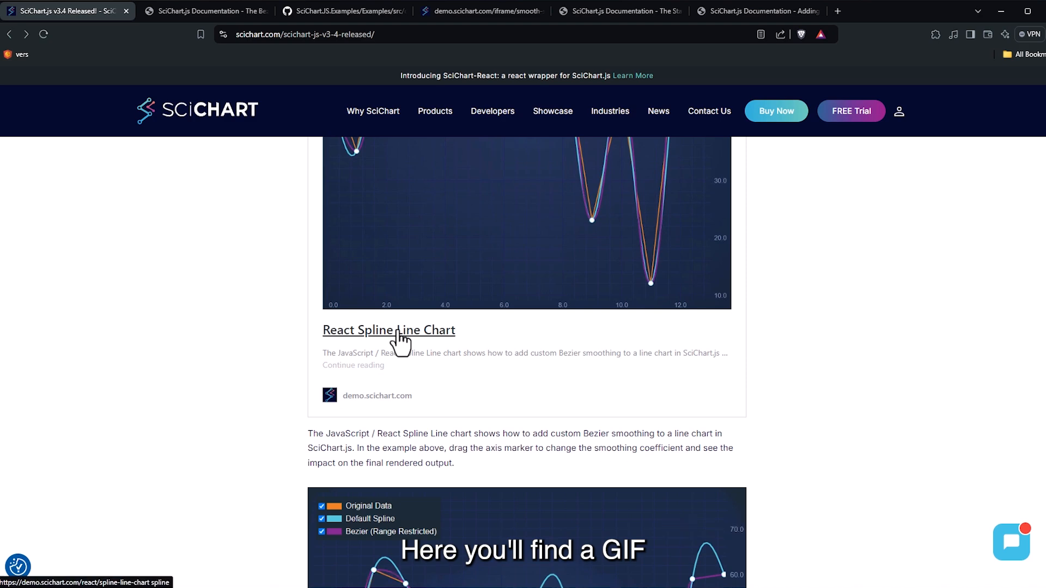
scroll("down", 3)
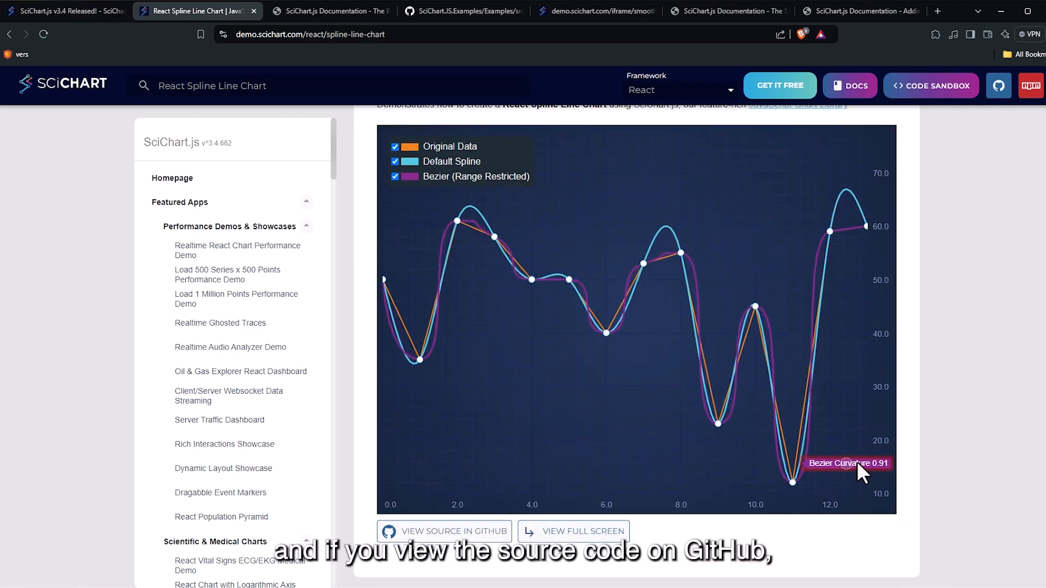
left_click(445, 530)
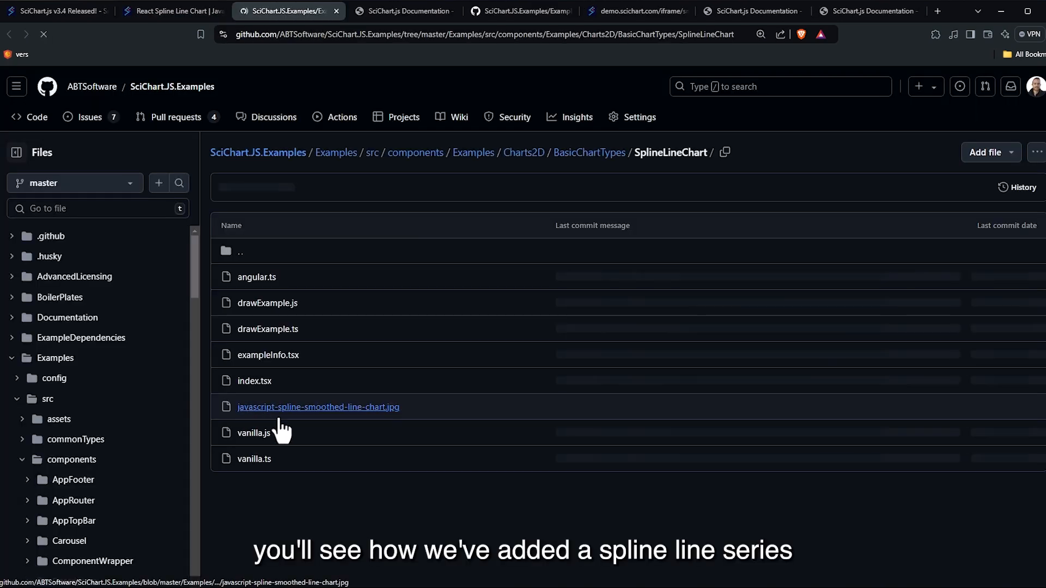
Step: Read the SplineLineChart drawExample.ts and look up the BezierRenderDataTransform symbol definition
left_click(267, 329)
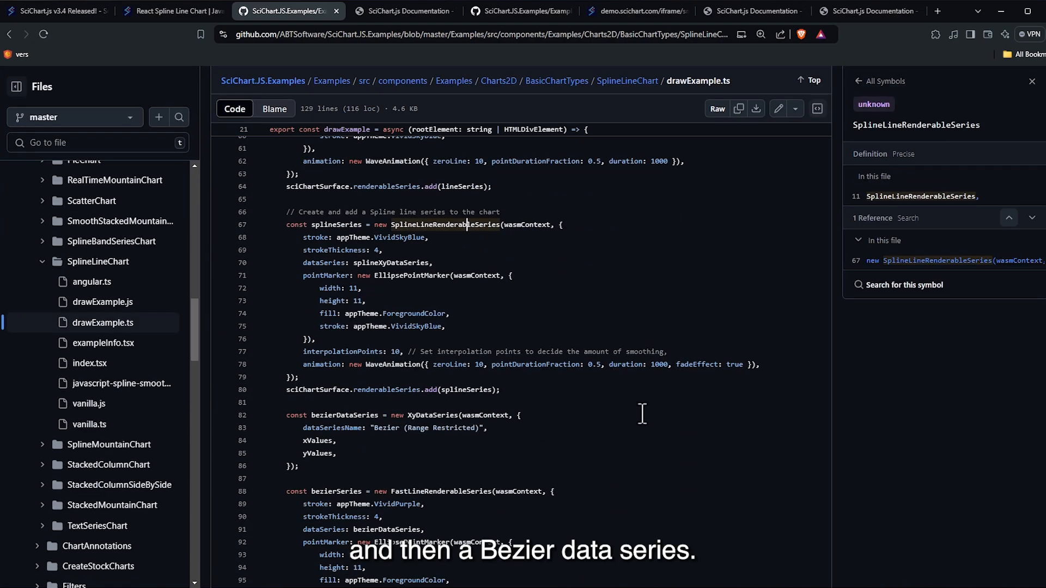
scroll("down", 3)
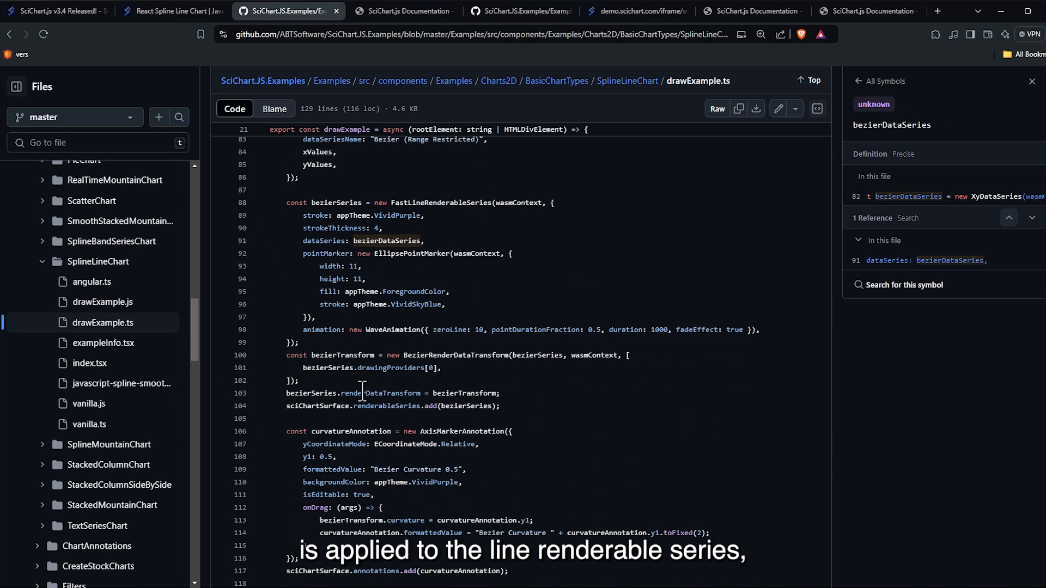
left_click(458, 355)
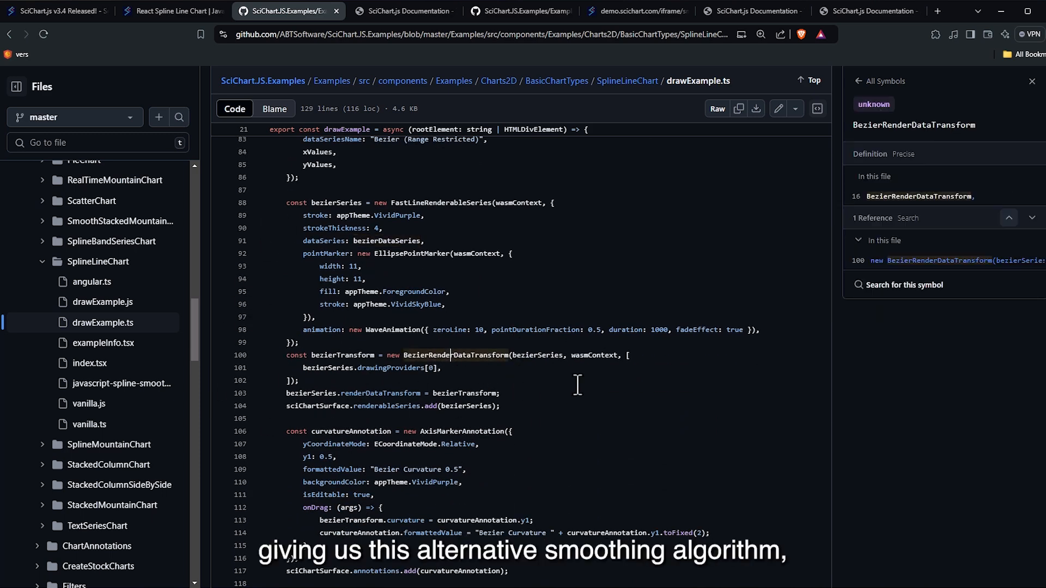
mouse_move(613, 384)
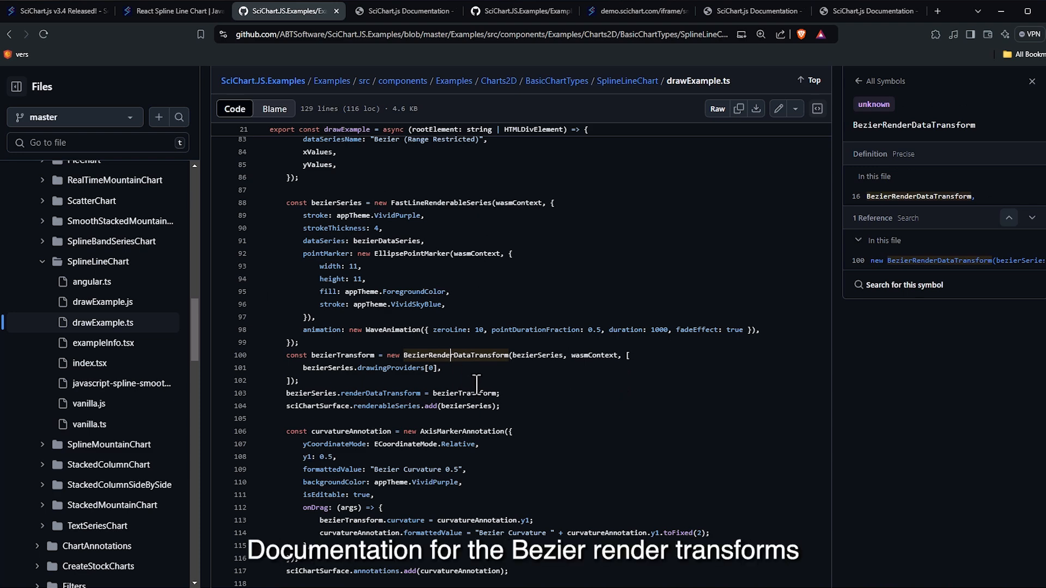
scroll("down", 3)
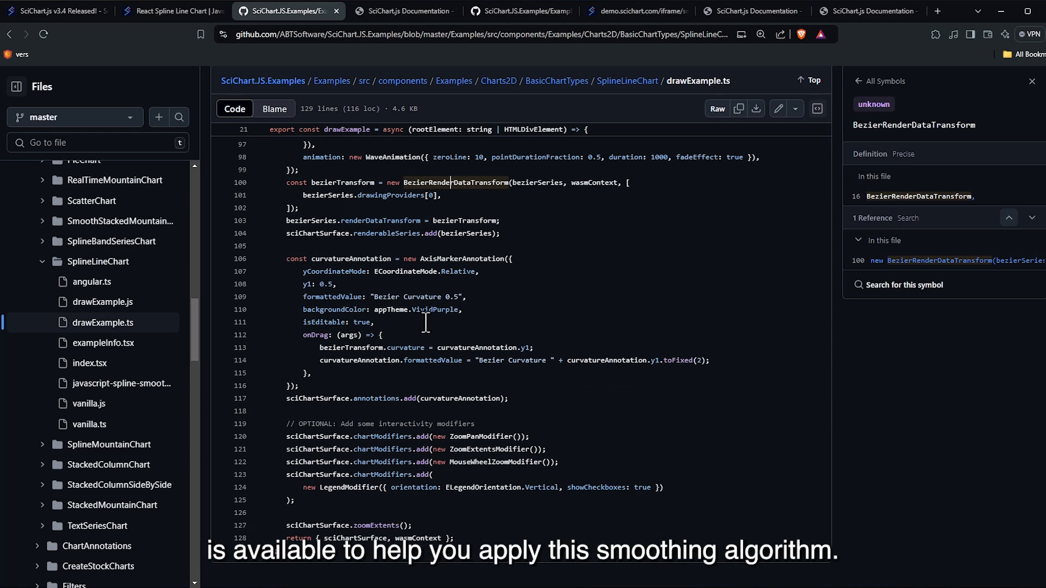
scroll("up", 3)
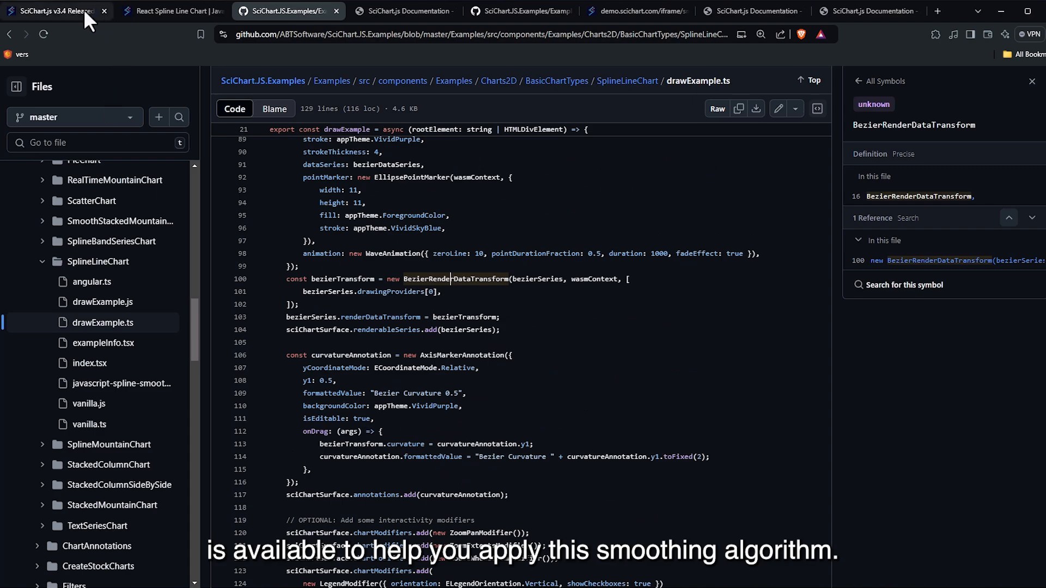
Step: From the Animations Improvements section, read the Animations API documentation page to its end
left_click(53, 11)
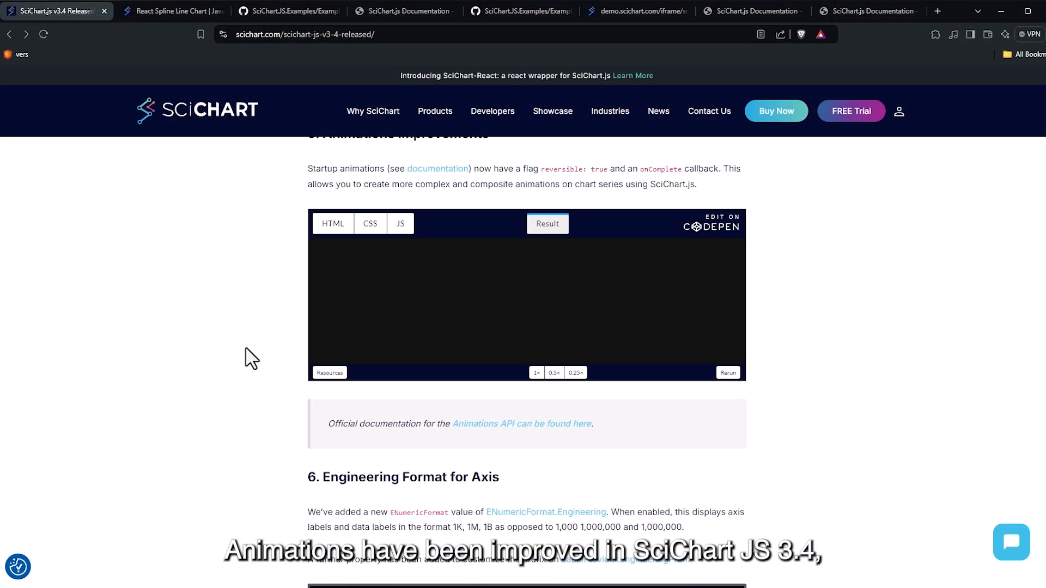
scroll("up", 3)
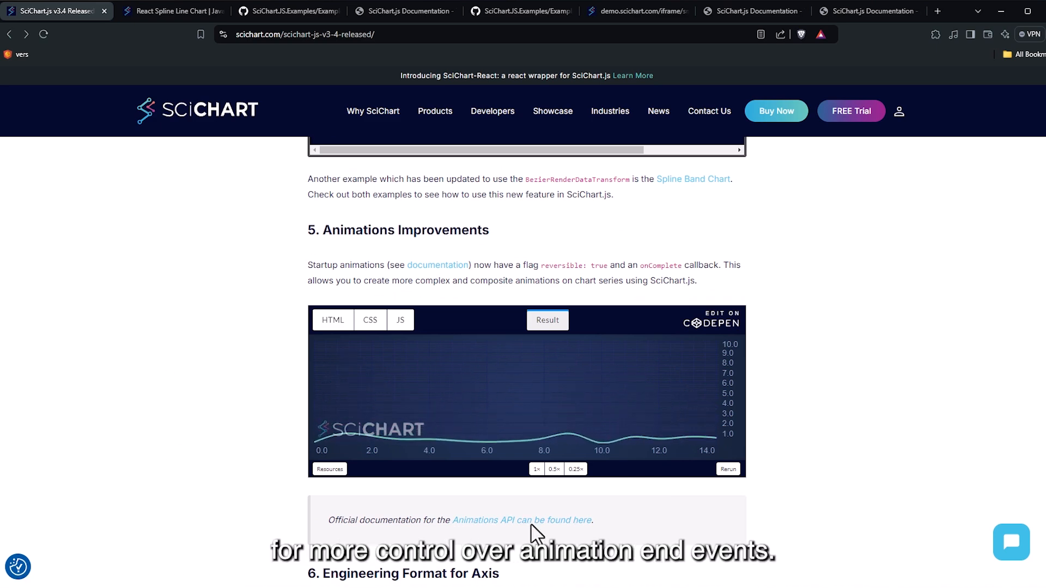
left_click(520, 521)
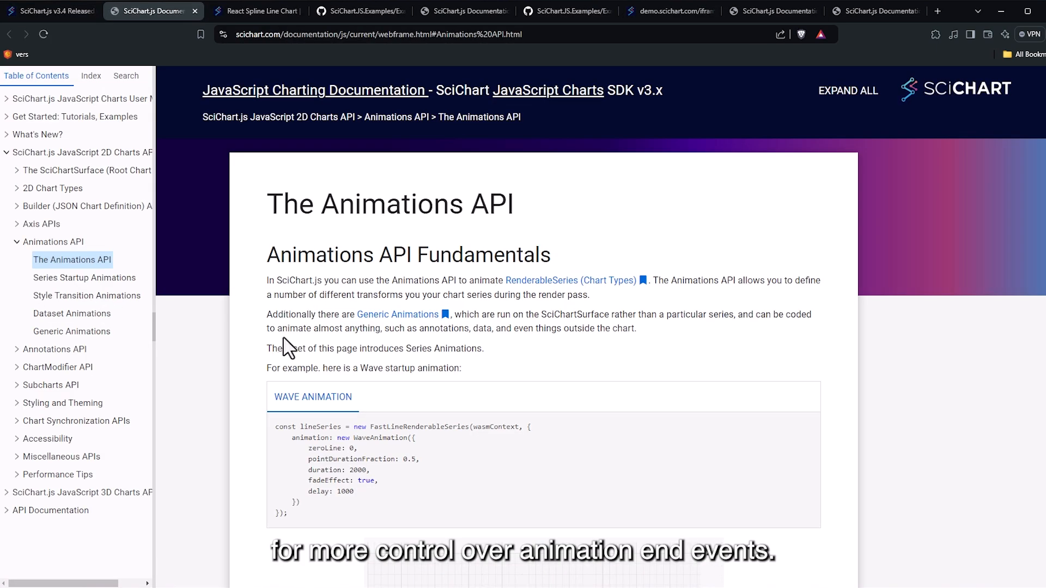
scroll("down", 3)
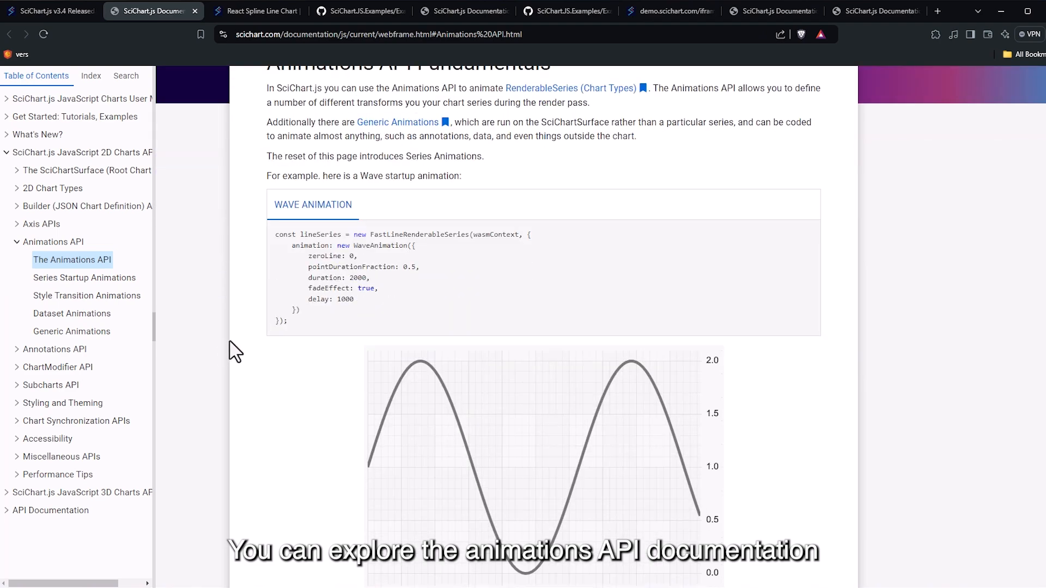
scroll("down", 3)
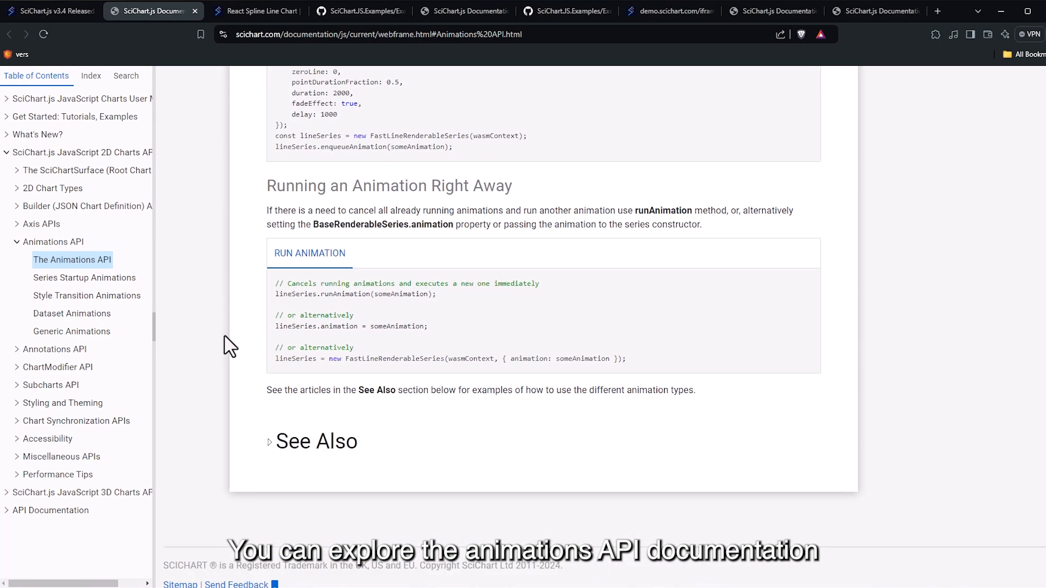
Step: Read the Engineering Format for Axis section and launch the React Population Pyramid Chart demo
left_click(50, 11)
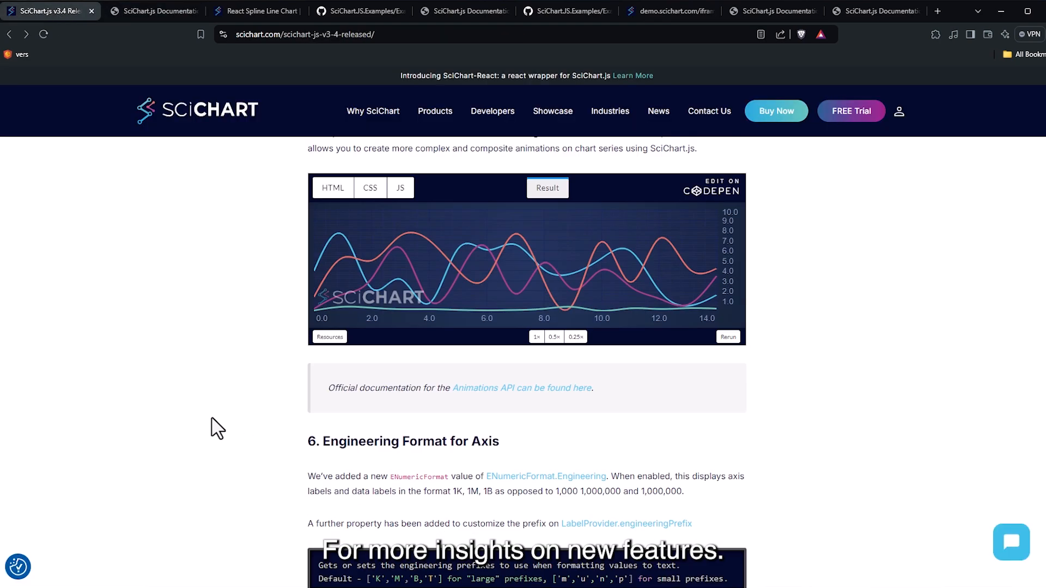
scroll("down", 3)
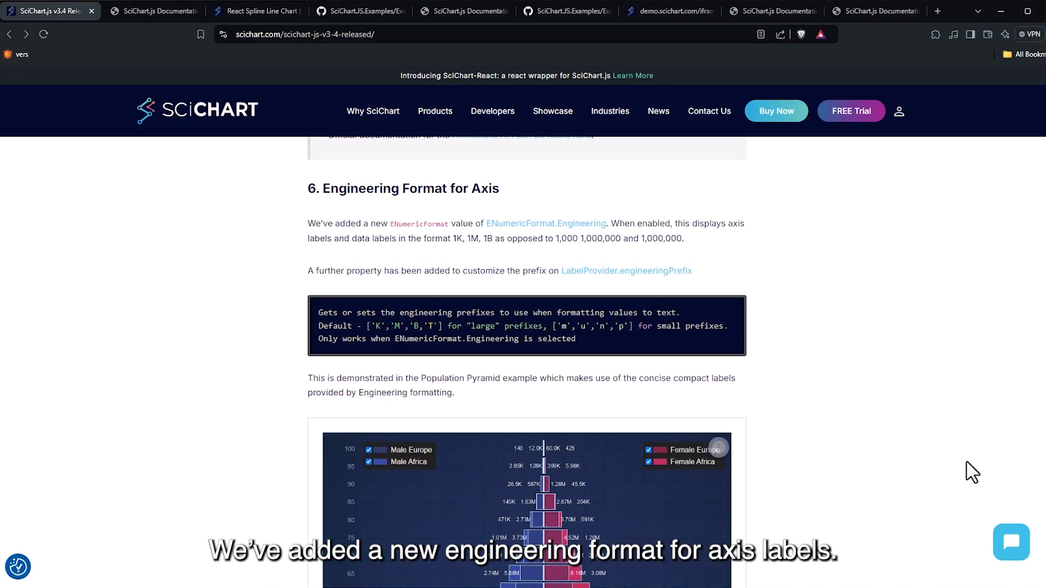
mouse_move(950, 432)
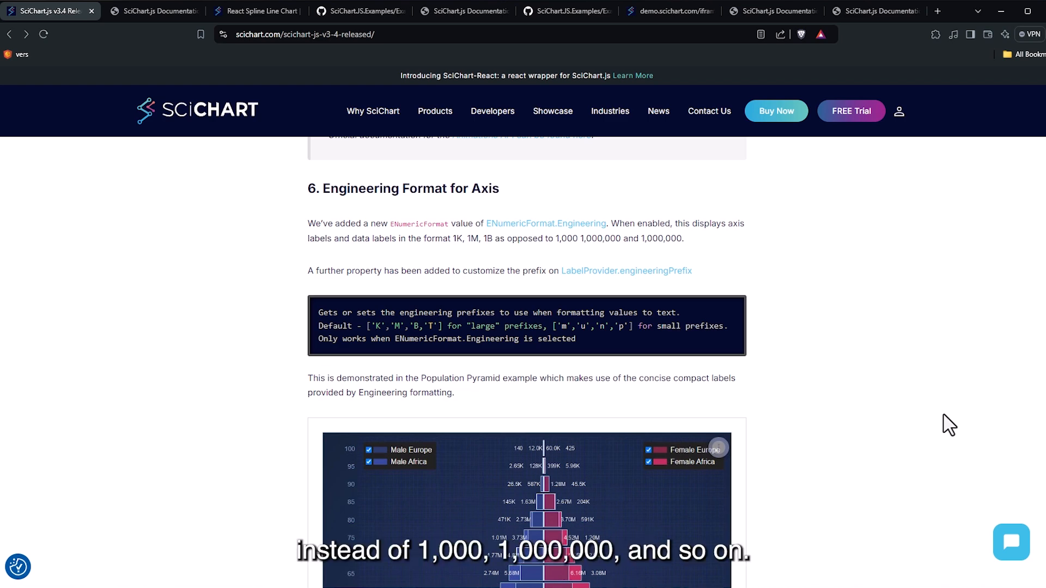
scroll("down", 3)
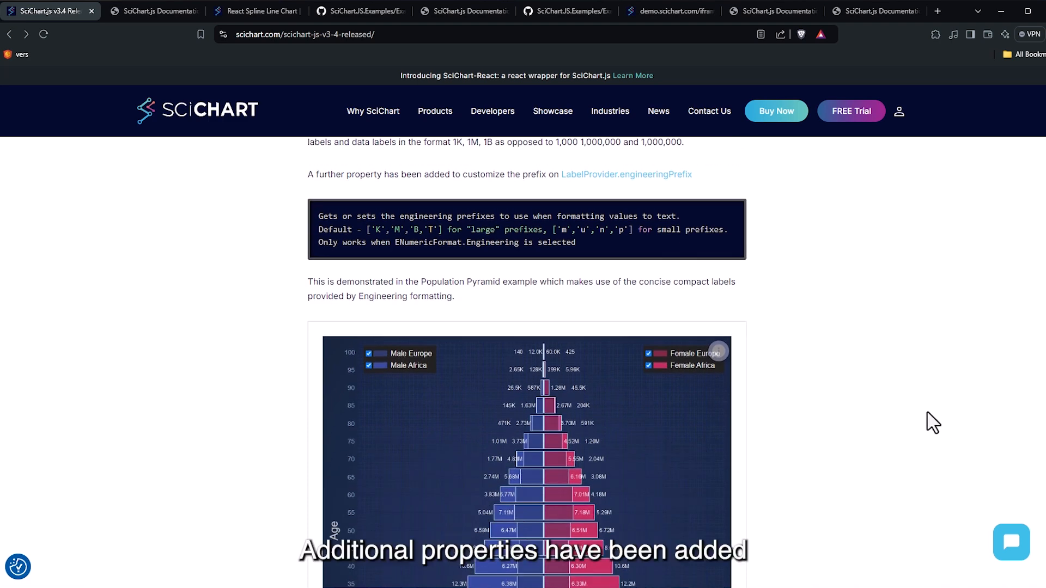
scroll("down", 3)
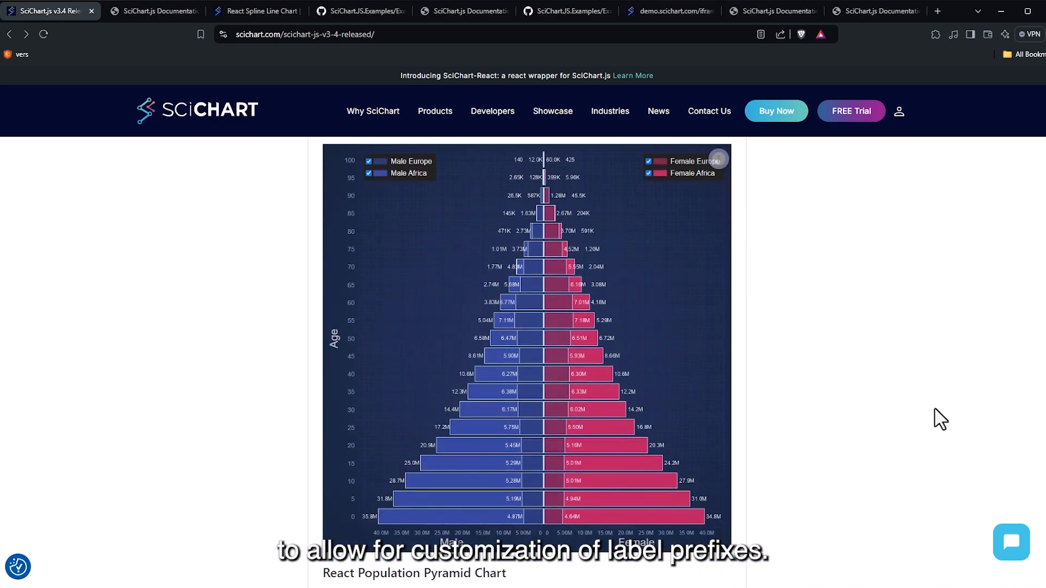
left_click(414, 573)
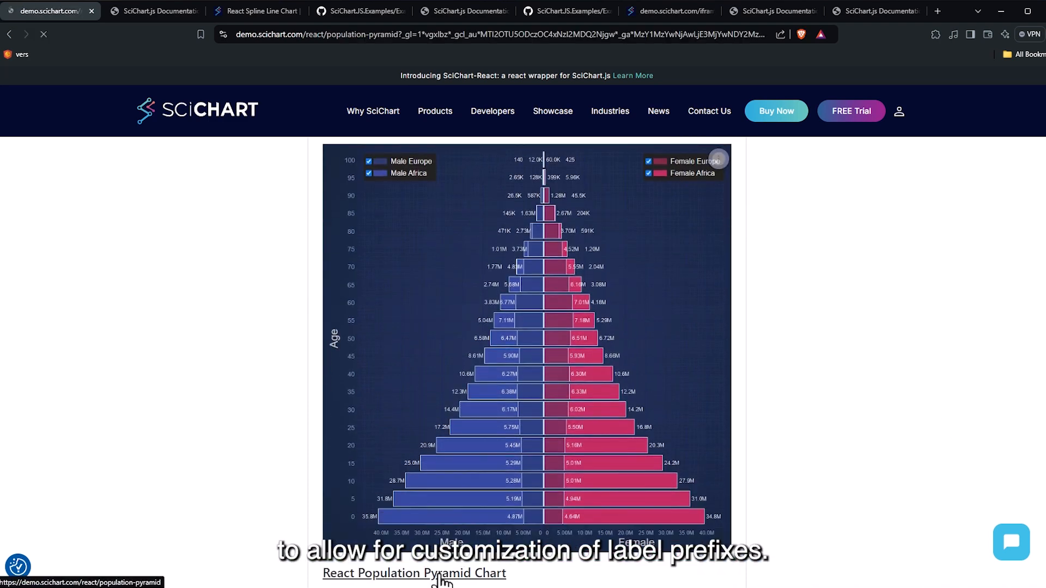
Step: Open the React Population Pyramid demo and uncheck the Female Europe legend entry
left_click(414, 573)
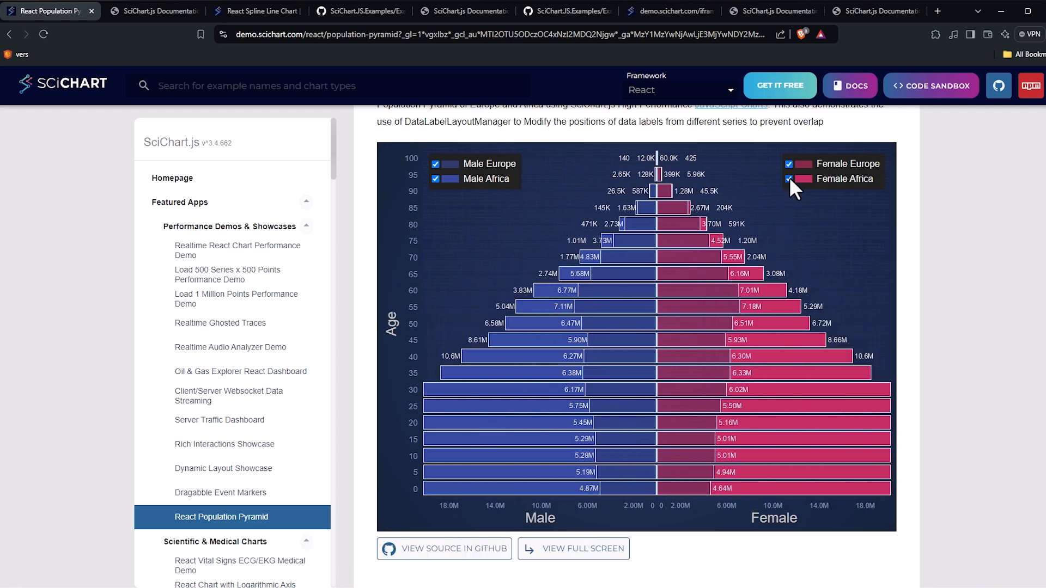
left_click(790, 165)
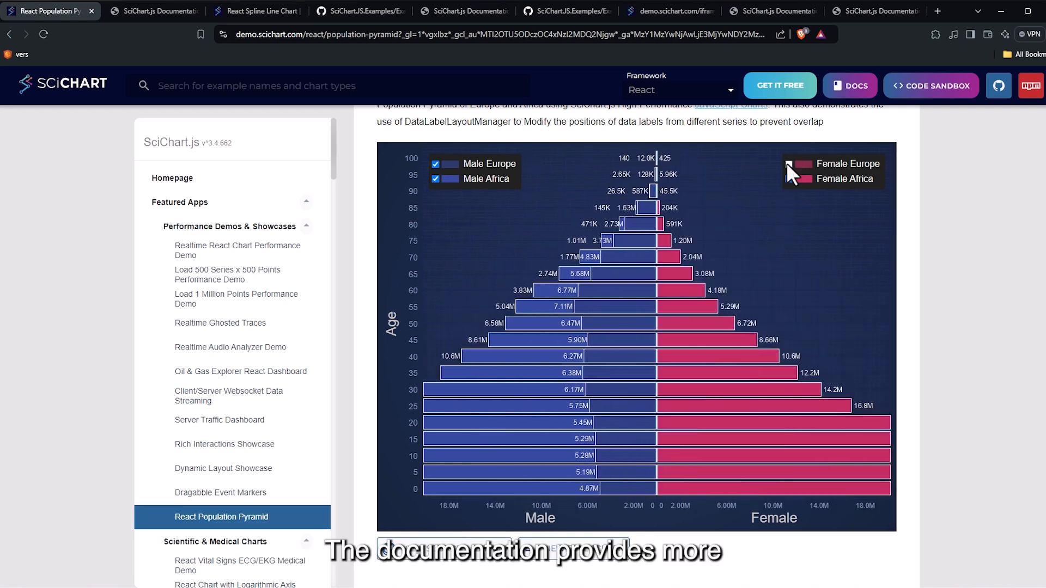
left_click(435, 164)
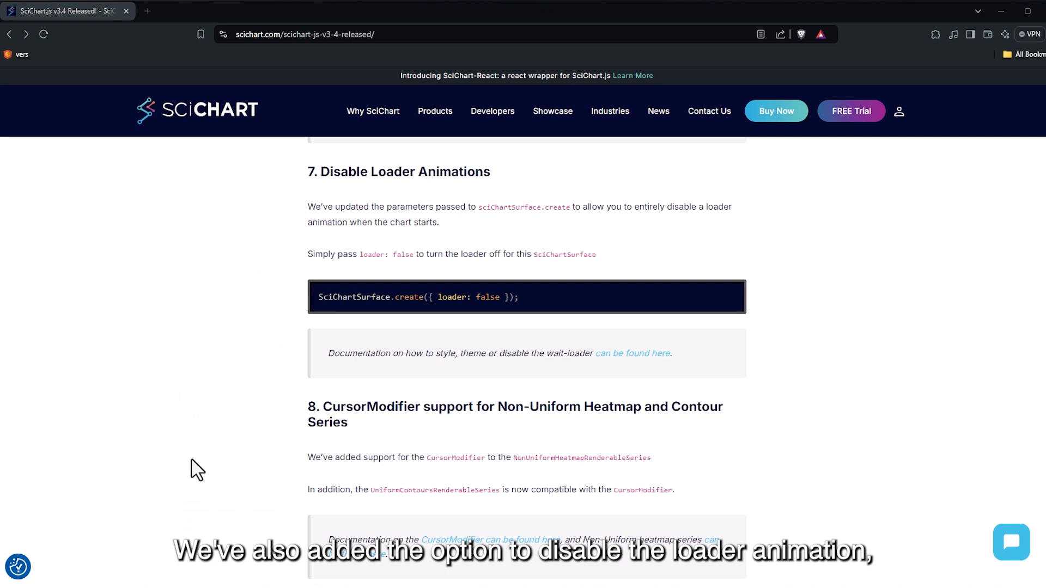
mouse_move(78, 325)
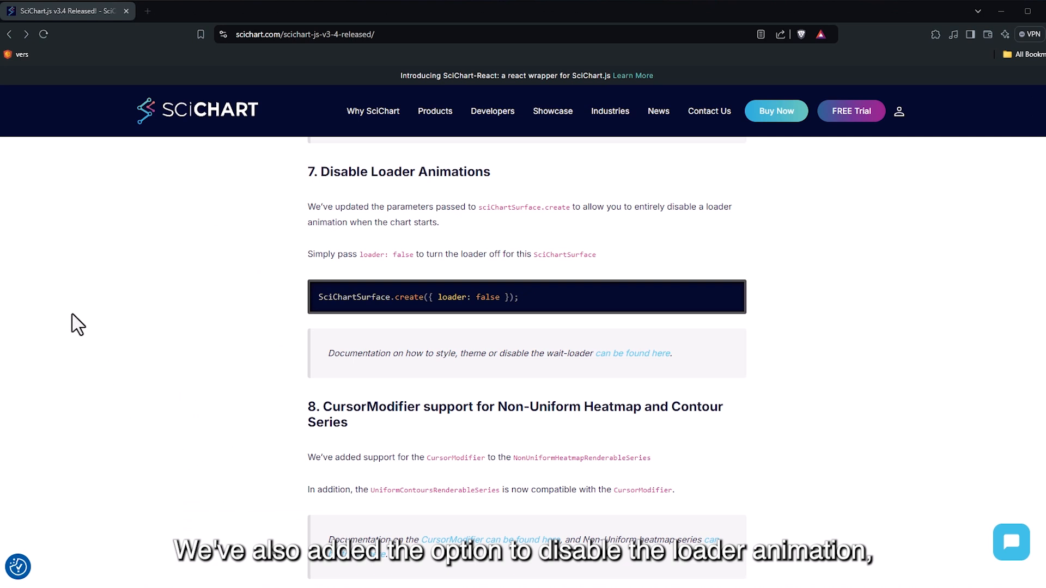
mouse_move(200, 428)
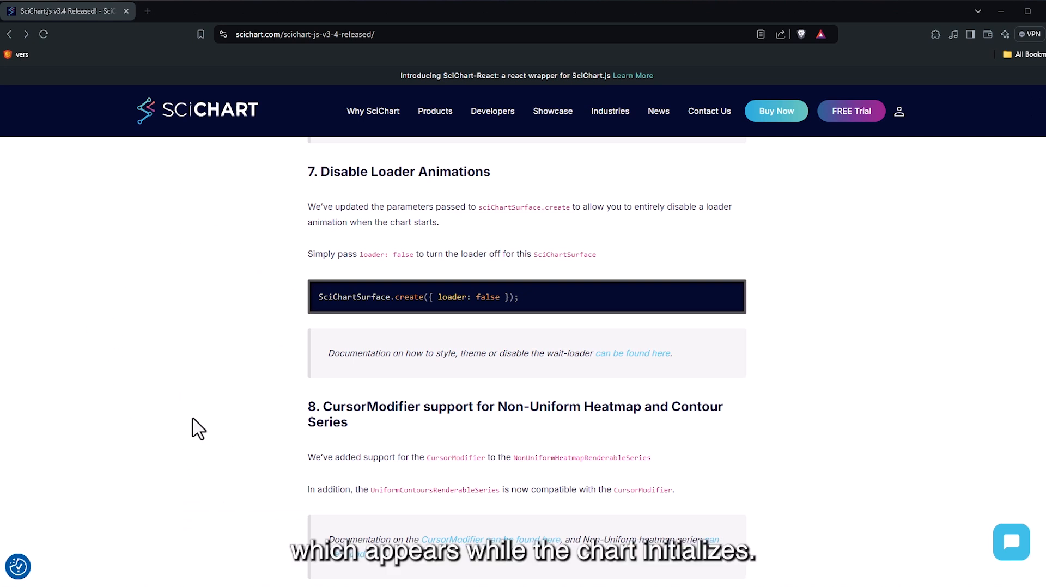
mouse_move(828, 407)
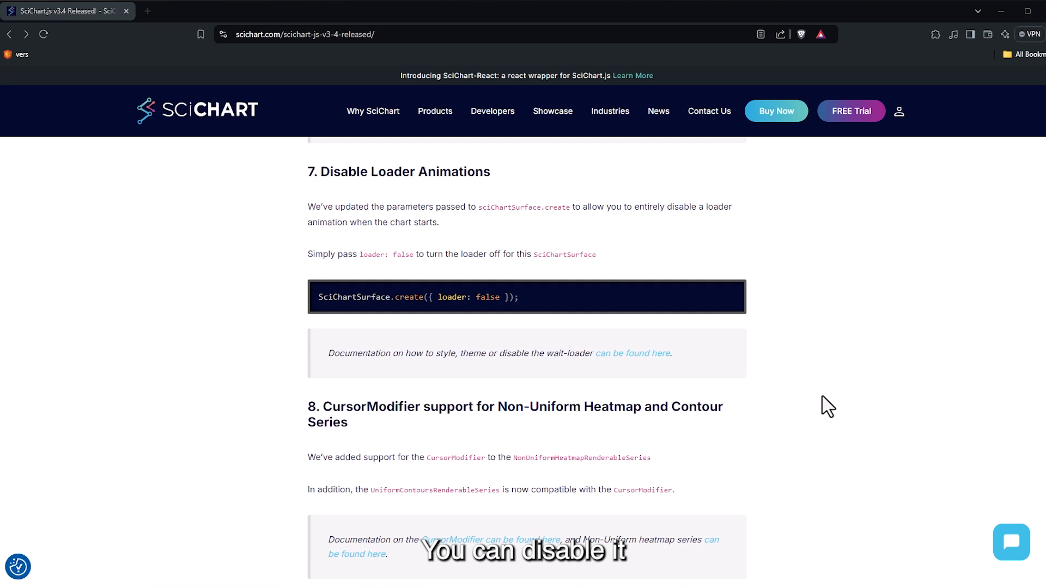
mouse_move(138, 240)
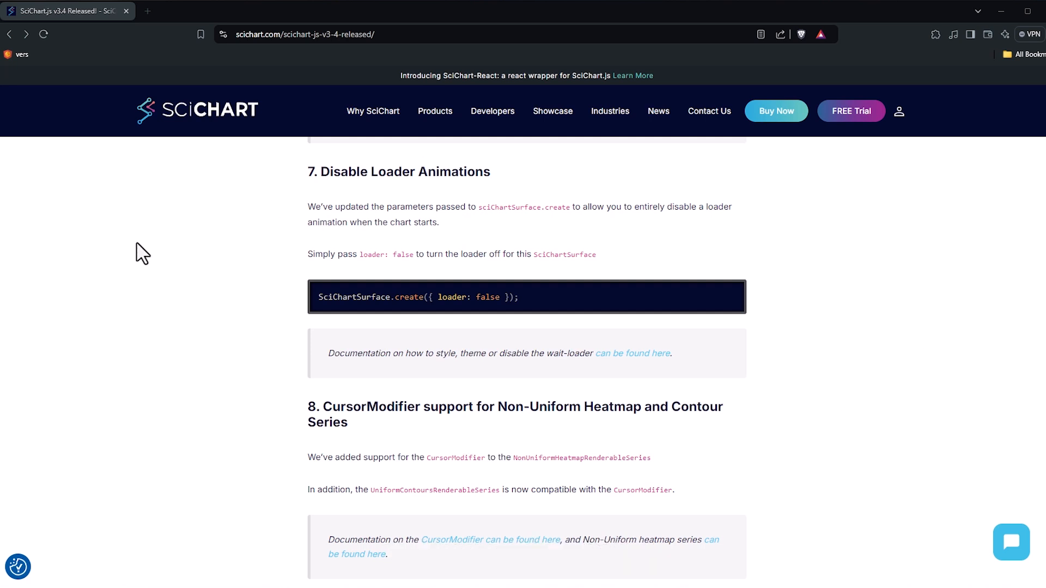
Step: Reach section 8 on heatmap and contour cursors and follow its CursorModifier documentation link
scroll("down", 3)
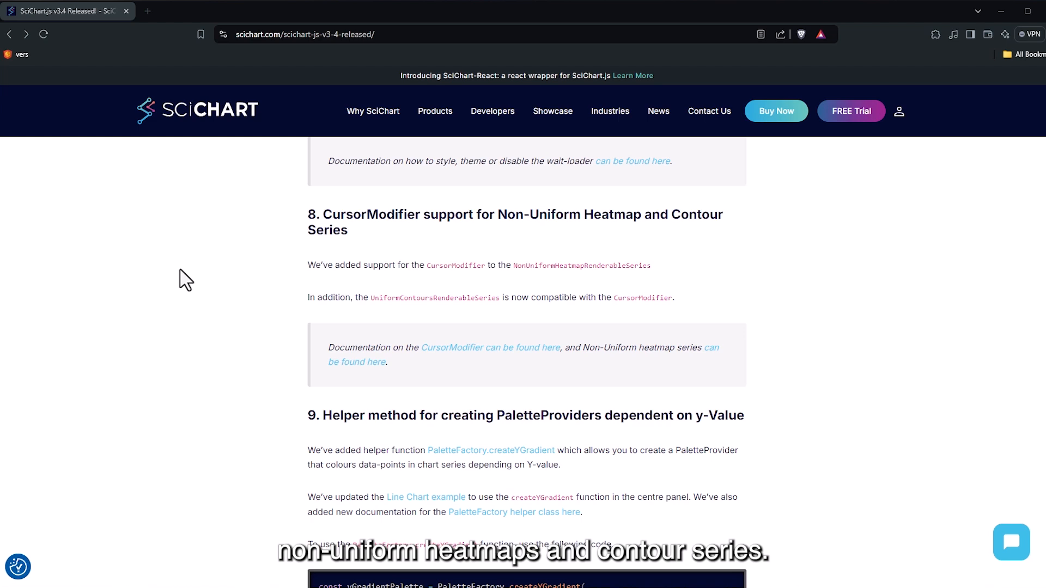
left_click(490, 347)
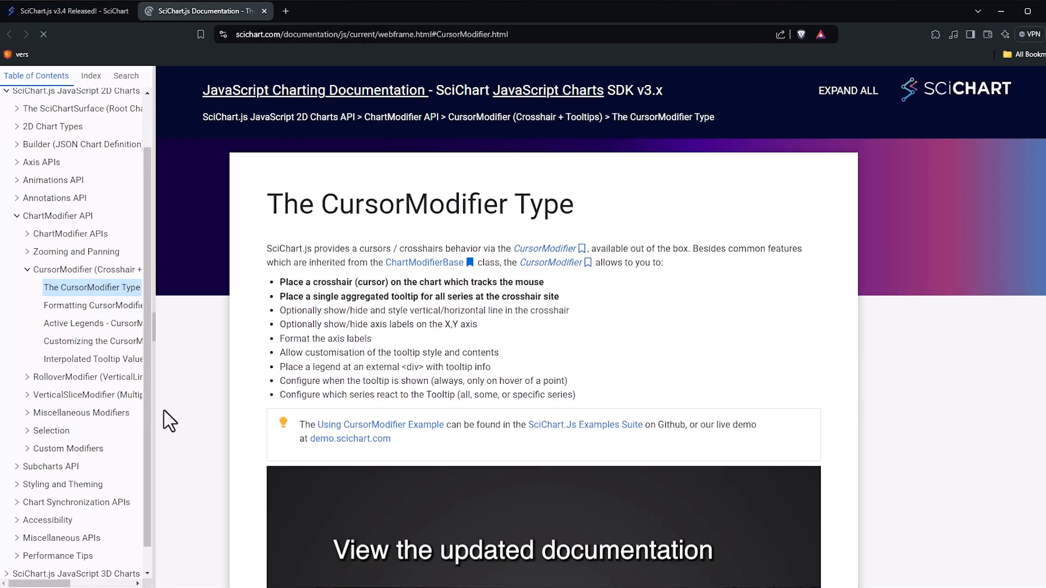
Step: View the CursorModifier example, then go to the Formatting CursorModifier page from the Table of Contents
scroll("down", 3)
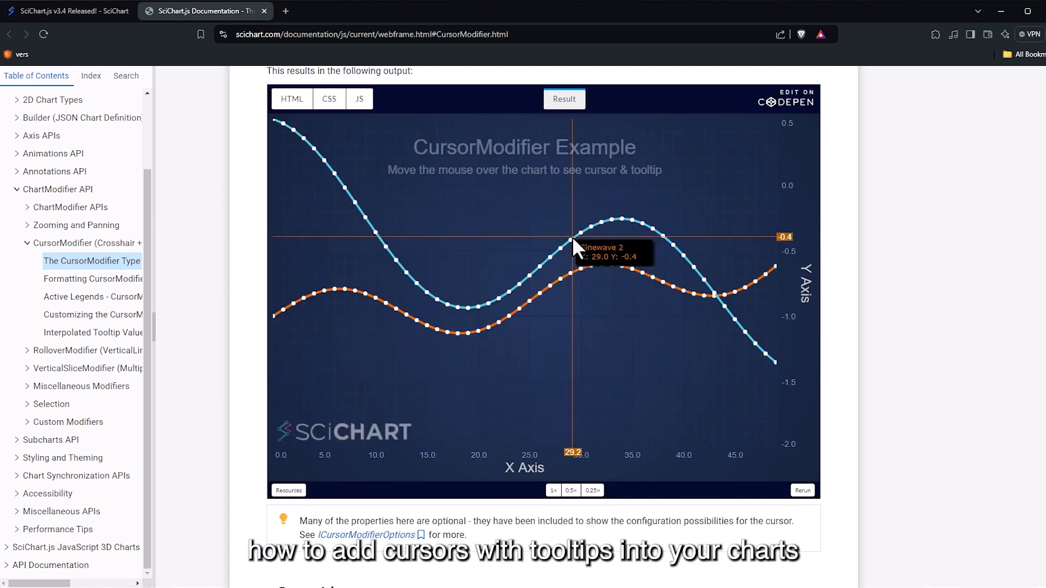
mouse_move(77, 296)
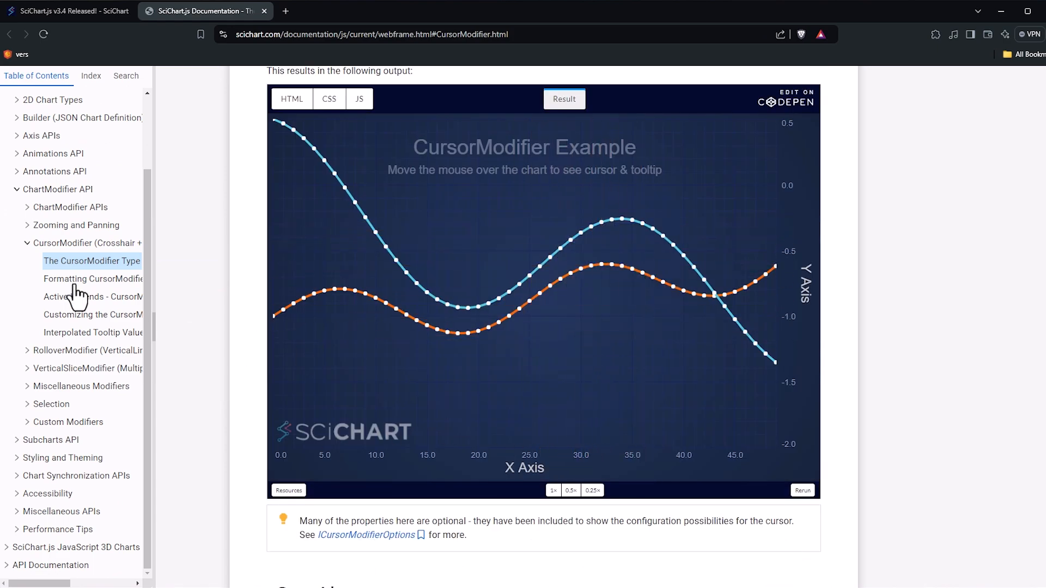
left_click(93, 279)
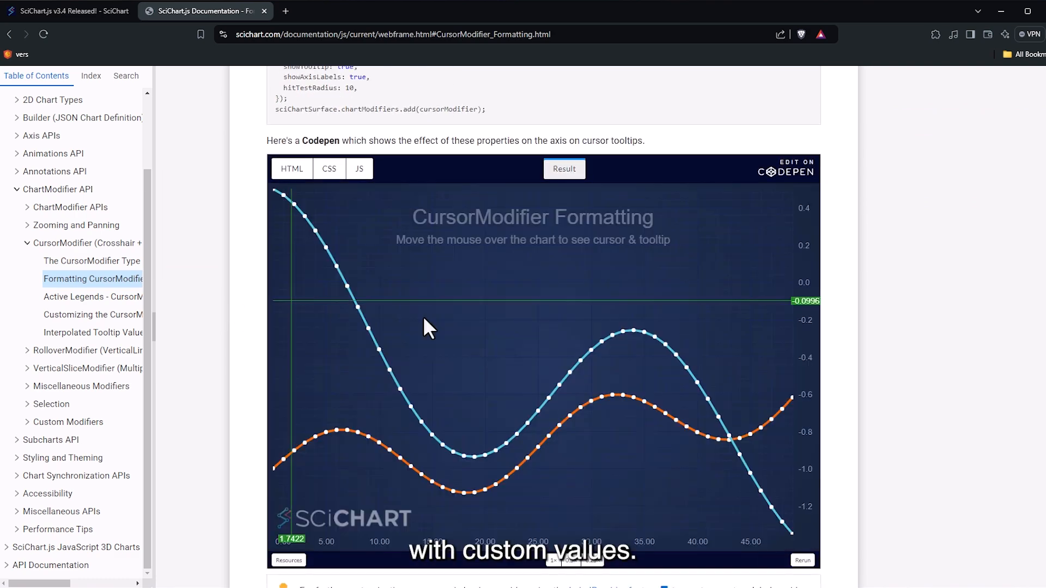
mouse_move(567, 376)
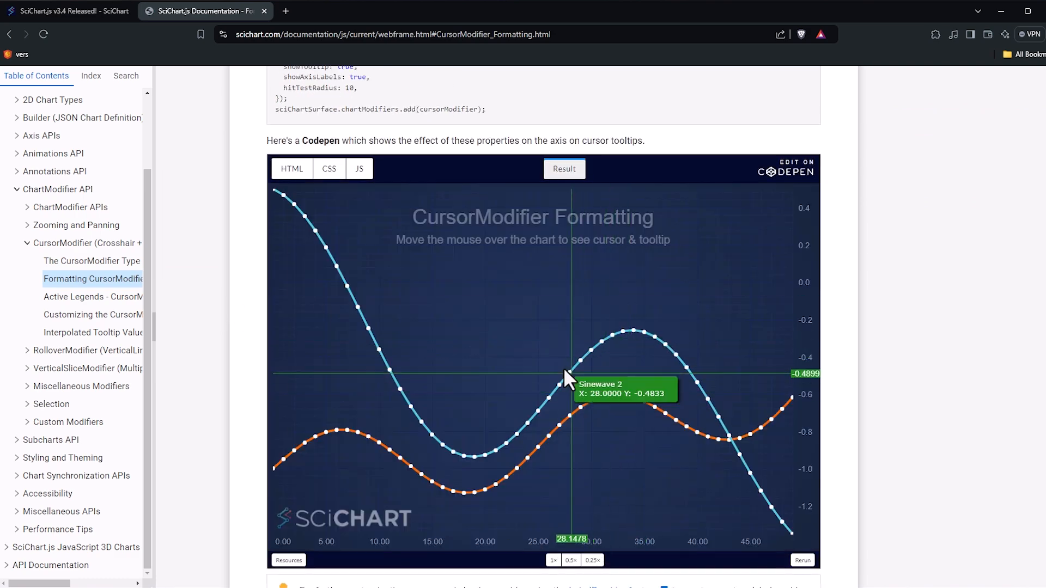
left_click(66, 11)
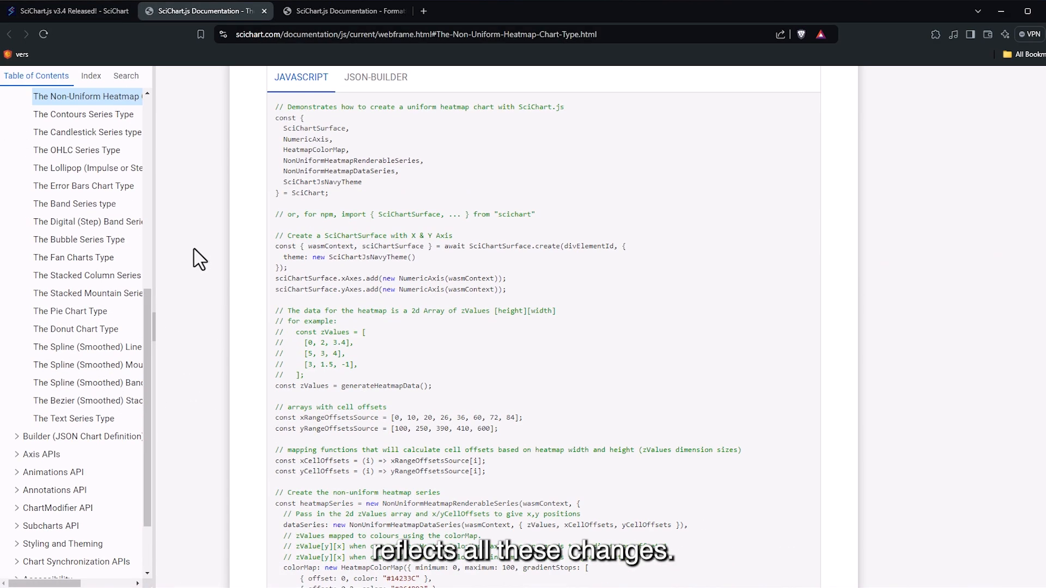
Step: View the Non-Uniform Heatmap page and The Contours Series Type page, then return to the release notes tab
scroll("down", 3)
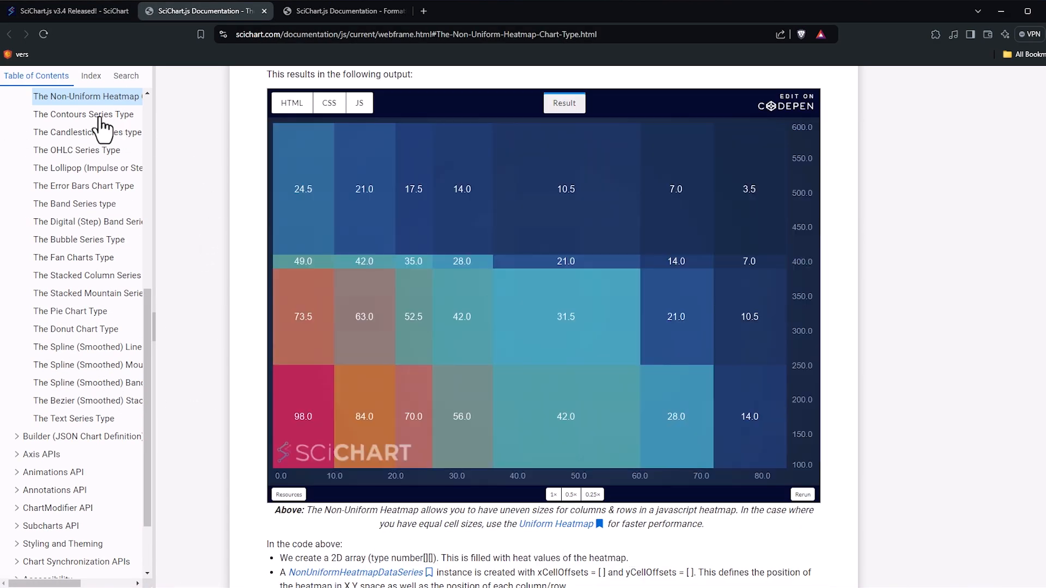
left_click(84, 114)
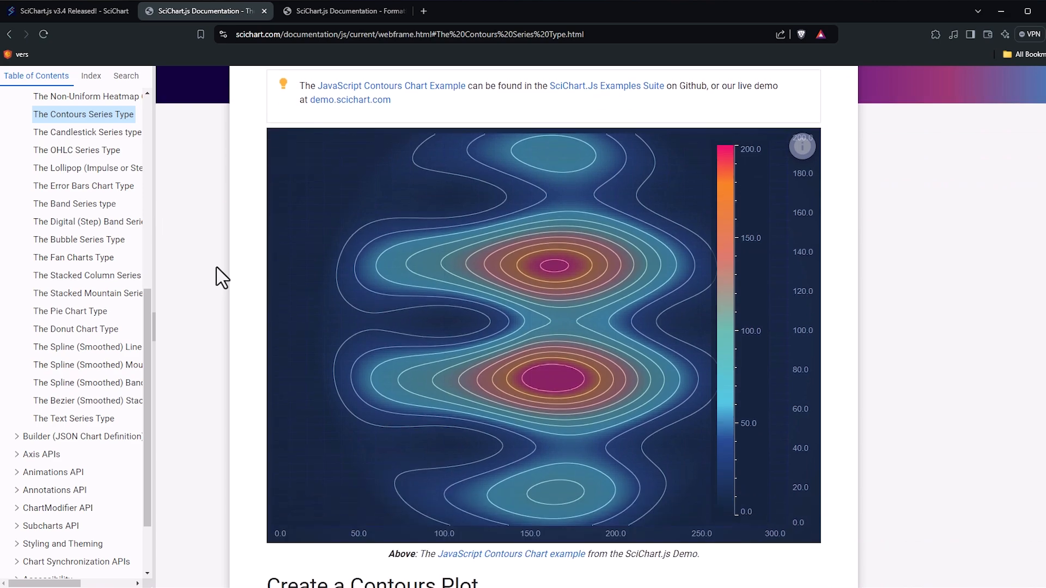
left_click(66, 11)
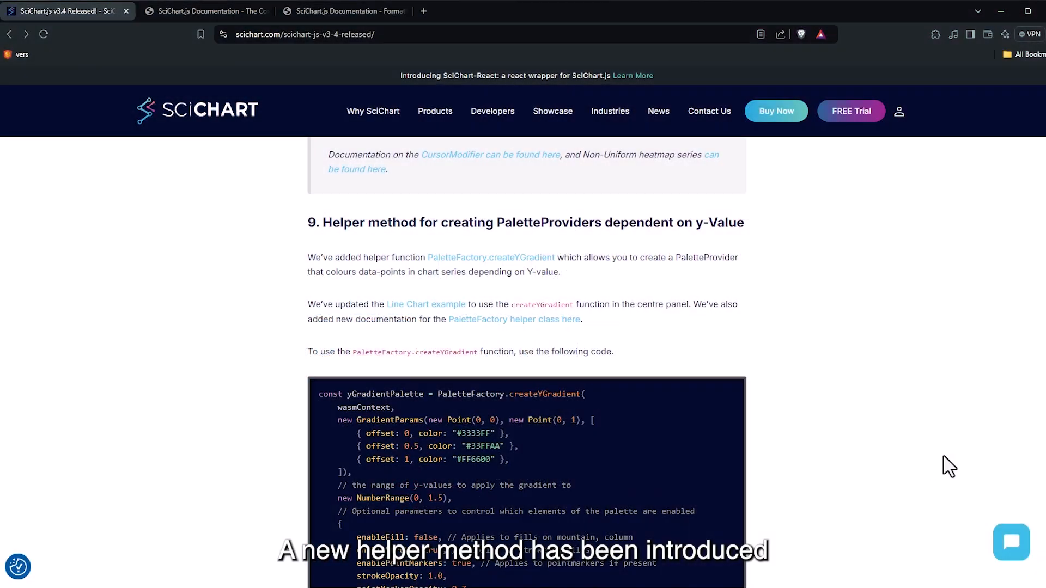
mouse_move(1032, 290)
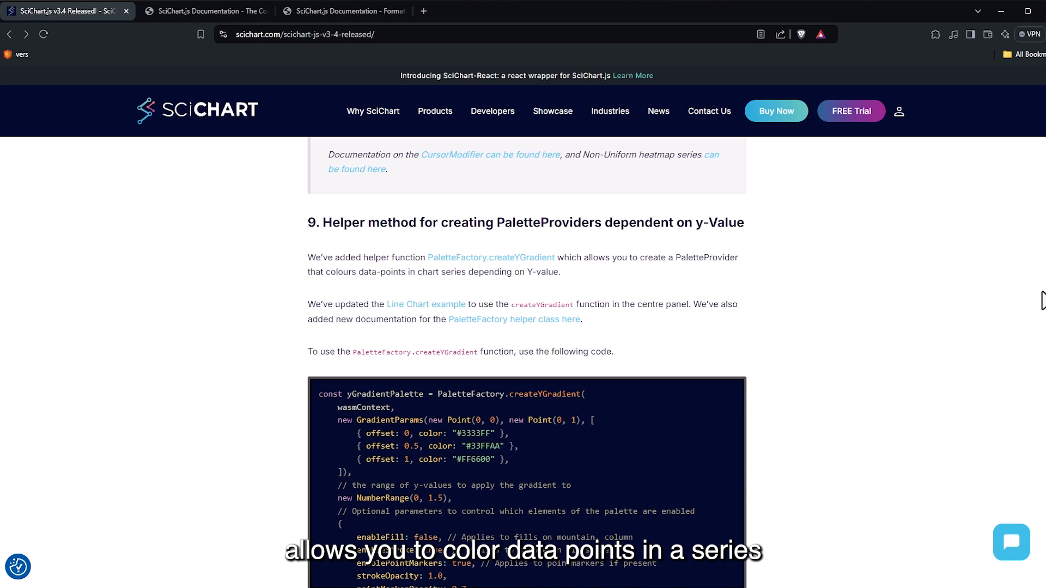
mouse_move(944, 325)
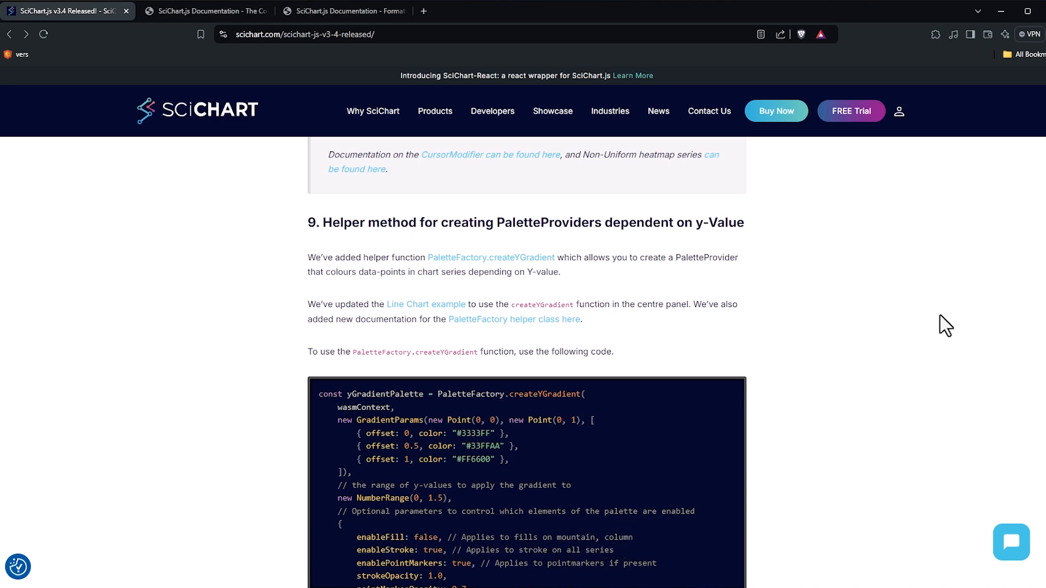
mouse_move(71, 403)
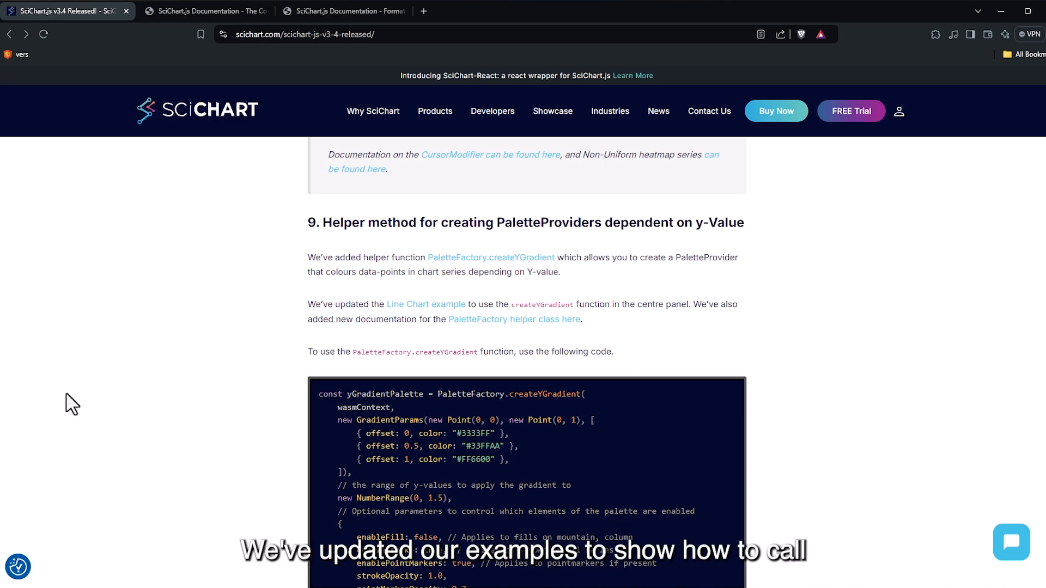
Step: Read section 9 on createYGradient and follow its PaletteFactory documentation link
scroll("down", 3)
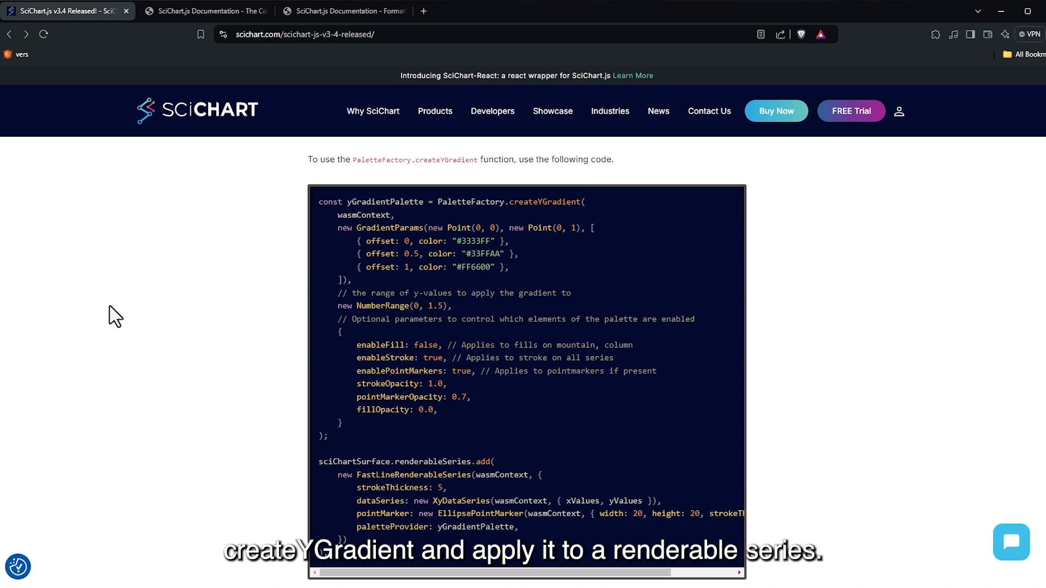
scroll("down", 3)
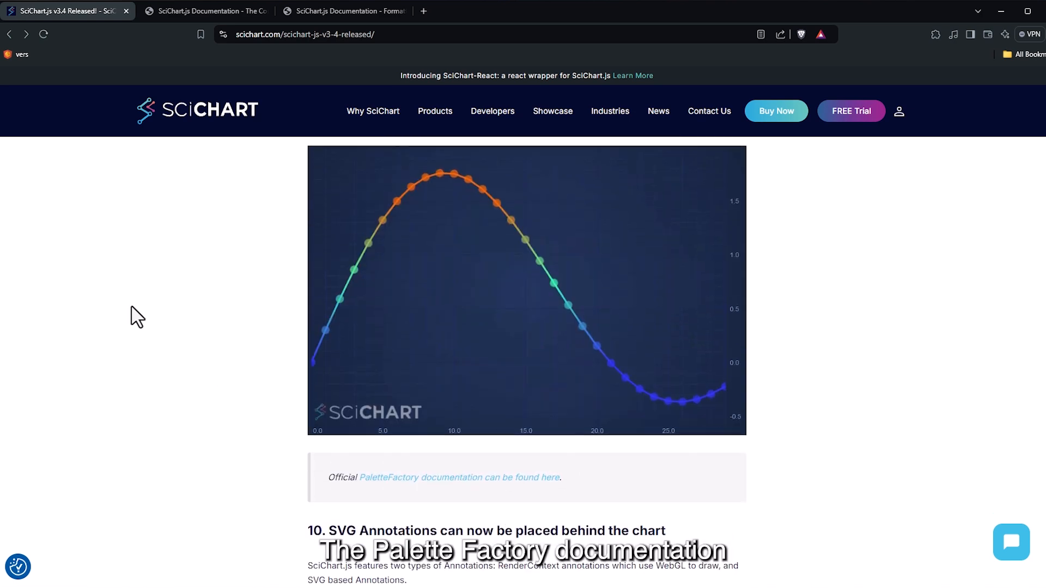
left_click(459, 478)
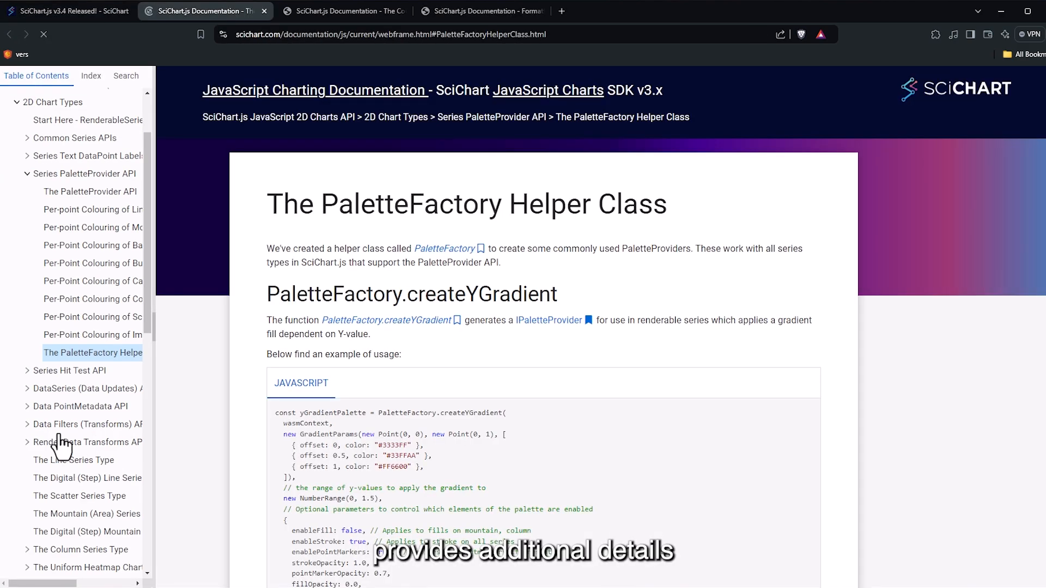
Step: Review the createYGradient CodePen result on the PaletteFactory page, then go back to the release notes
scroll("down", 3)
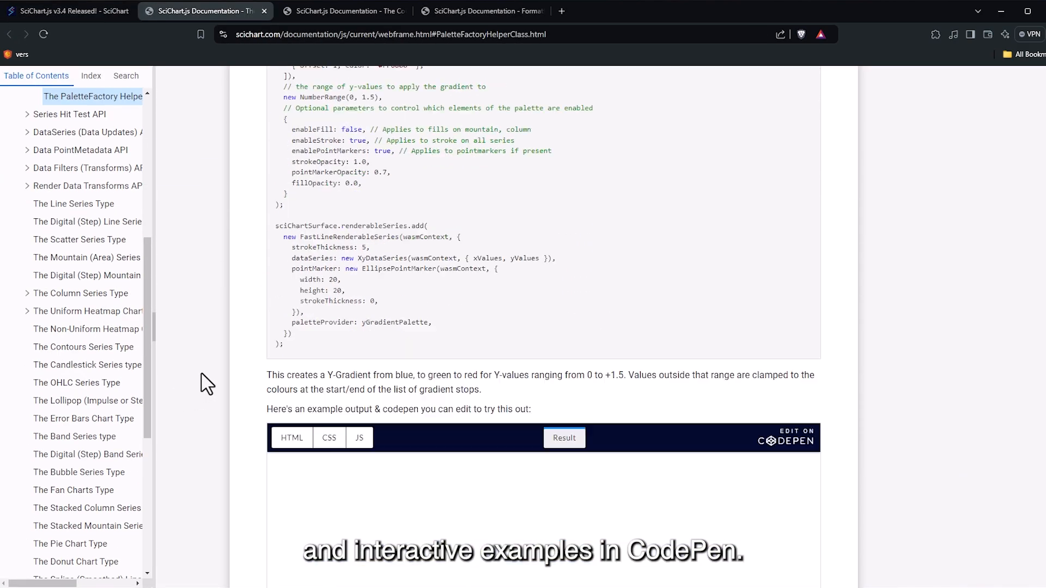
scroll("down", 3)
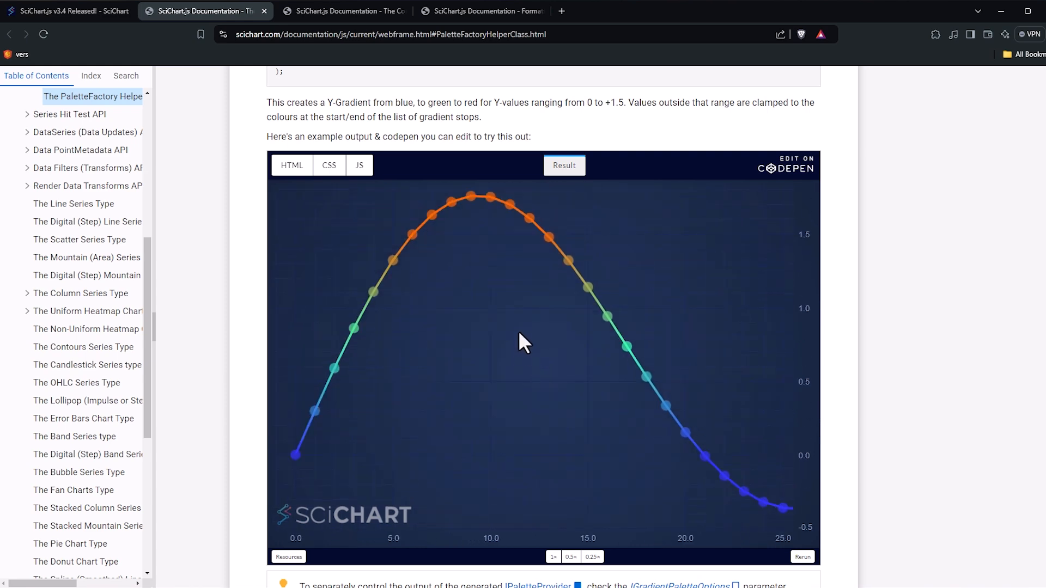
left_click(358, 164)
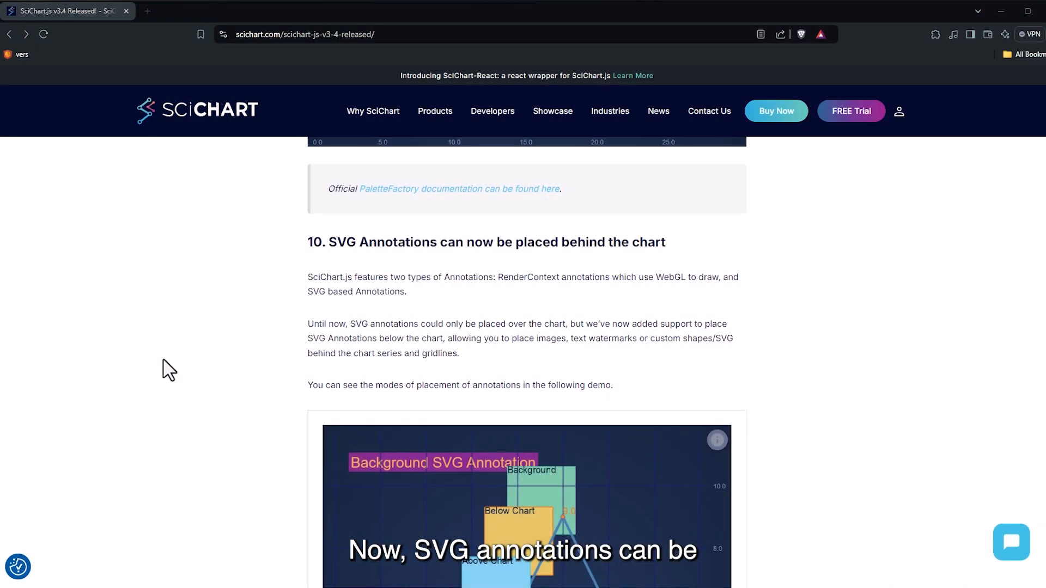
Step: Reach section 10 on SVG annotations and launch the React Chart Annotation Layers demo card
scroll("down", 3)
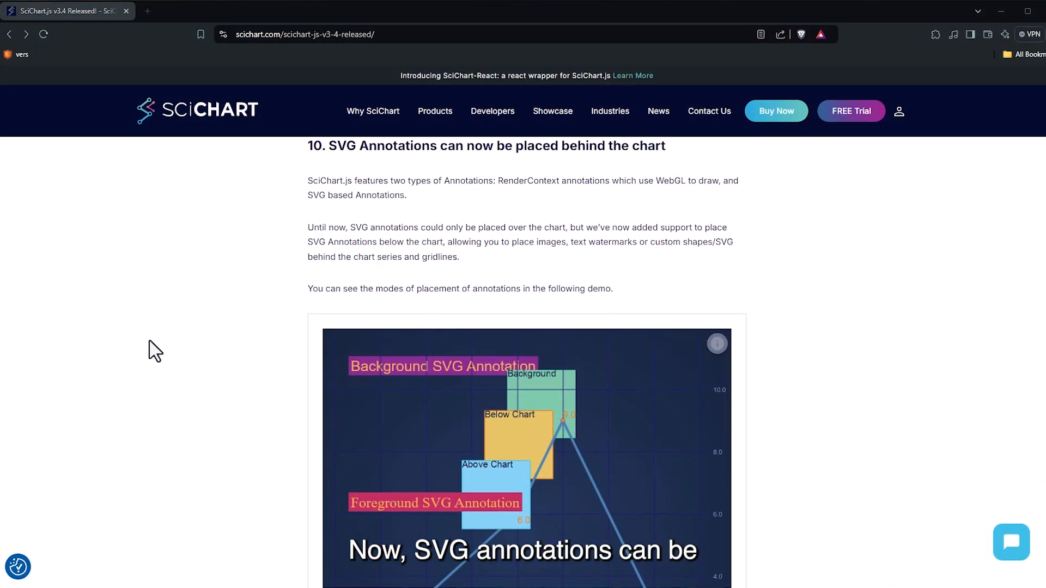
scroll("down", 3)
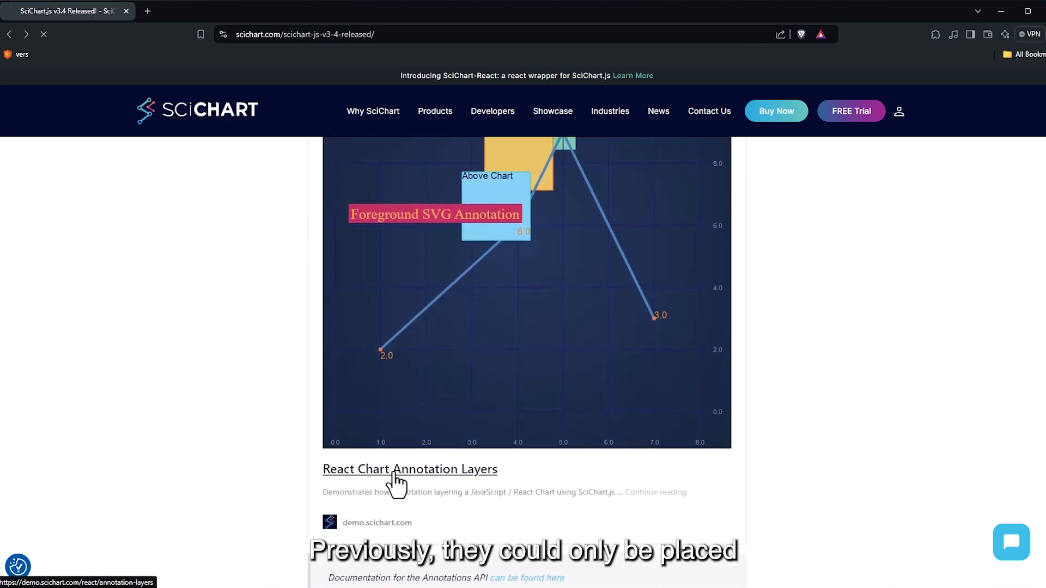
left_click(410, 469)
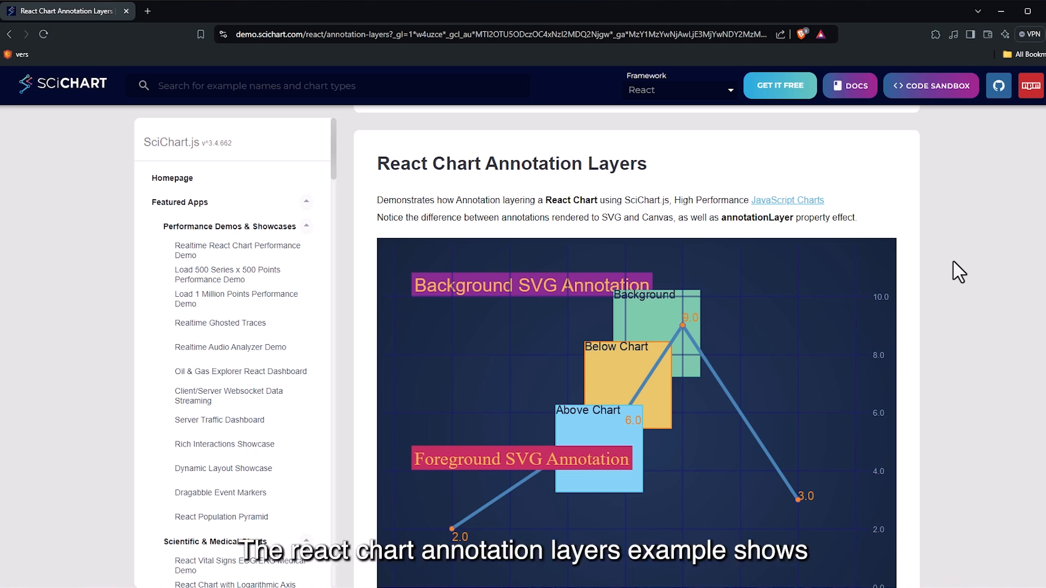
mouse_move(646, 323)
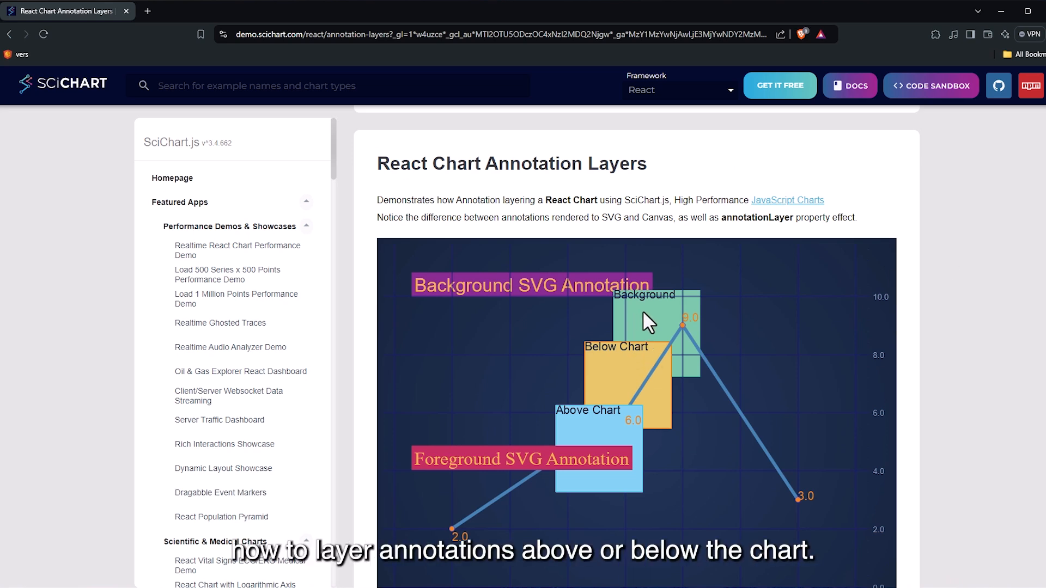
mouse_move(660, 383)
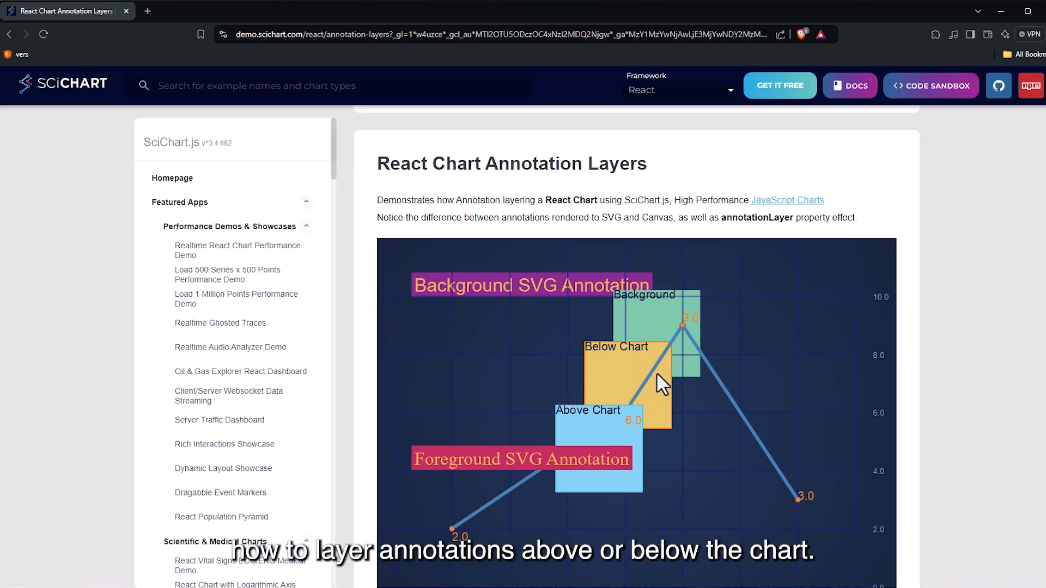
mouse_move(634, 314)
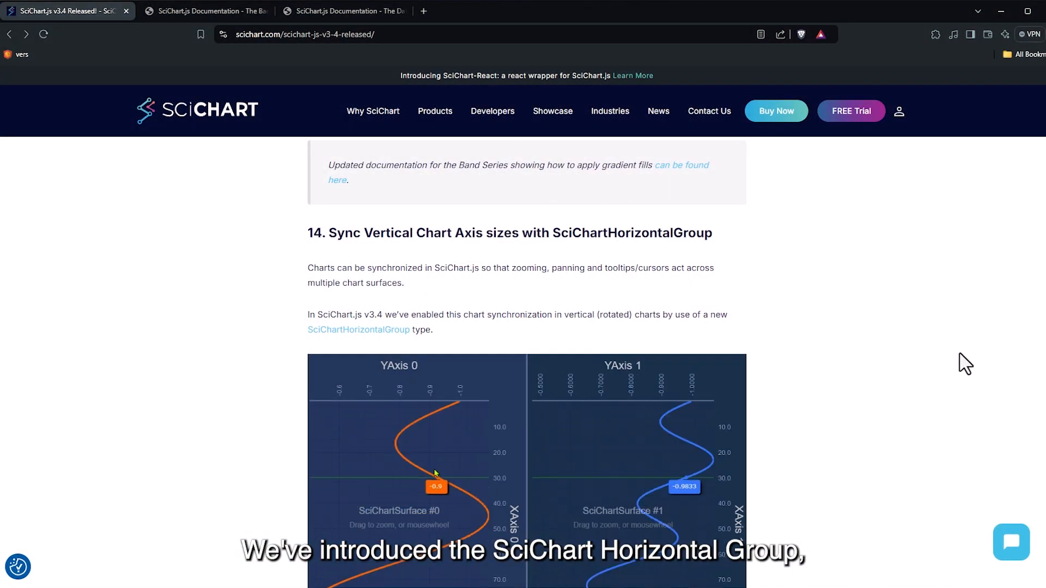
Step: Read through section 14 on SciChartHorizontalGroup toward the Synchronizing Multiple Charts link
scroll("down", 3)
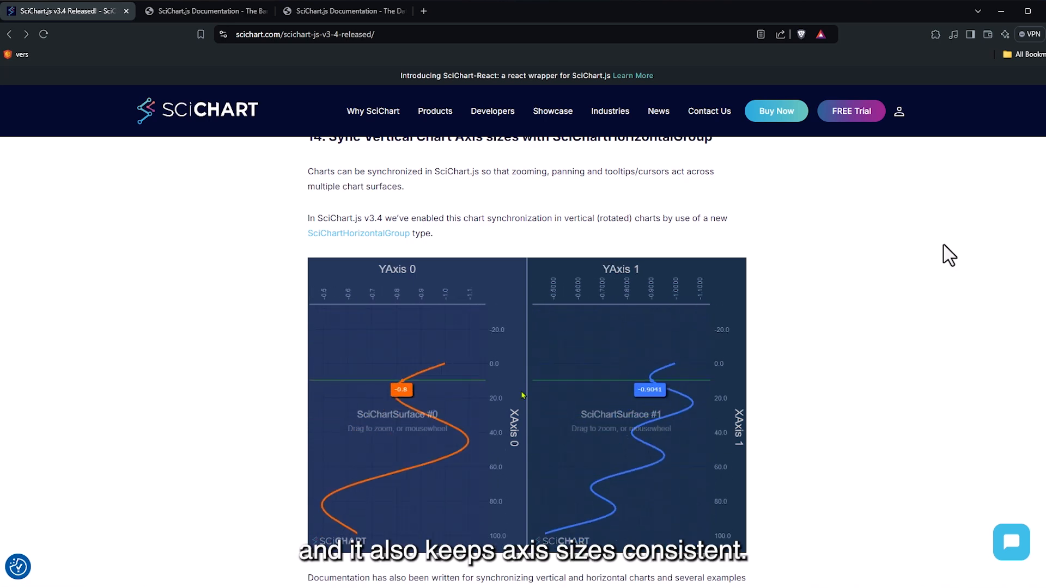
scroll("down", 3)
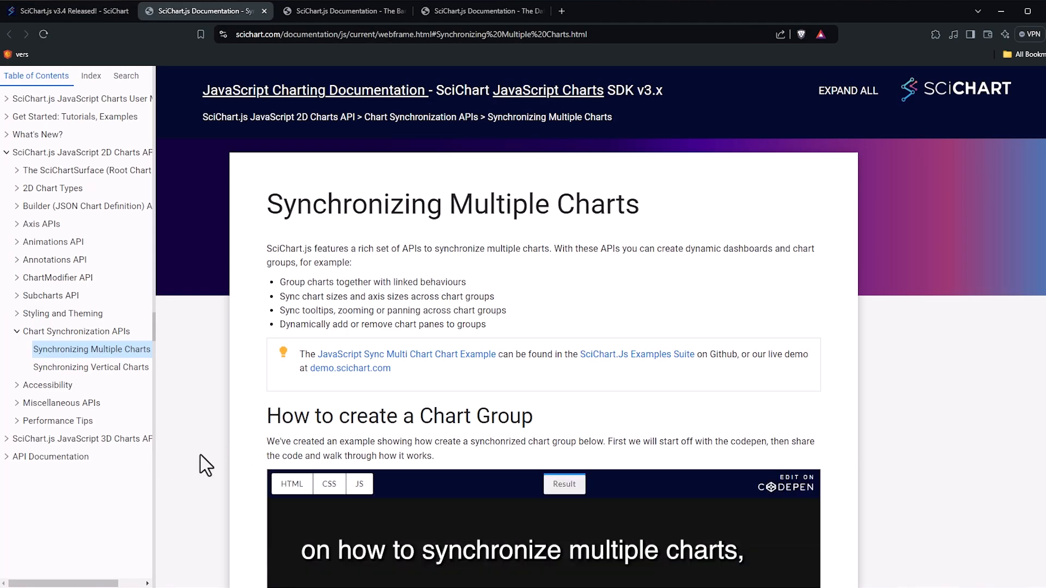
Step: Go to the Synchronizing Vertical Charts page, try its CodePen chart, then return to the release notes
scroll("down", 3)
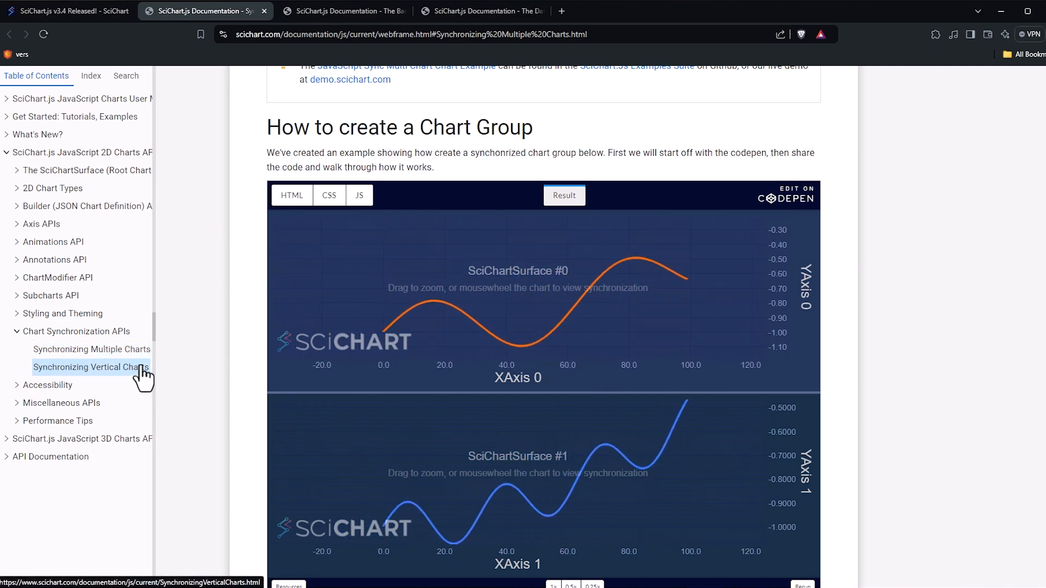
left_click(90, 367)
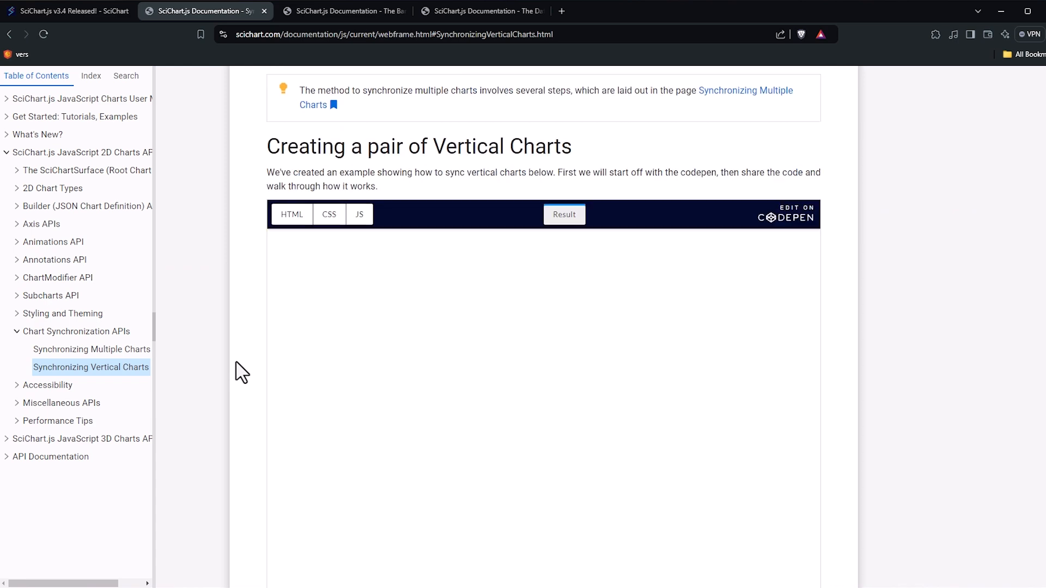
scroll("down", 3)
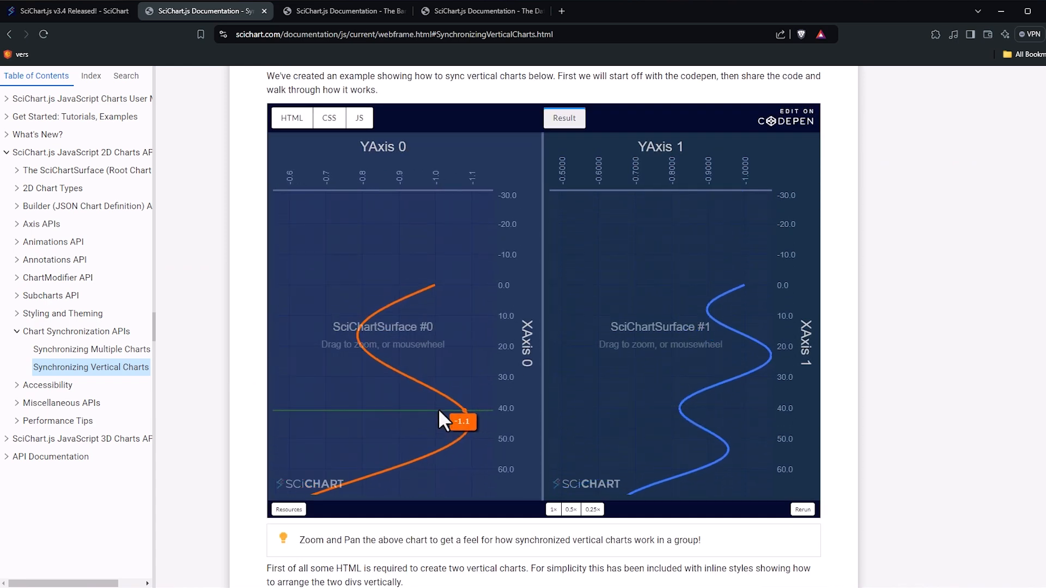
left_click(67, 11)
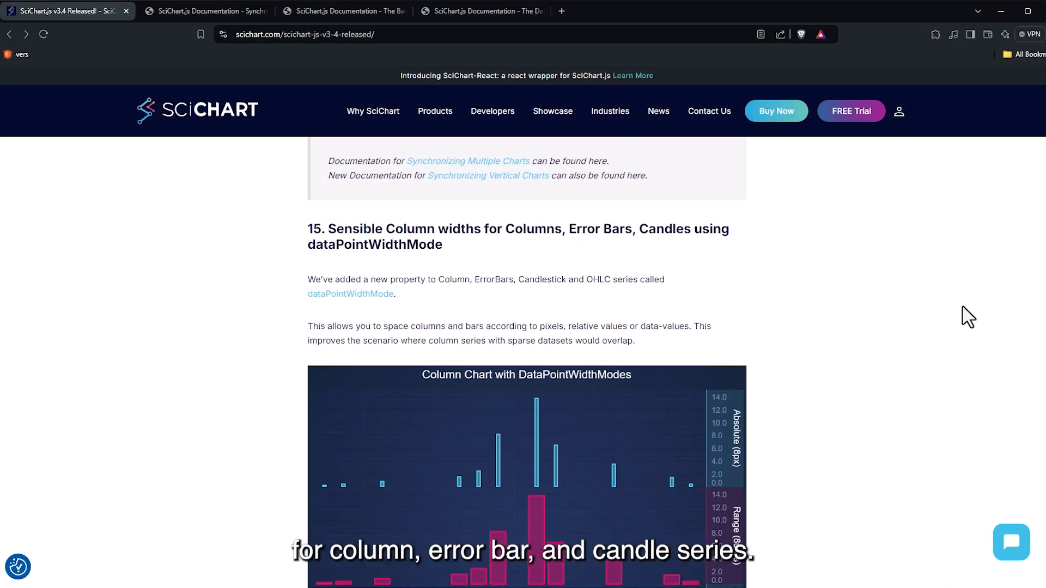
mouse_move(964, 313)
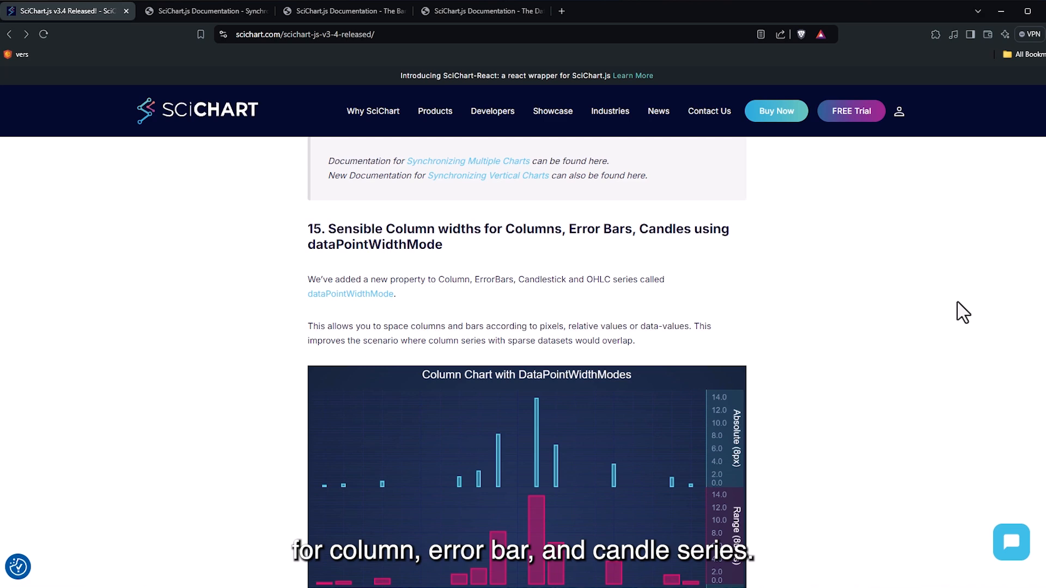
Step: Read section 15 on dataPointWidthMode and follow the link under the Column Chart with DataPointWidthModes image
scroll("down", 3)
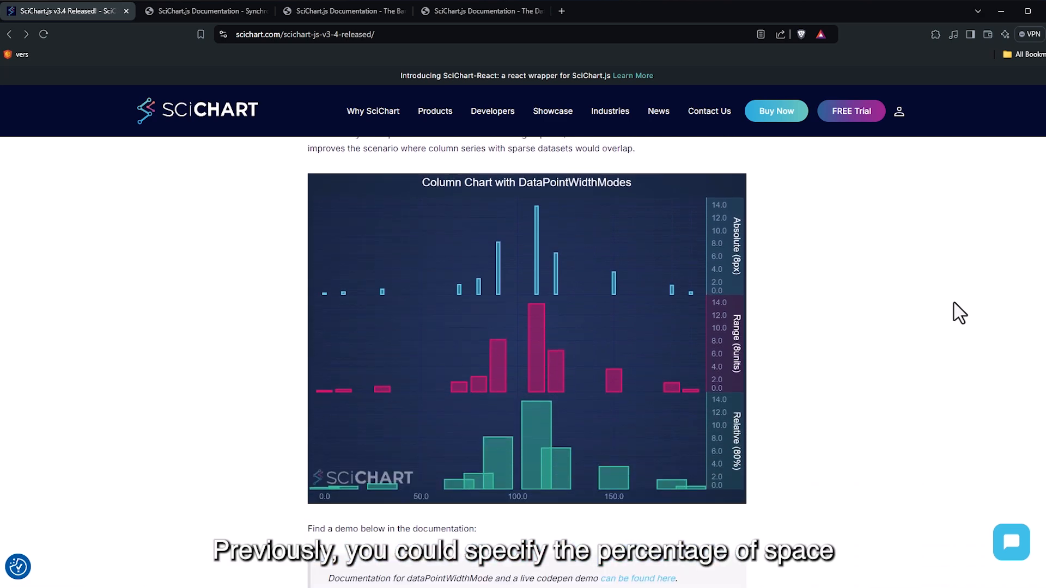
mouse_move(957, 298)
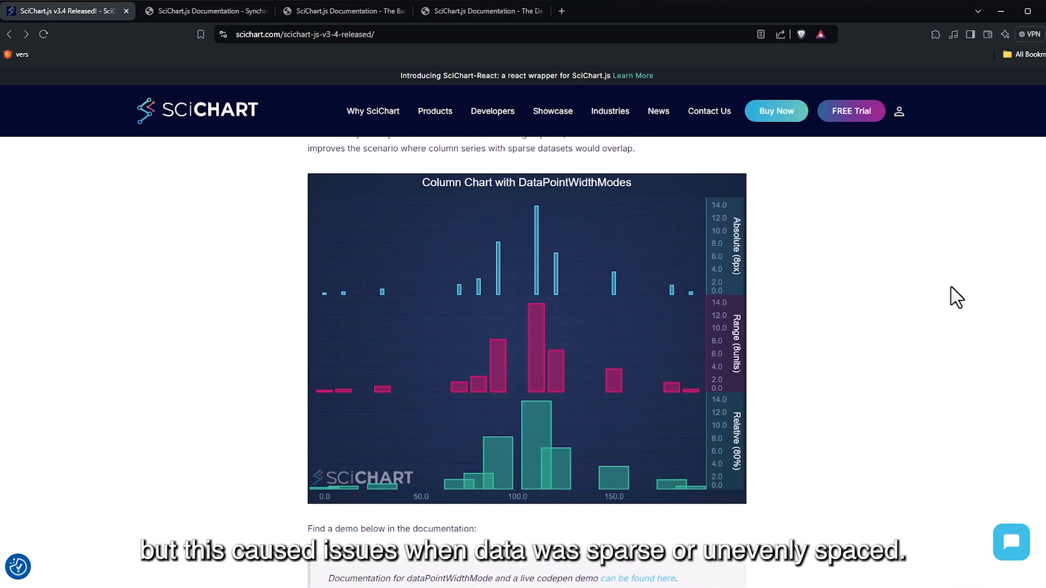
mouse_move(927, 361)
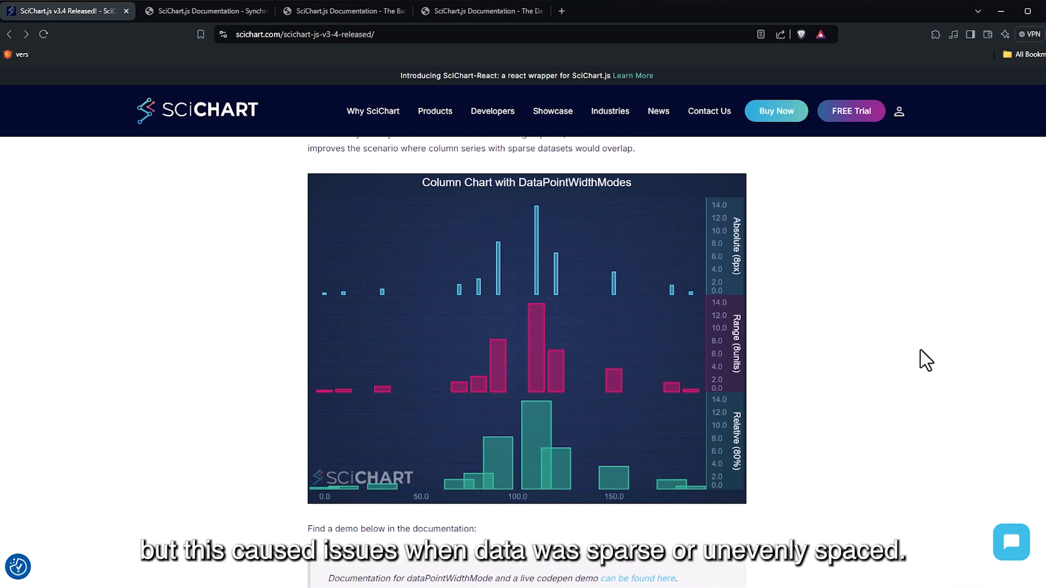
left_click(201, 11)
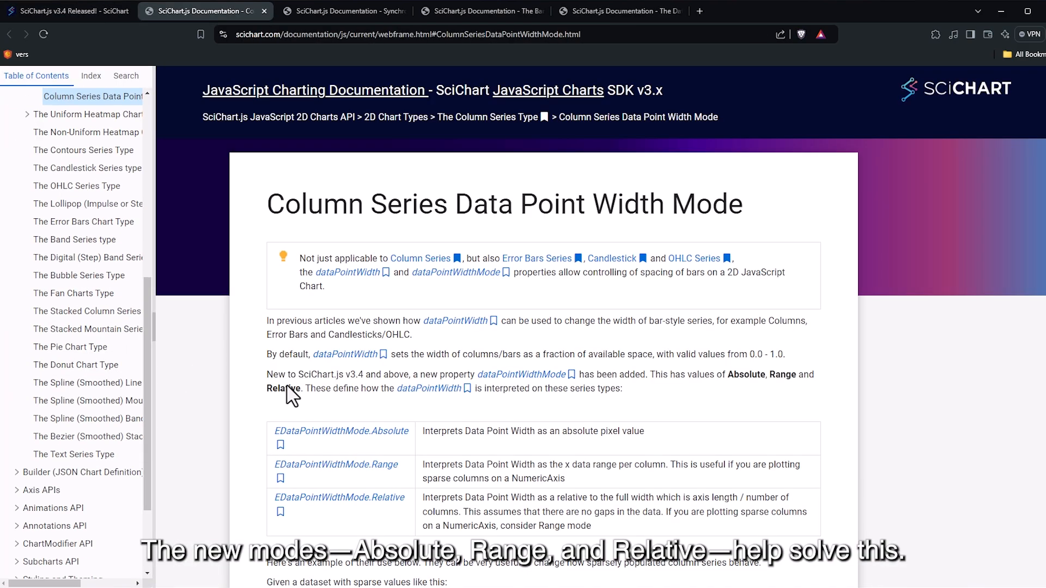
Step: Scroll the Data Point Width Mode docs to the CodePen output, then return to the release notes' Multi-Style Series section
scroll("down", 3)
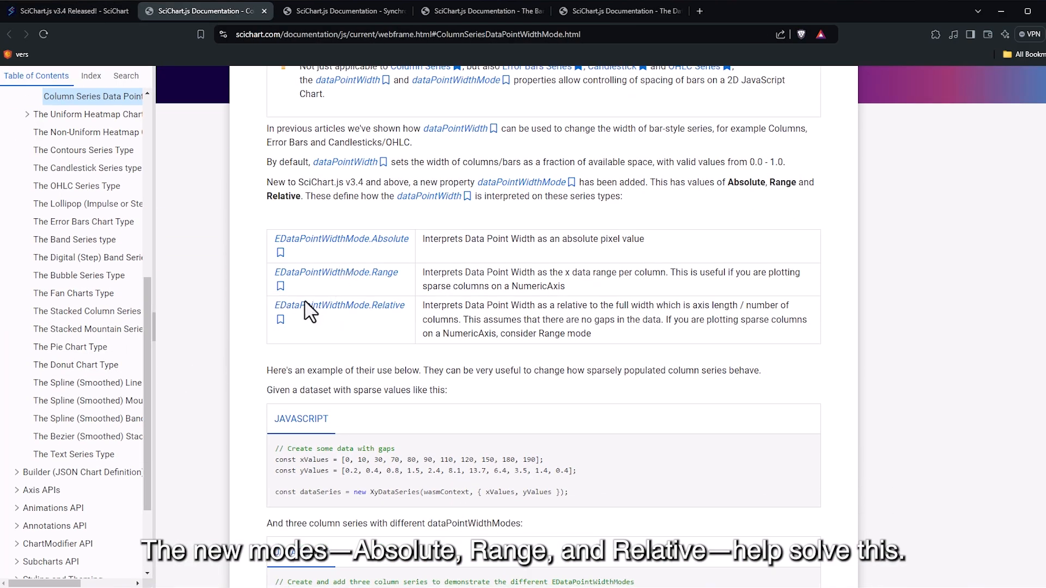
scroll("down", 3)
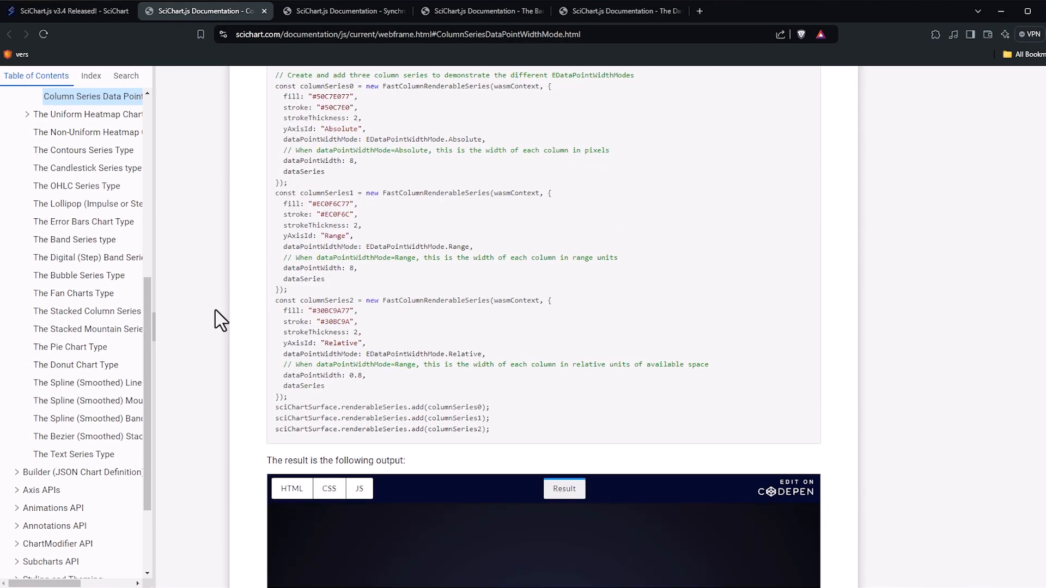
scroll("down", 3)
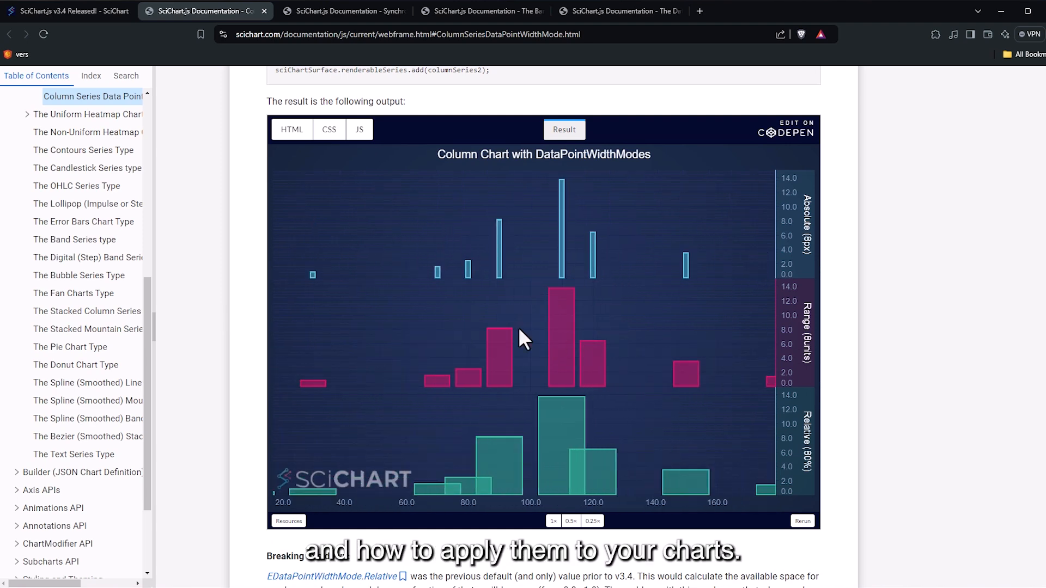
left_click(66, 11)
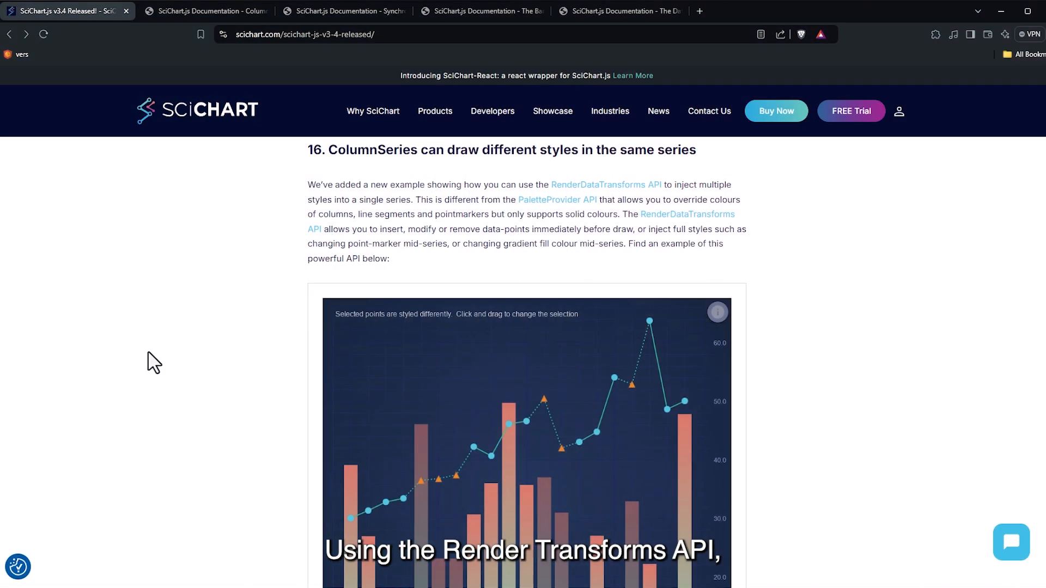
scroll("down", 3)
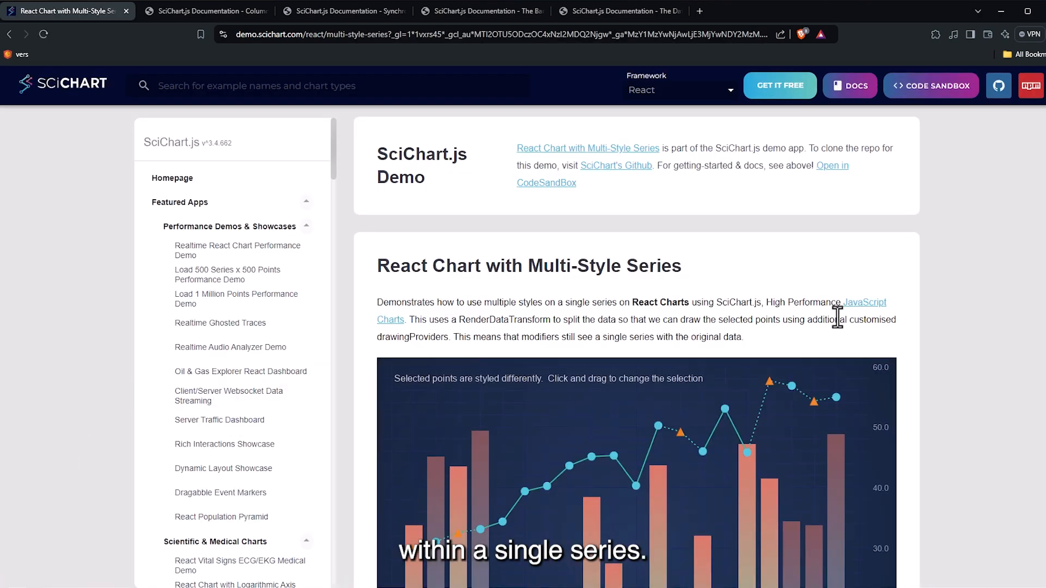
Step: From the release notes, follow the RenderDataTransforms API link to its documentation page
scroll("down", 3)
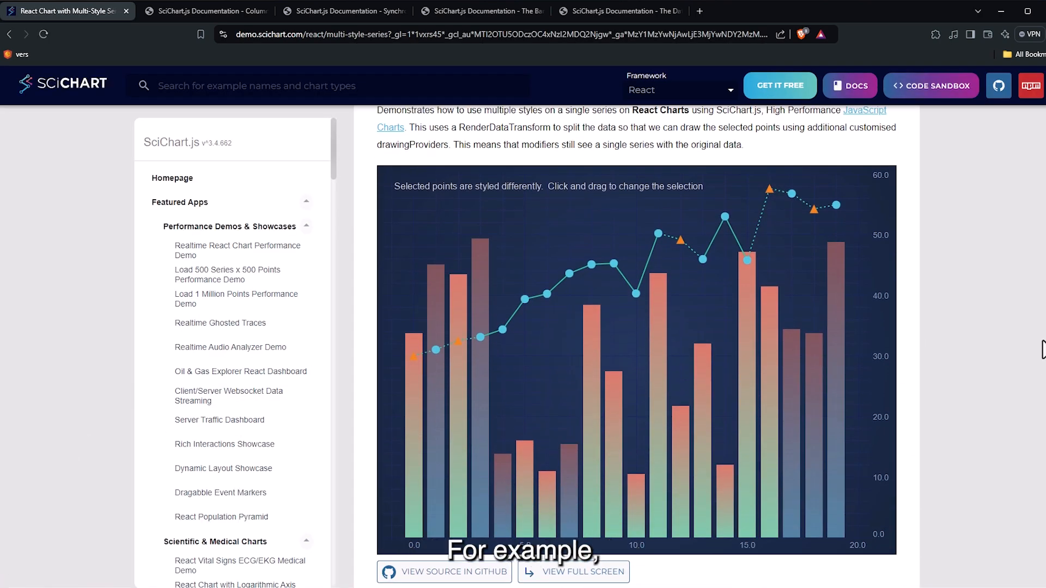
mouse_move(1037, 374)
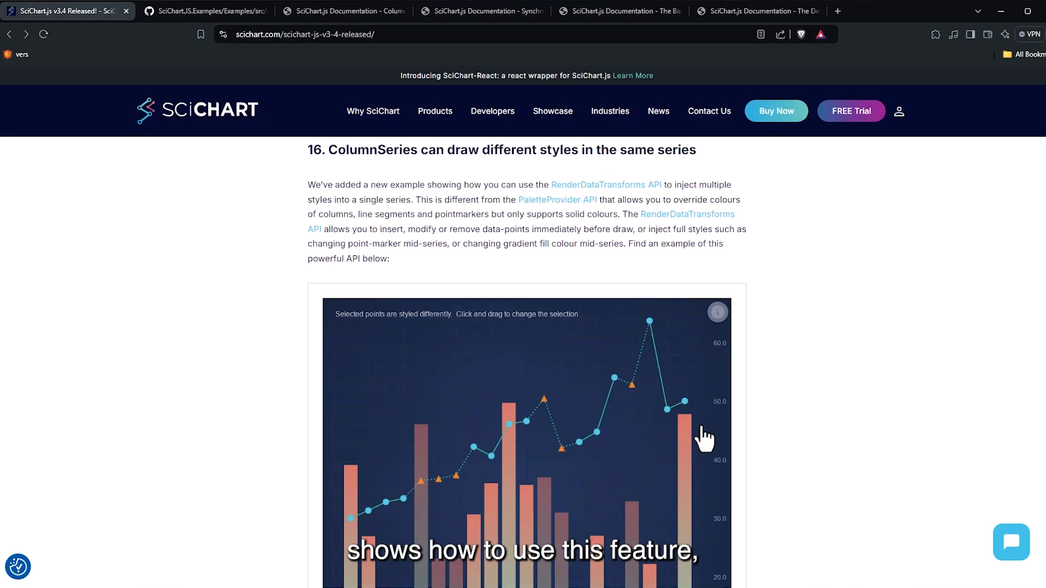
left_click(604, 185)
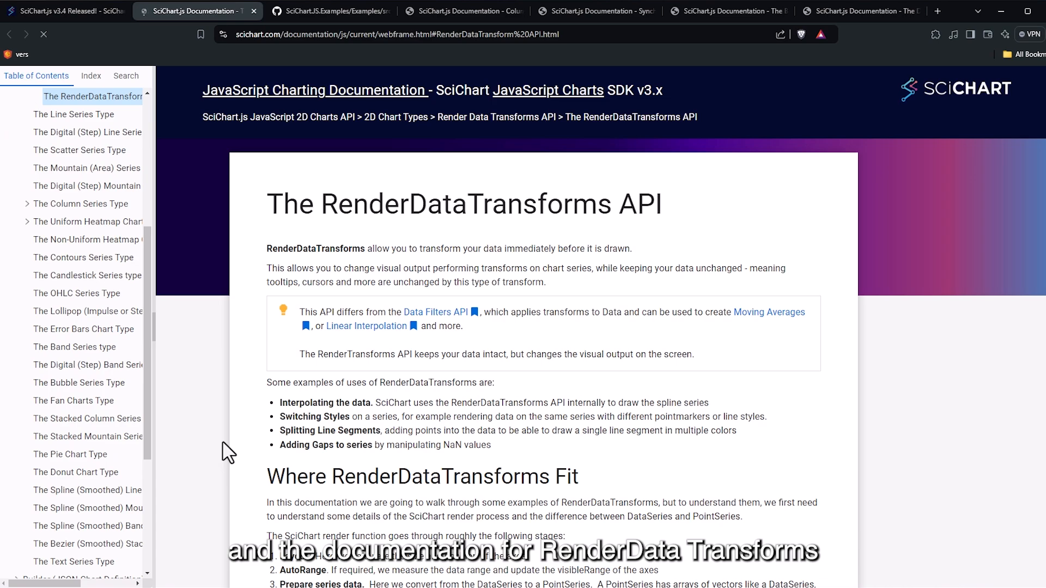
Step: Read the RenderDataTransforms API examples, then return to the release notes at Splitting Line Charts by Thresholds
scroll("down", 3)
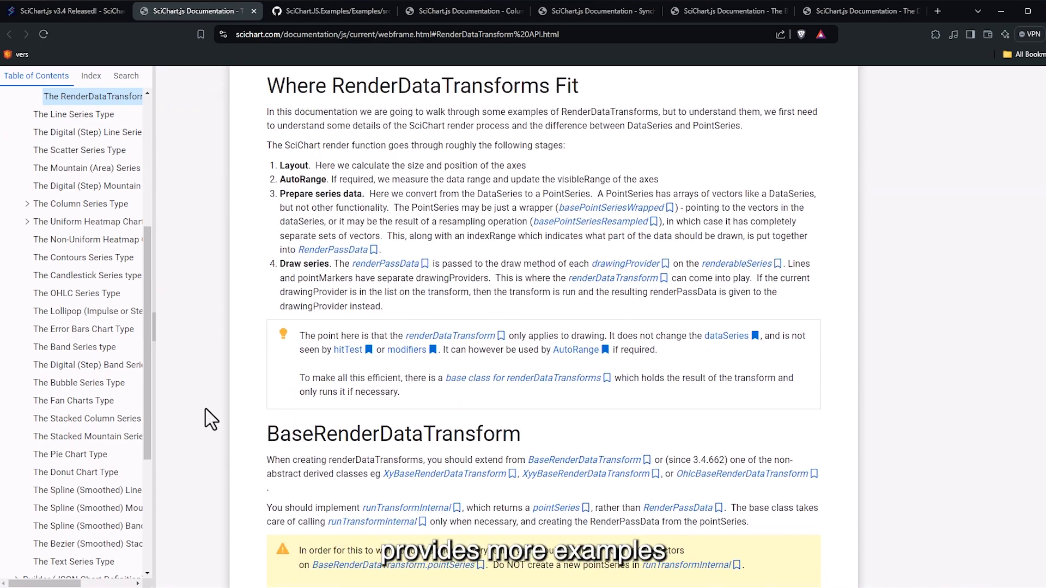
scroll("down", 3)
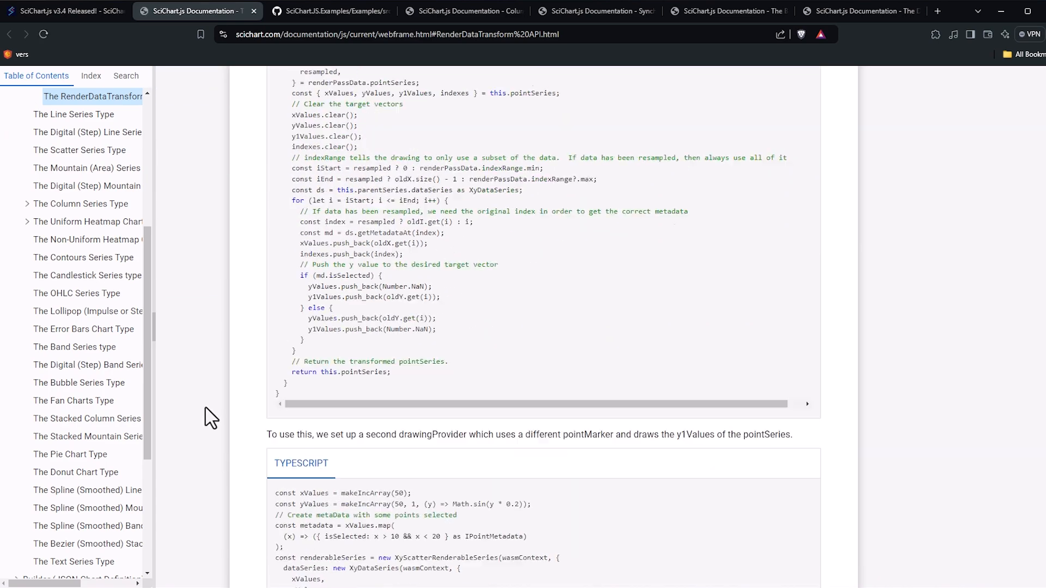
scroll("down", 3)
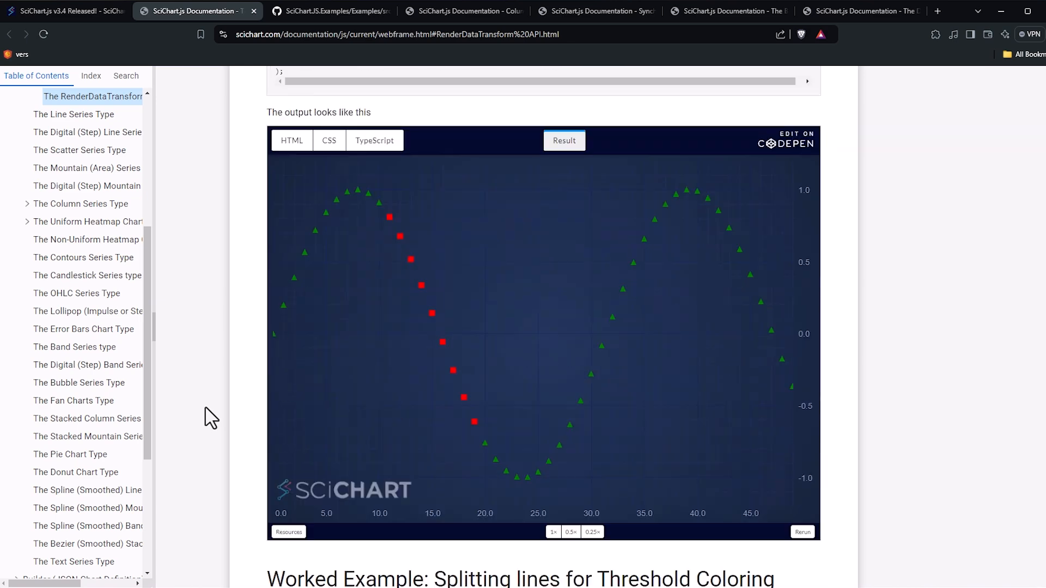
left_click(63, 11)
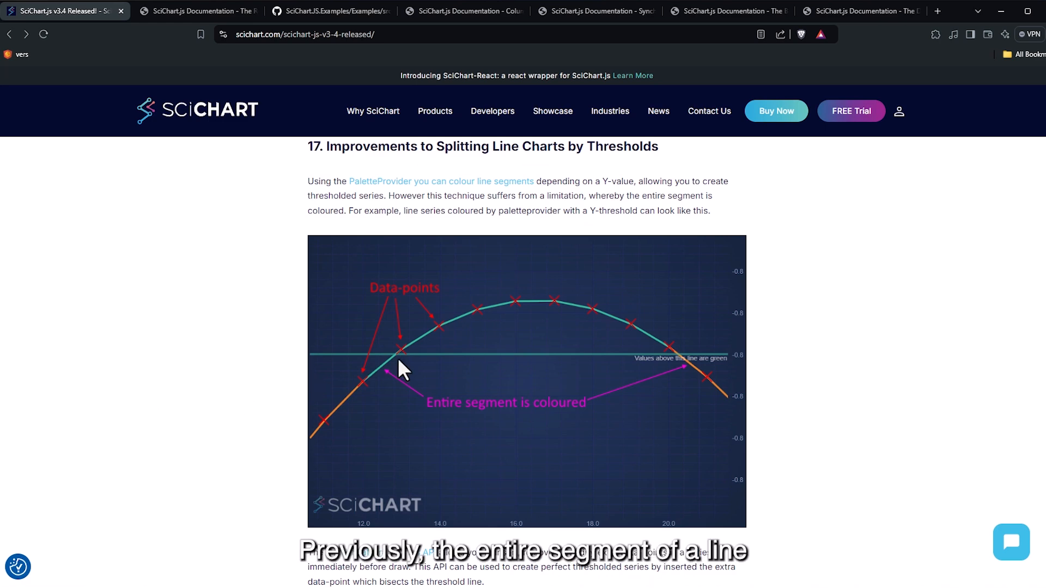
scroll("down", 3)
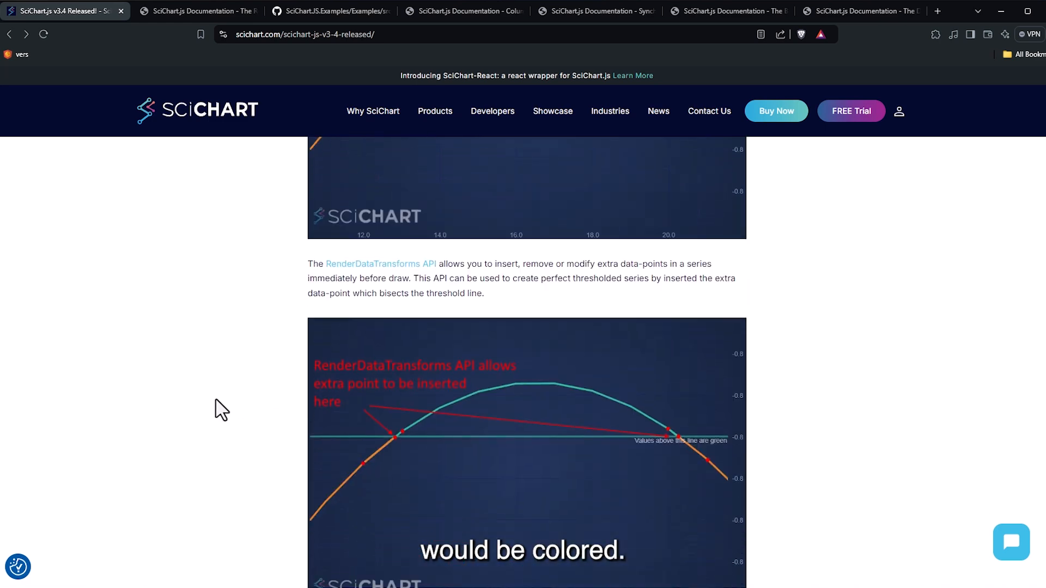
scroll("down", 3)
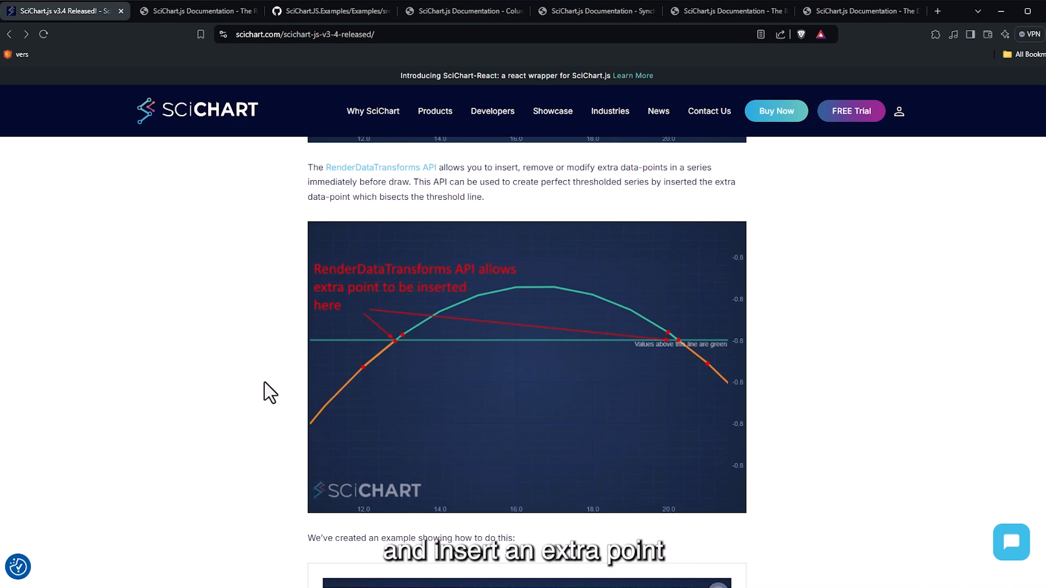
mouse_move(685, 352)
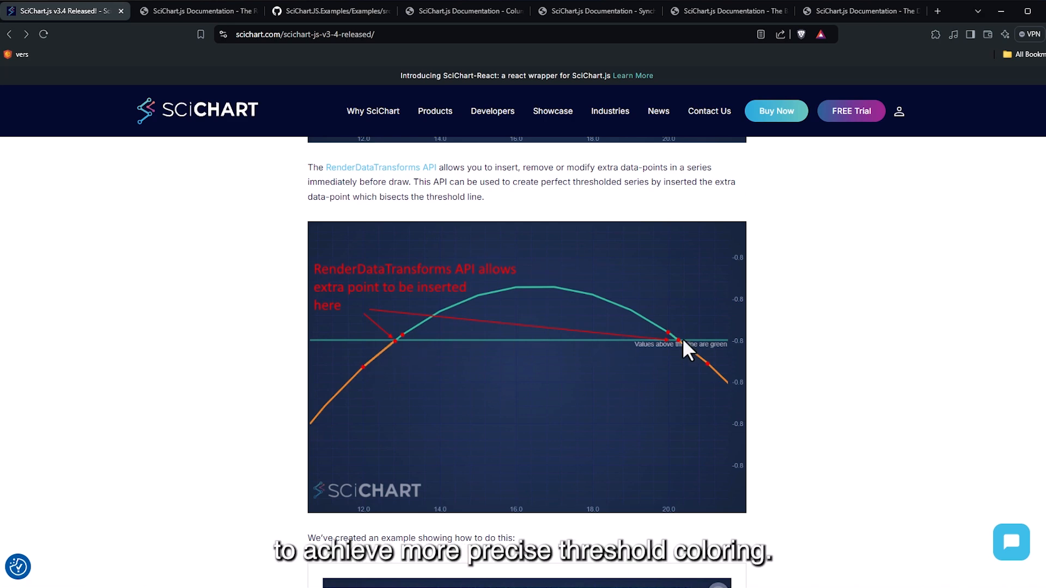
mouse_move(388, 368)
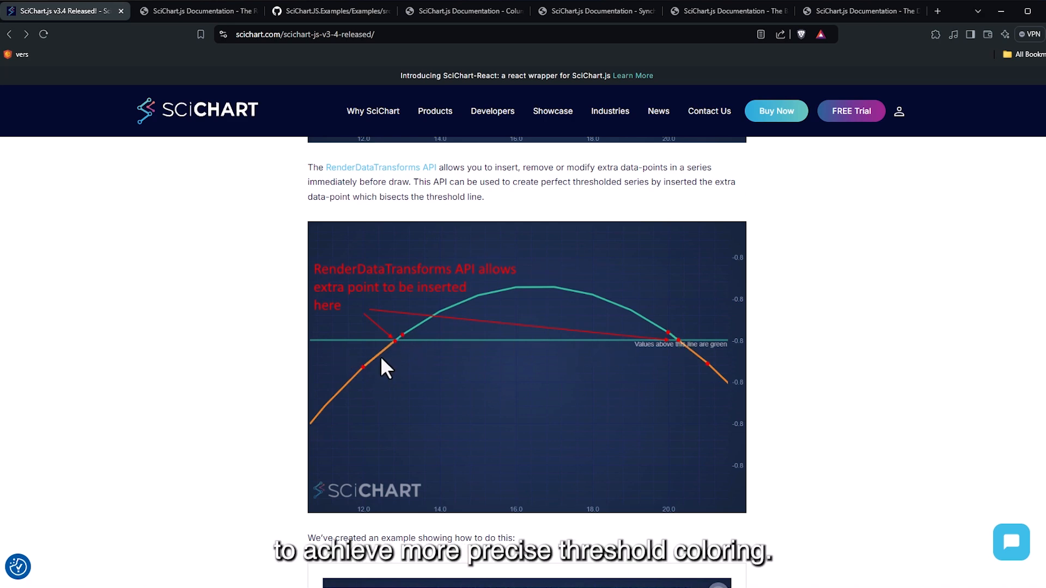
scroll("down", 3)
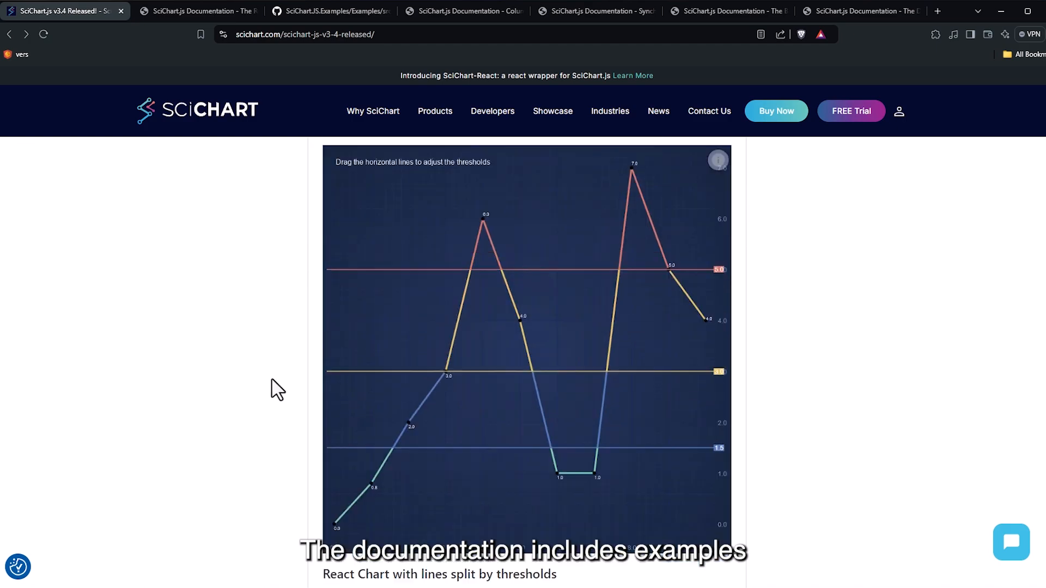
Step: View the threshold line-splitting worked example down to its CodePen chart result
left_click(197, 10)
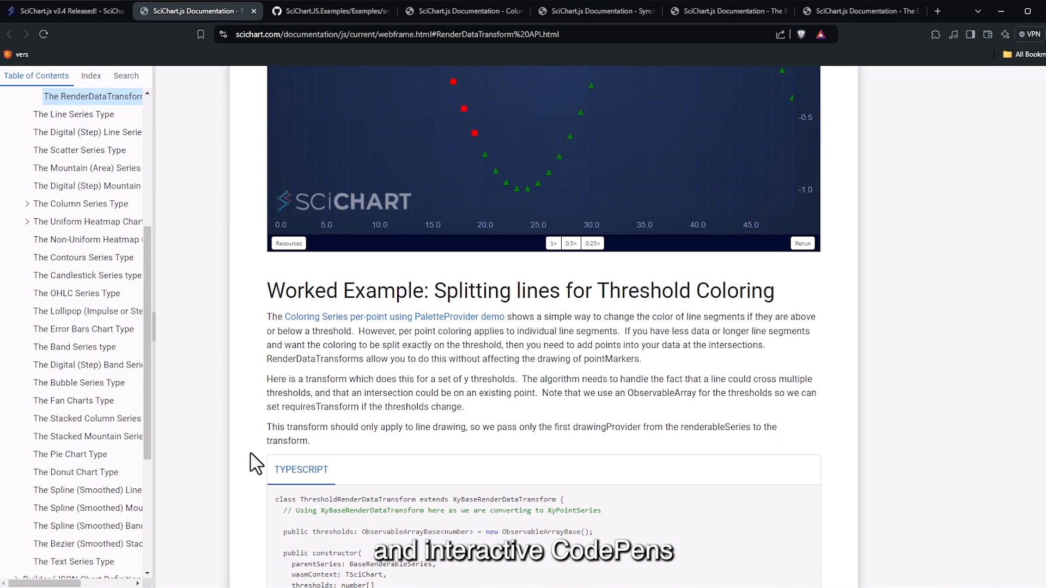
scroll("down", 3)
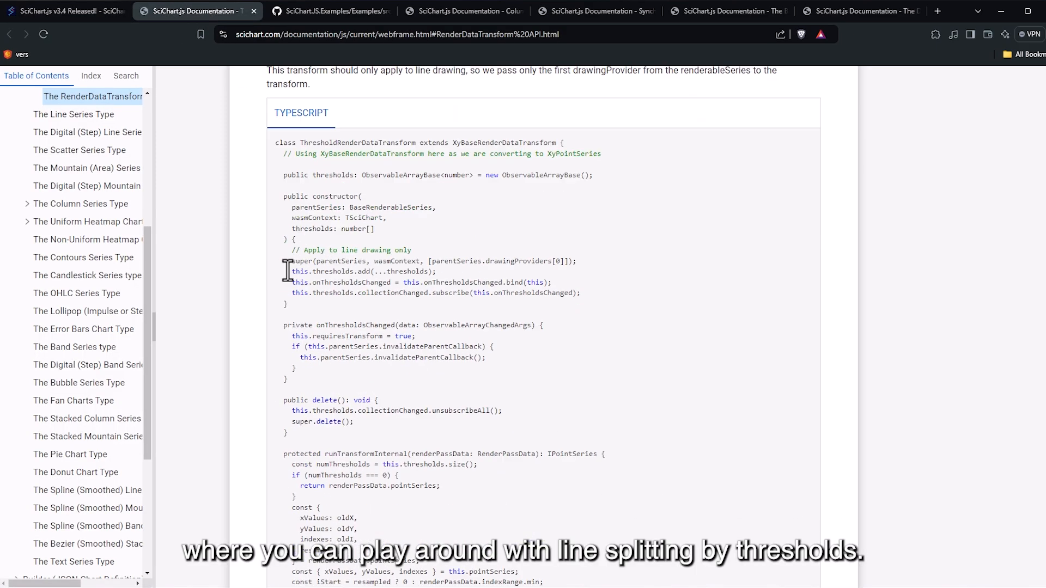
scroll("down", 3)
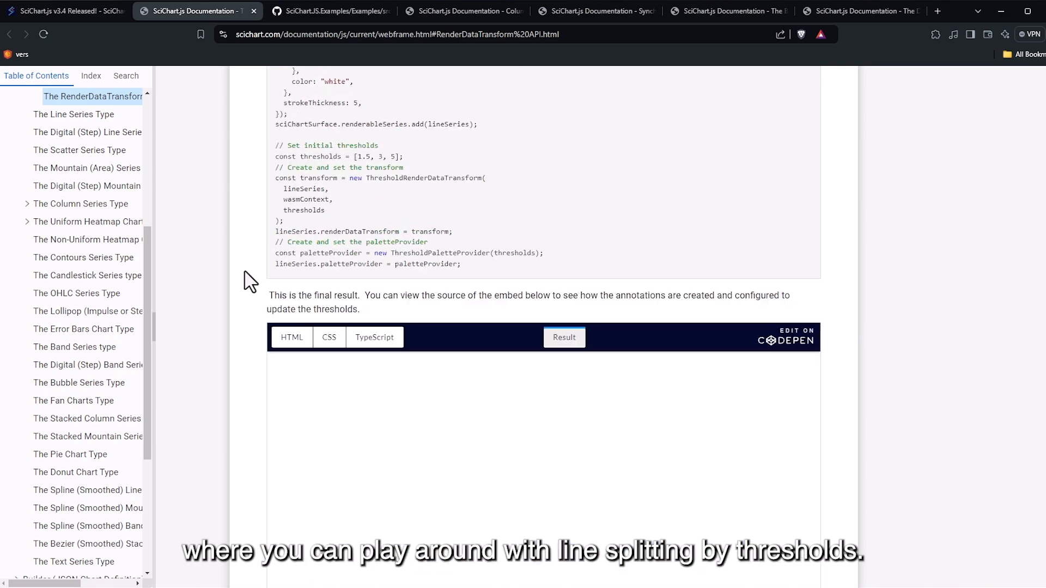
scroll("down", 3)
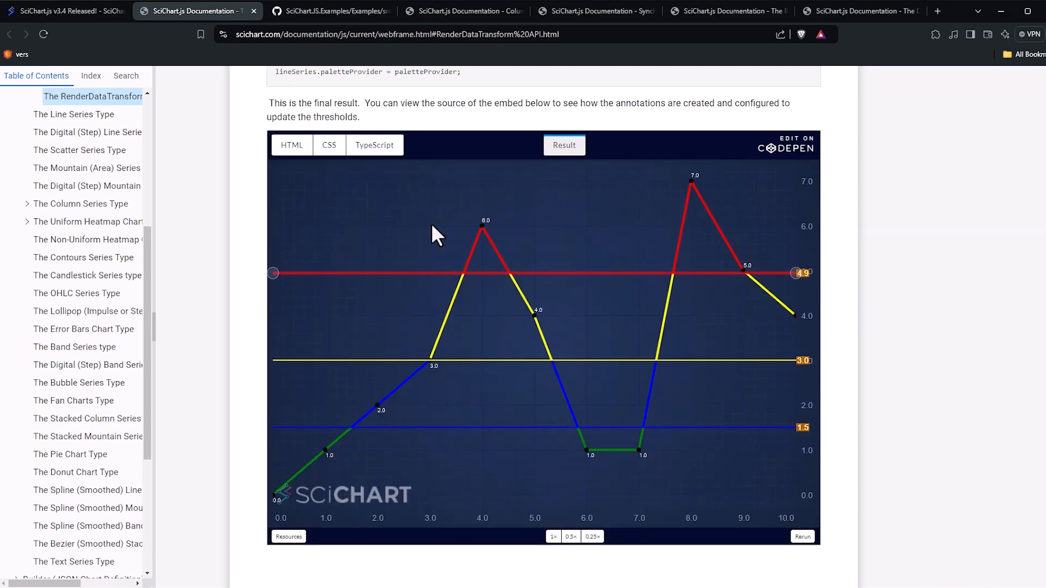
Step: Show the example's TypeScript source beside the chart, then return to the MemoryTests release note
left_click(373, 145)
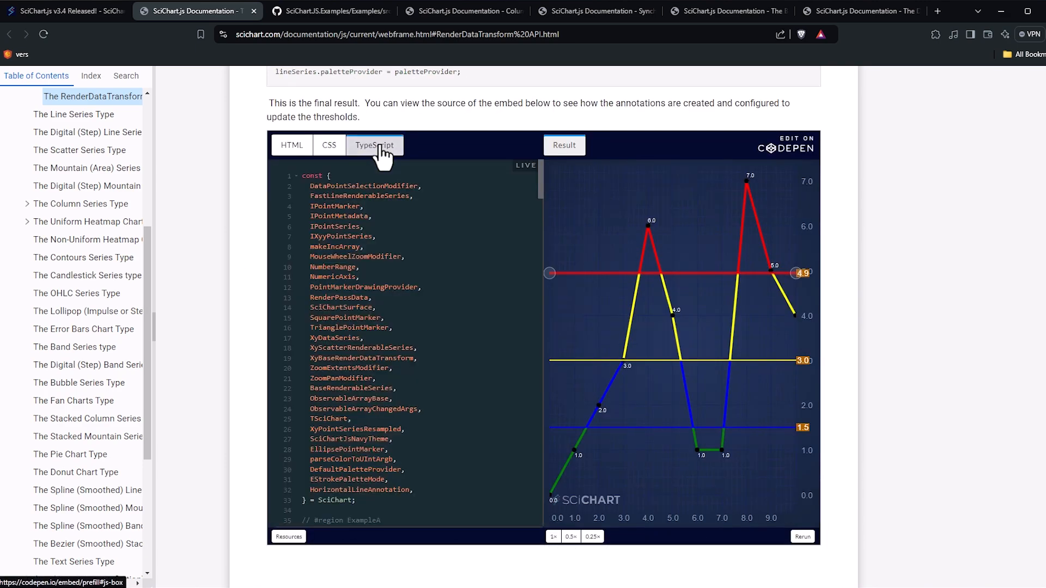
scroll("down", 3)
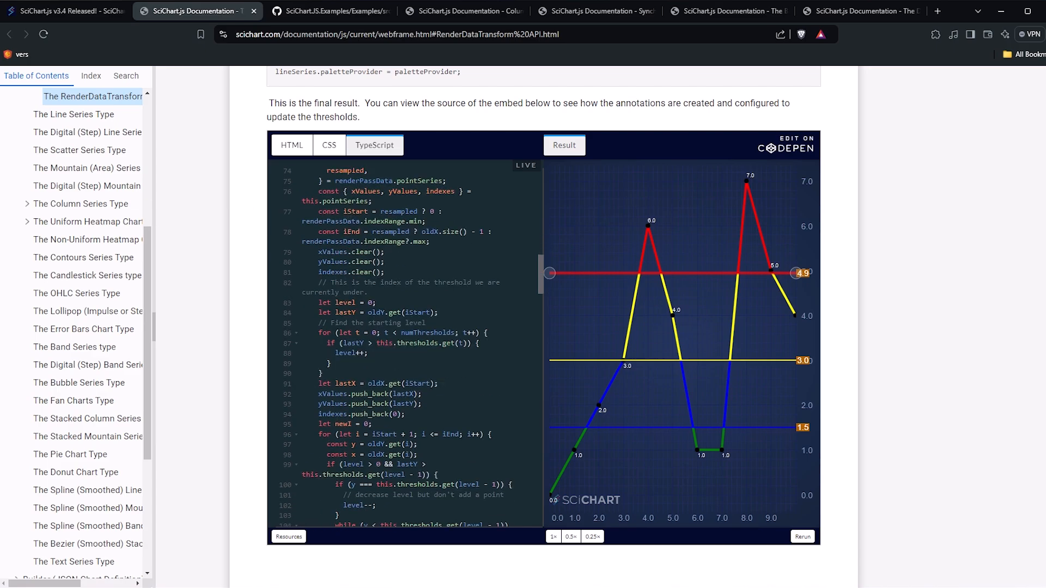
left_click(63, 11)
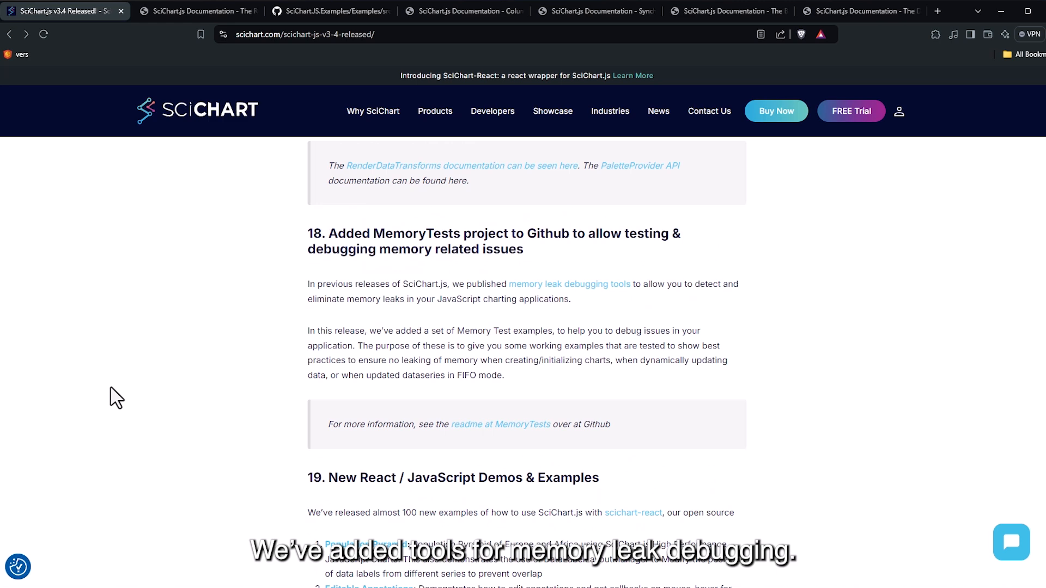
mouse_move(614, 383)
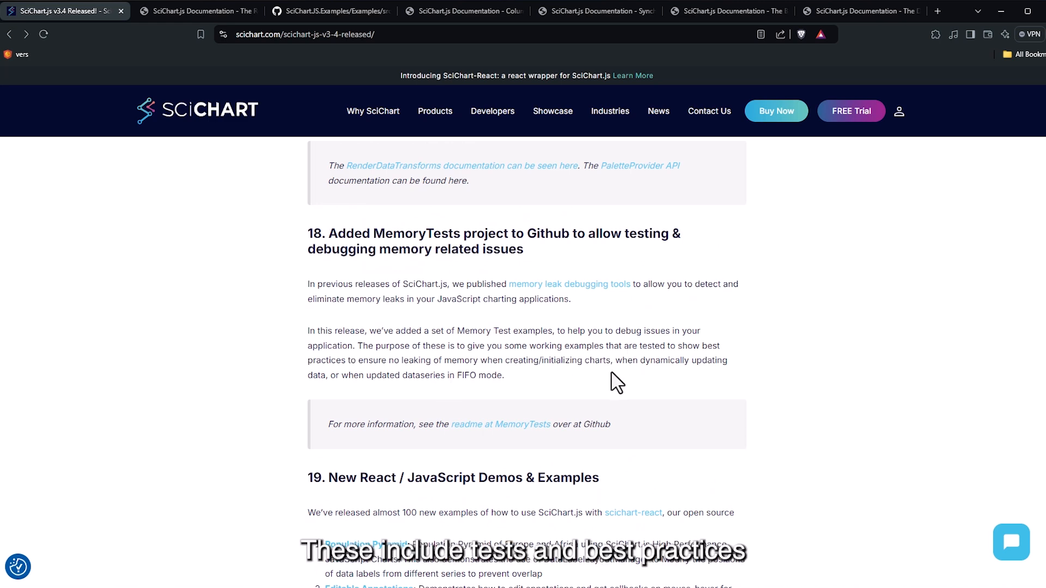
mouse_move(614, 315)
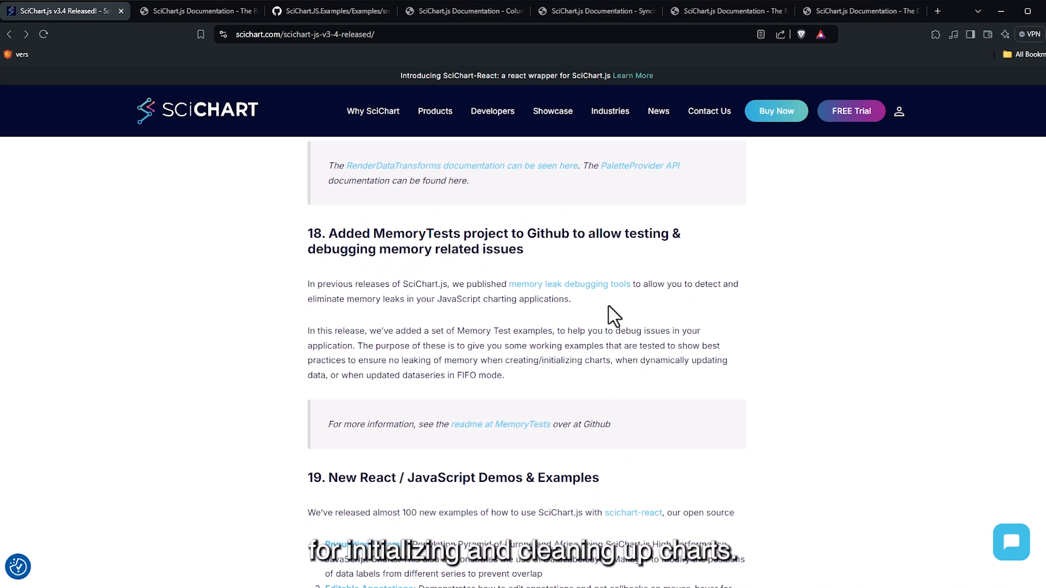
Step: View the Memory Leak Debugging docs through the object registry log output, then return to the MemoryTests note
left_click(568, 283)
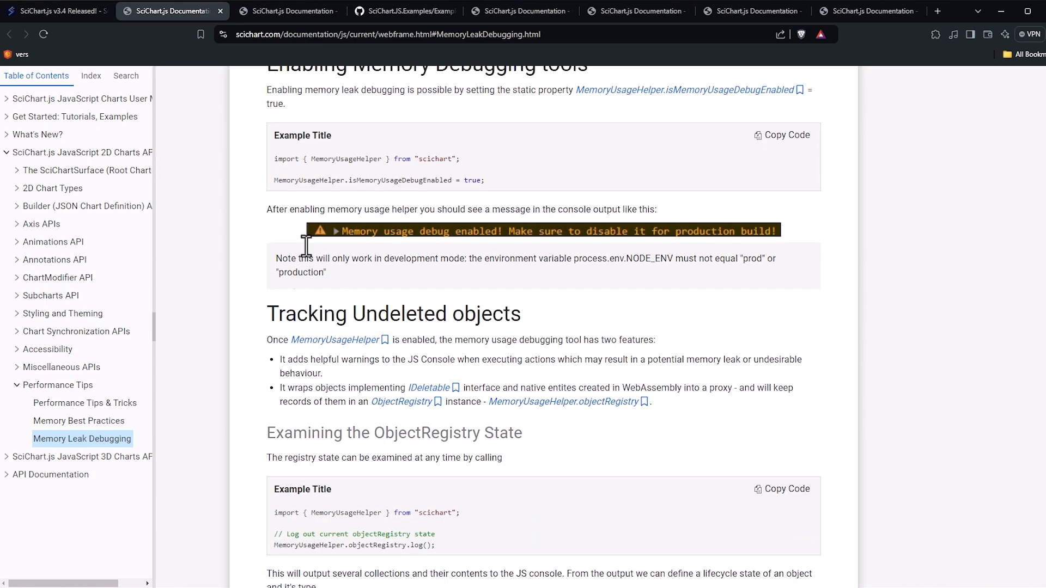
scroll("down", 3)
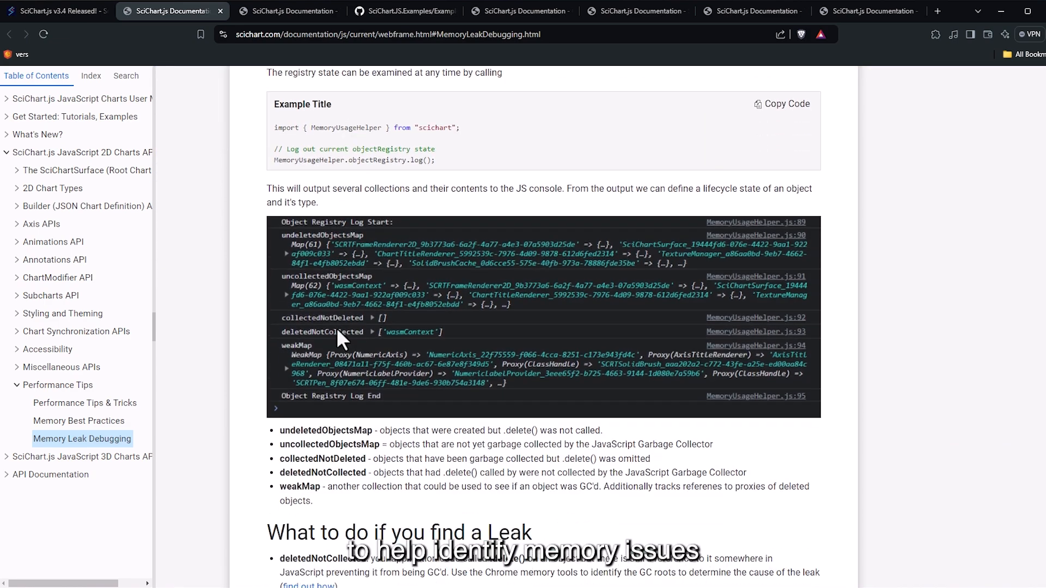
left_click(56, 11)
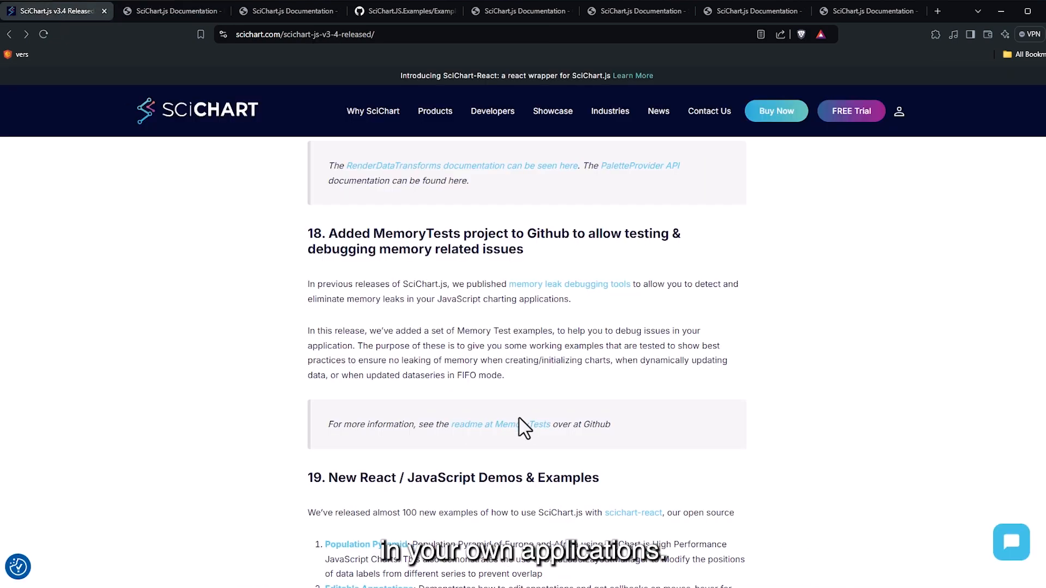
Step: On GitHub, go from the MemoryTests readme to the Chart Initialization and Cleanup readme's How to use section
left_click(500, 424)
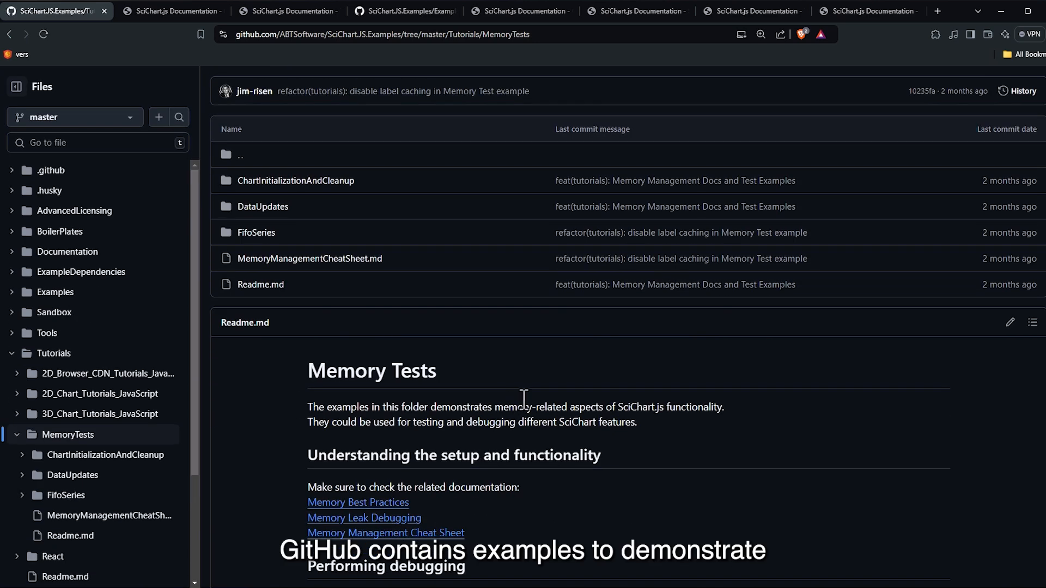
scroll("down", 3)
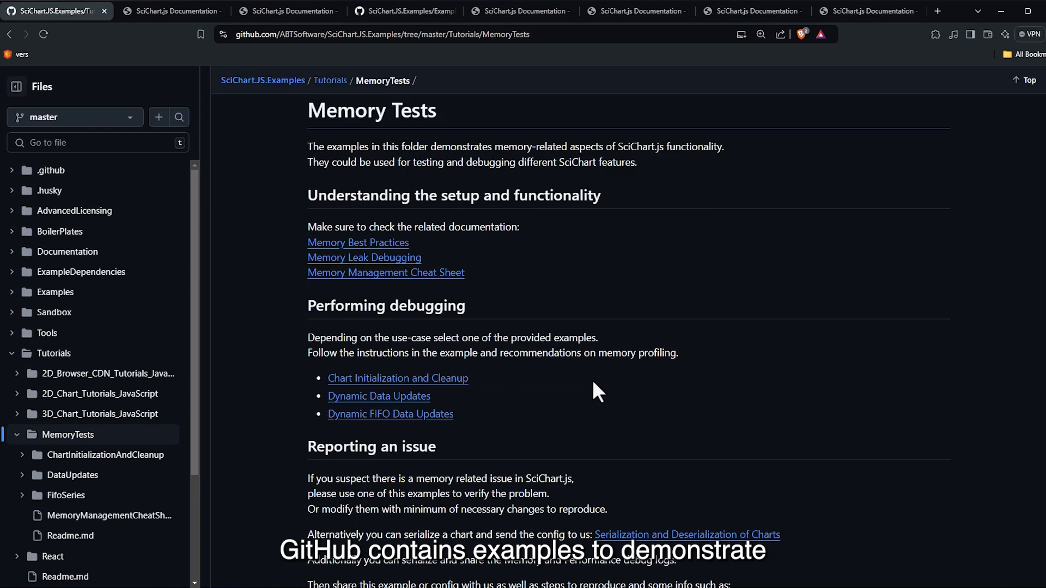
left_click(397, 378)
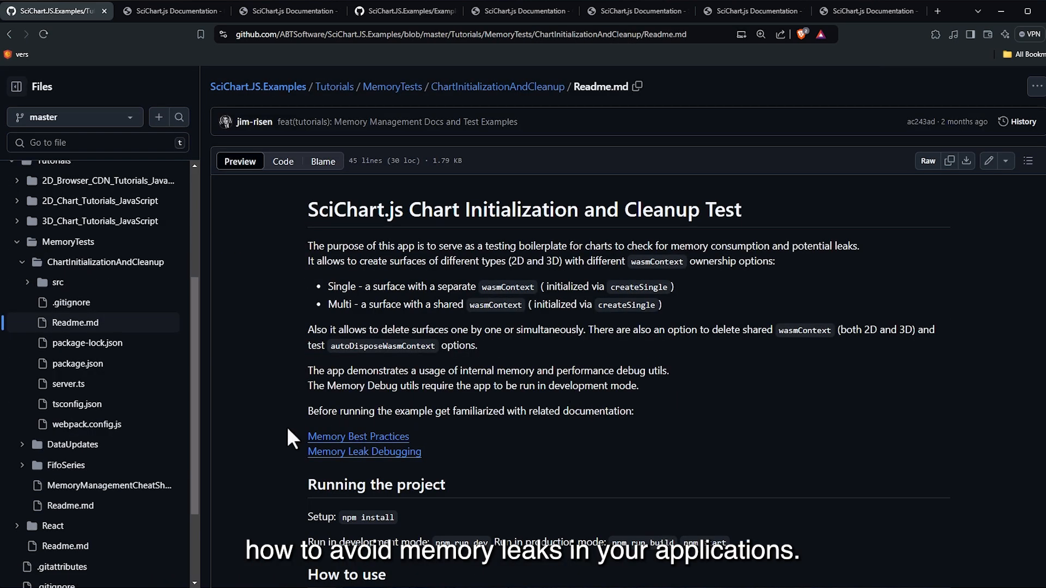
scroll("down", 3)
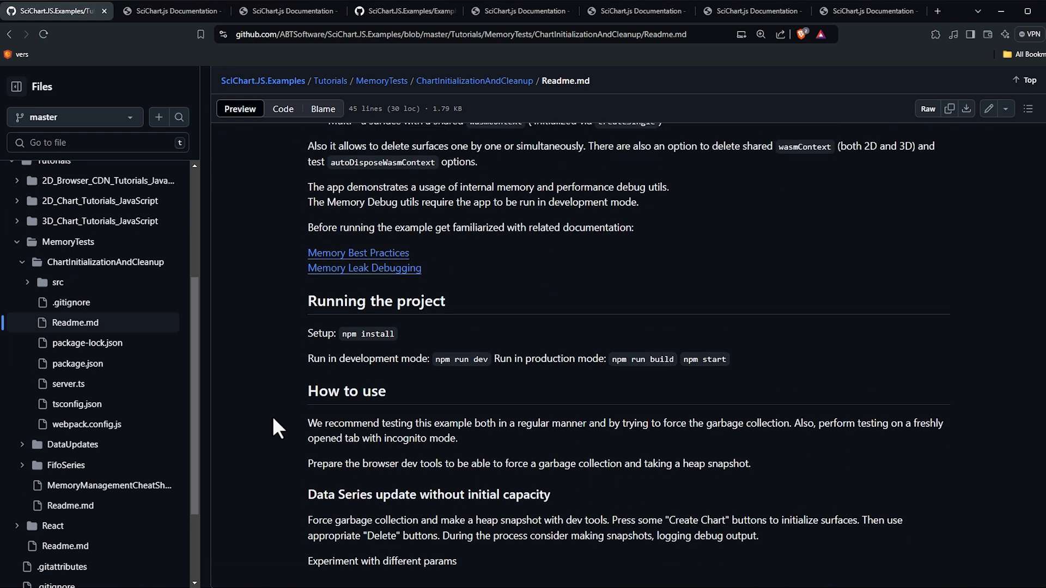
scroll("up", 3)
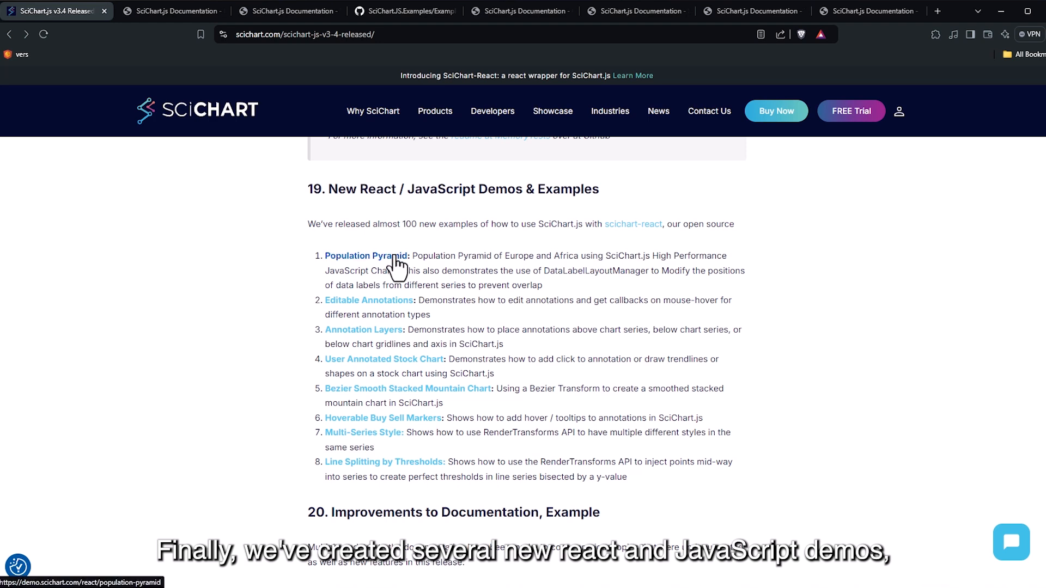
Step: Preview the Population Pyramid, Editable Annotations and Annotation Layers demos from section 19
left_click(366, 255)
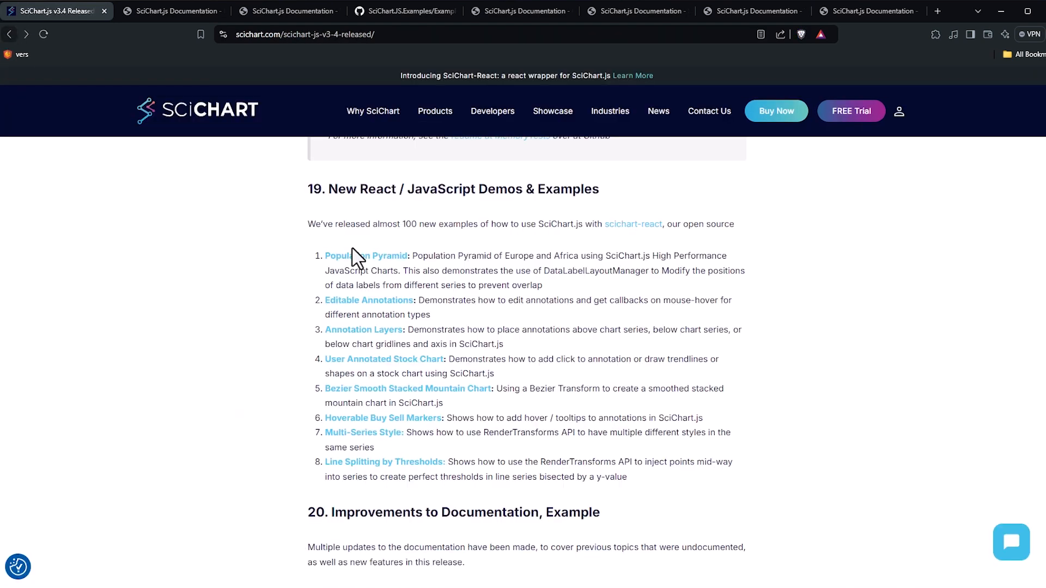
left_click(369, 300)
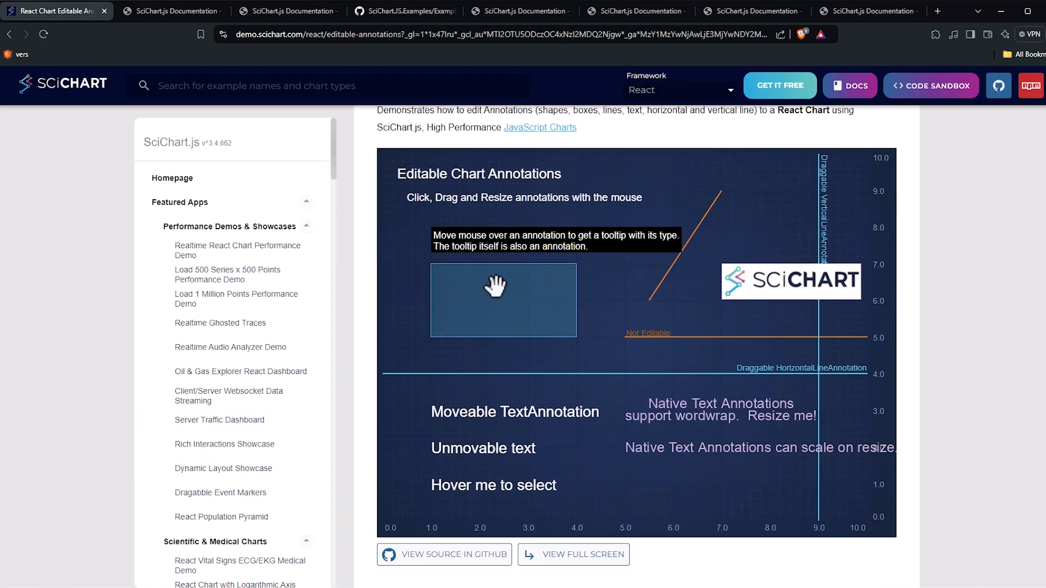
left_click(503, 300)
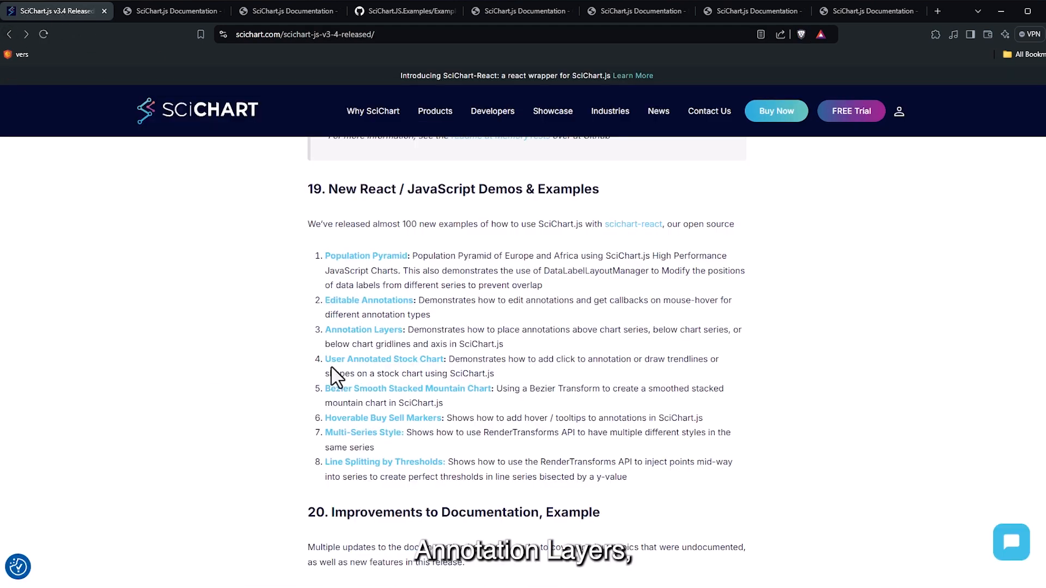
left_click(364, 329)
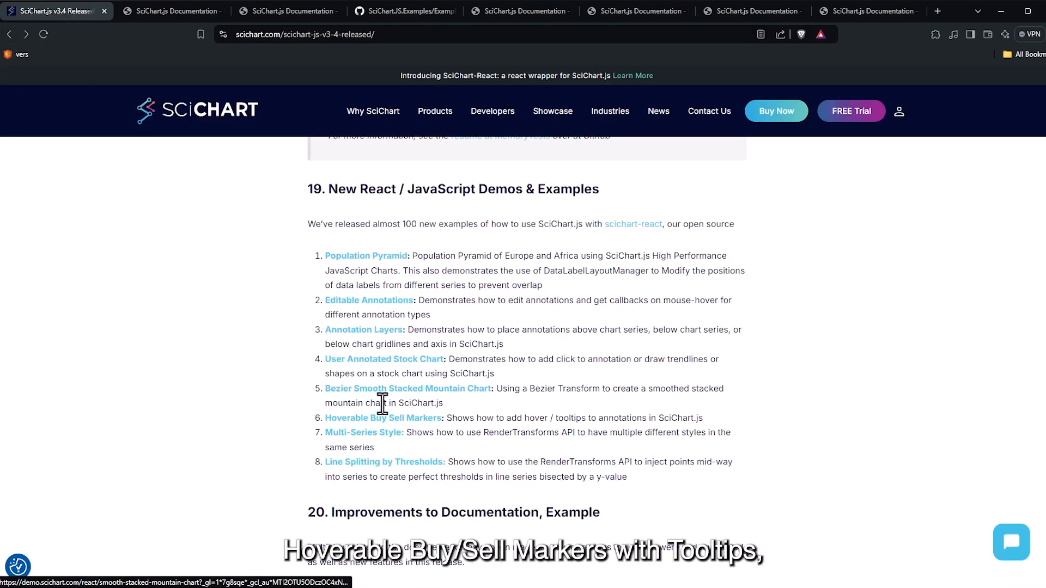
Step: Preview the Hoverable Buy Sell Markers and Multi-Series Style demos, then return to the release notes
left_click(383, 417)
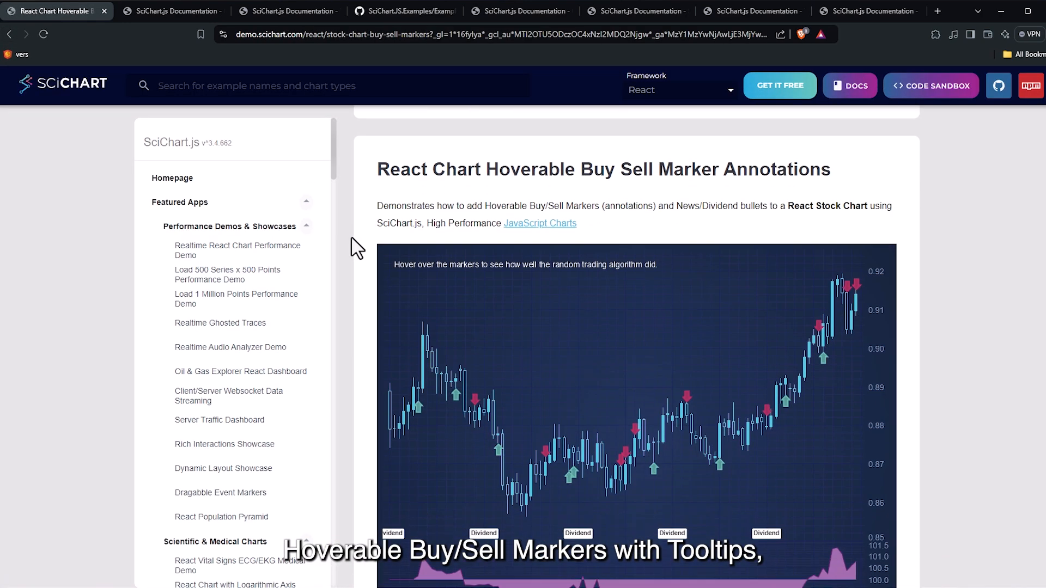
mouse_move(654, 480)
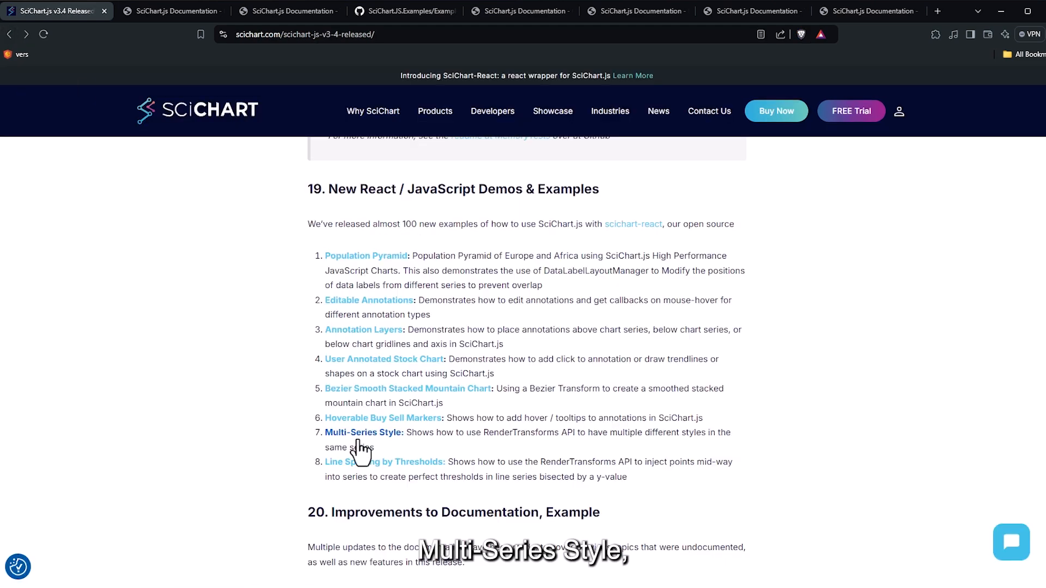
left_click(363, 433)
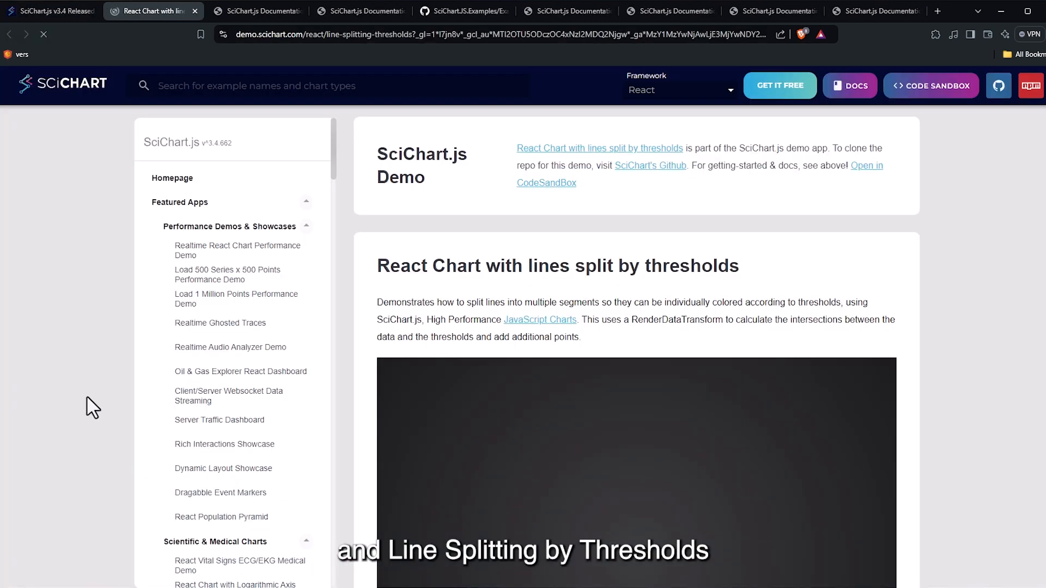
scroll("down", 3)
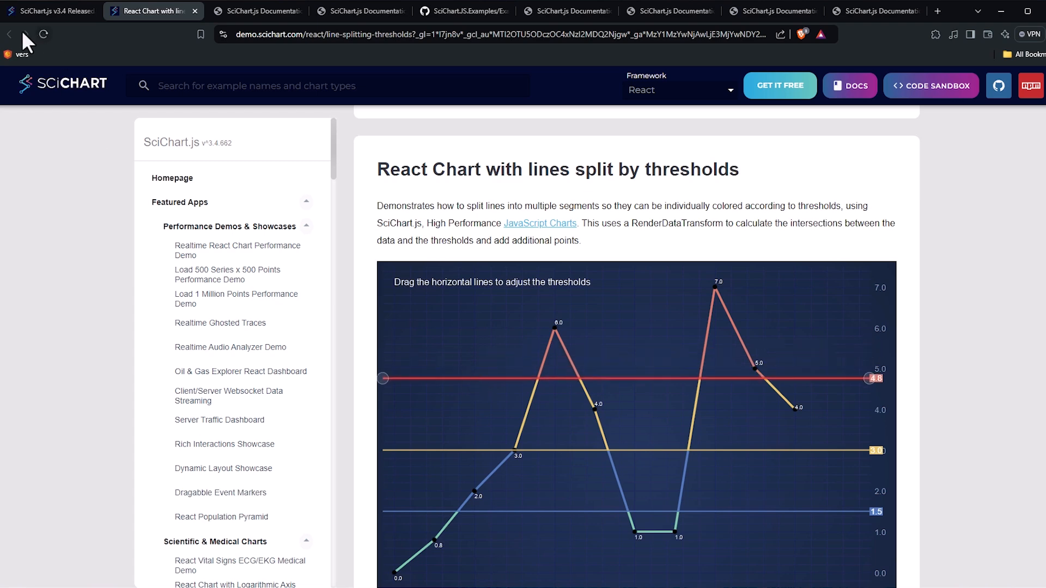
left_click(50, 11)
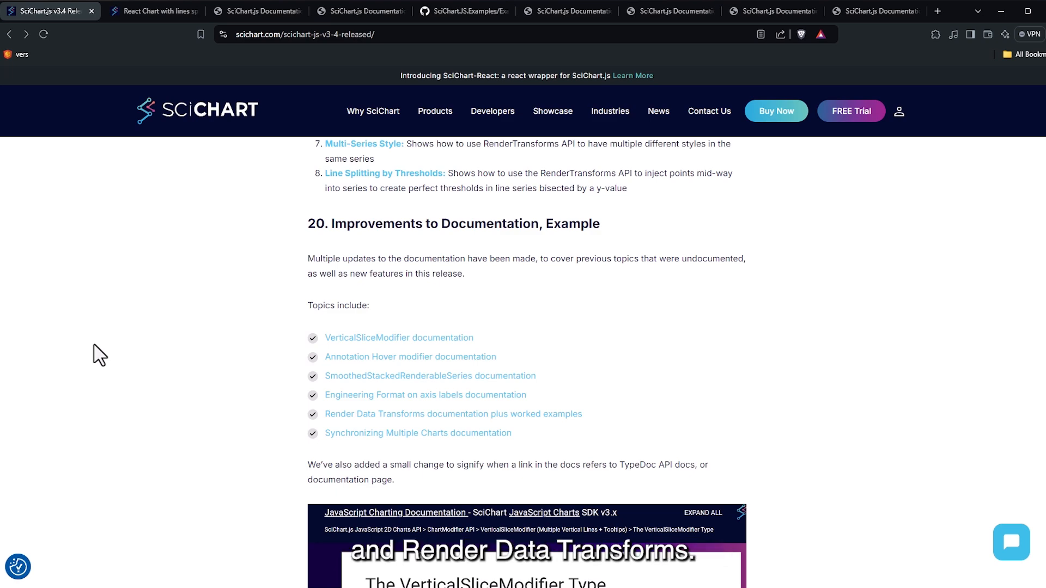
mouse_move(399, 354)
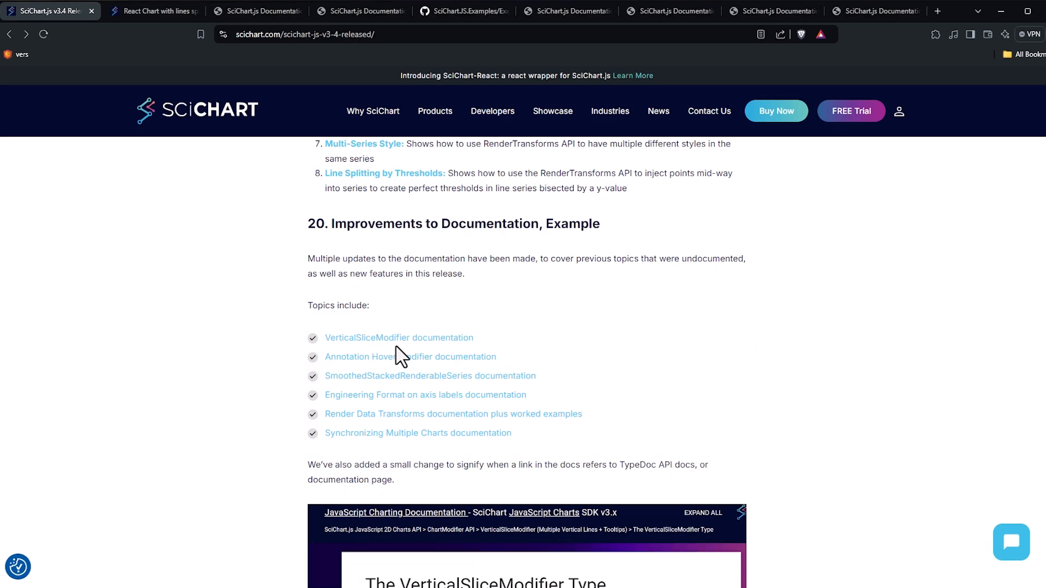
Step: Open the VerticalSliceModifier documentation from section 20 in its own tab
left_click(399, 337)
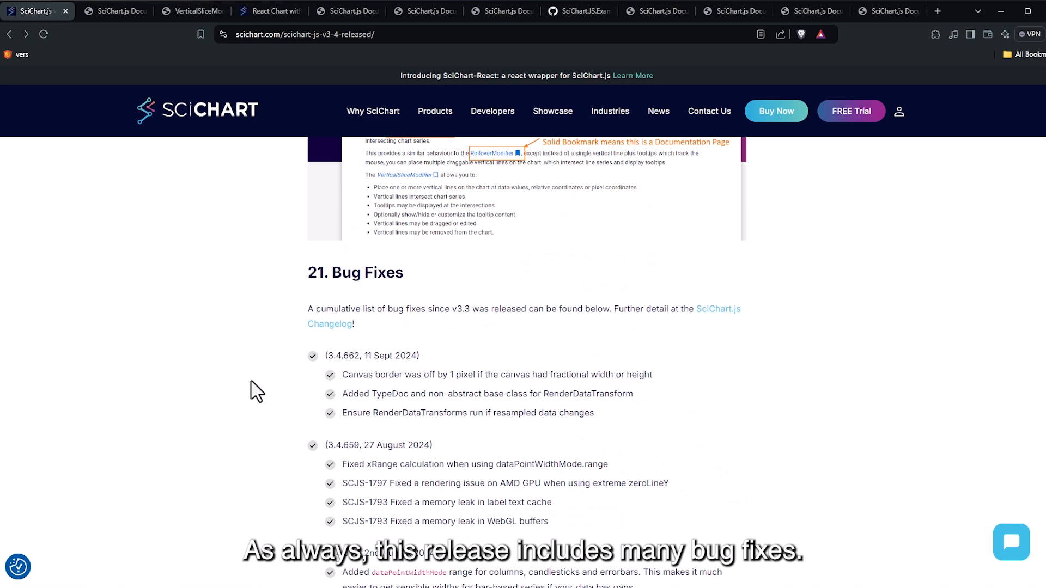
mouse_move(167, 382)
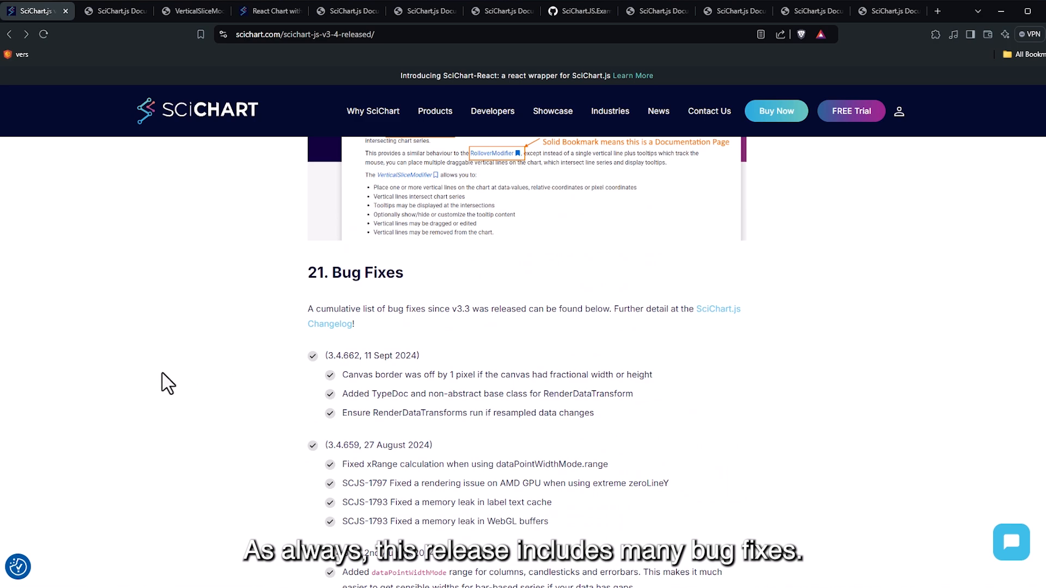
Step: Reach the SciChart.JS Changelog via the Developers menu and scroll through recent release entries
scroll("down", 3)
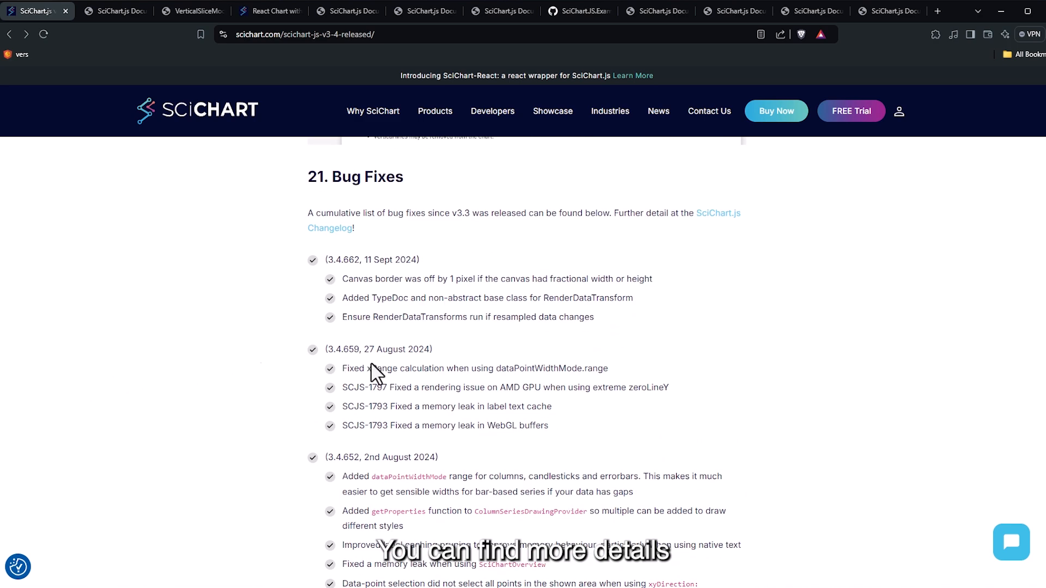
mouse_move(427, 209)
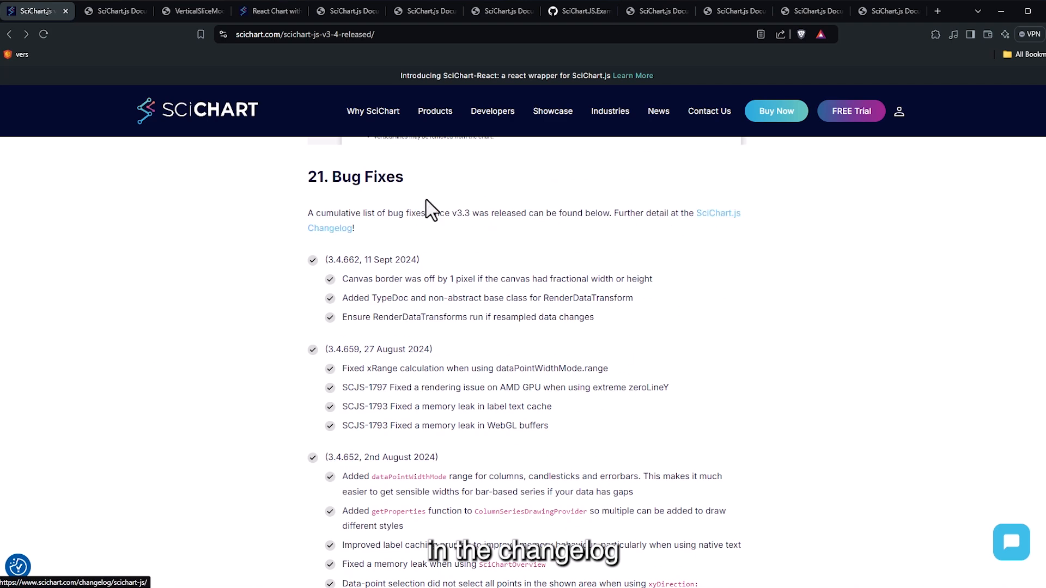
left_click(492, 111)
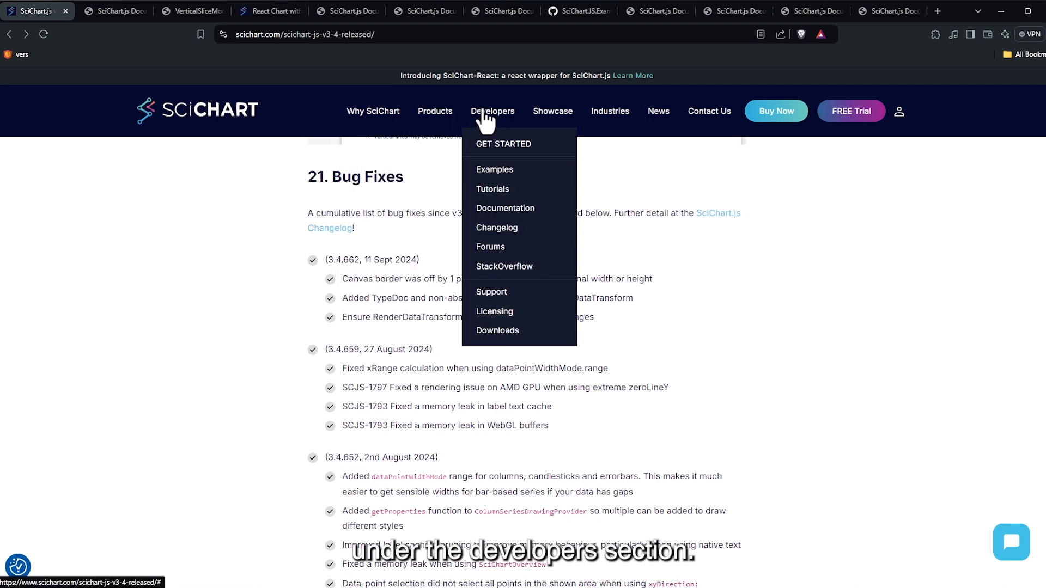
left_click(497, 227)
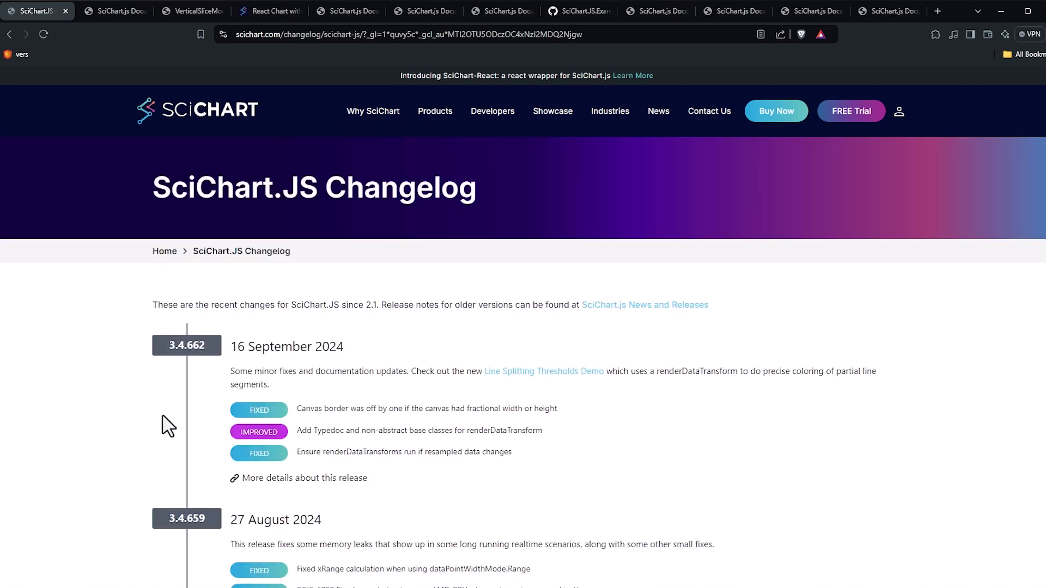
scroll("down", 3)
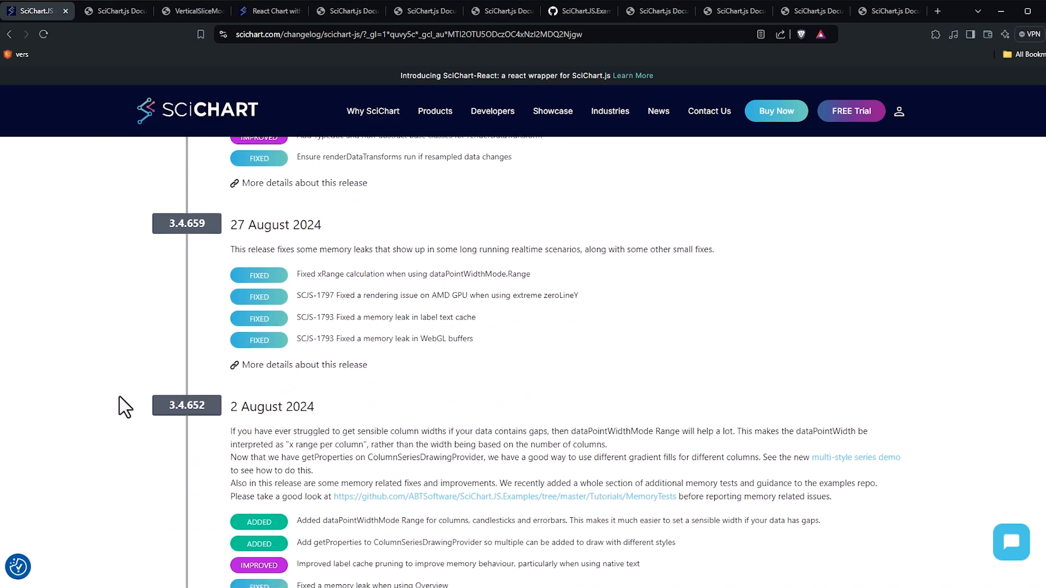
scroll("down", 3)
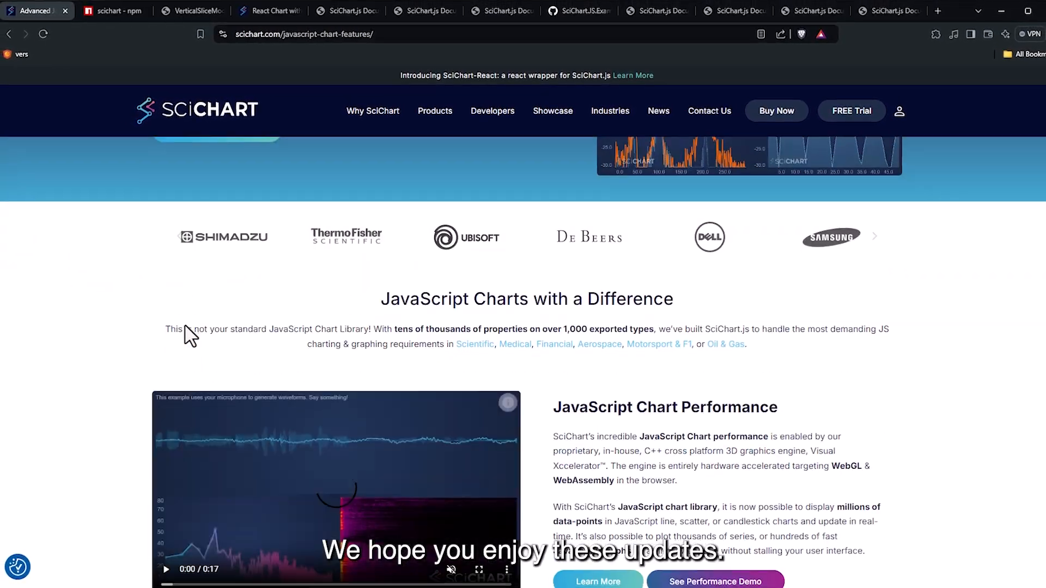
Step: Scroll the JavaScript chart features page to its JavaScript Chart Performance waveform demo
scroll("down", 3)
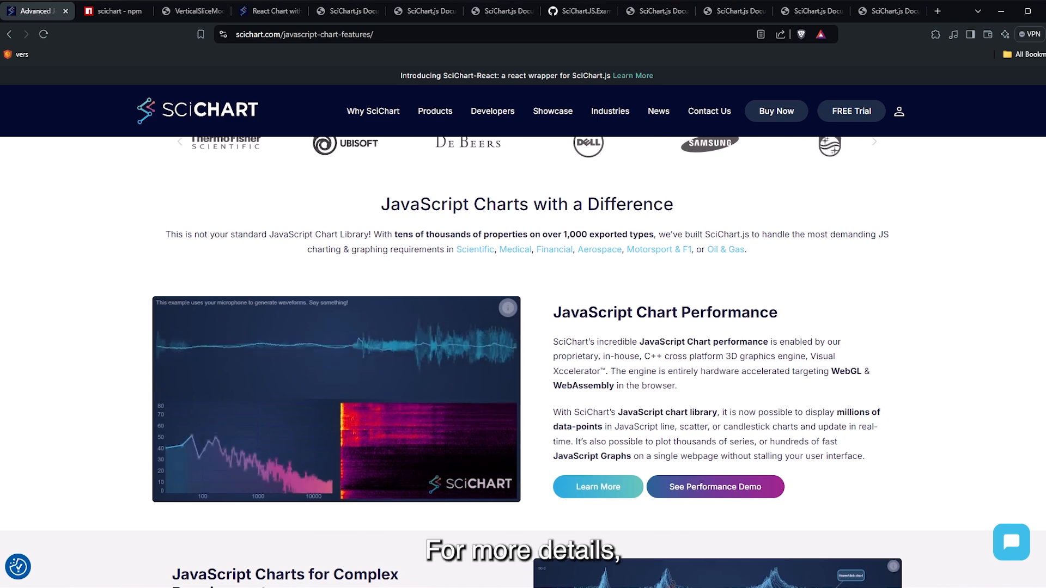